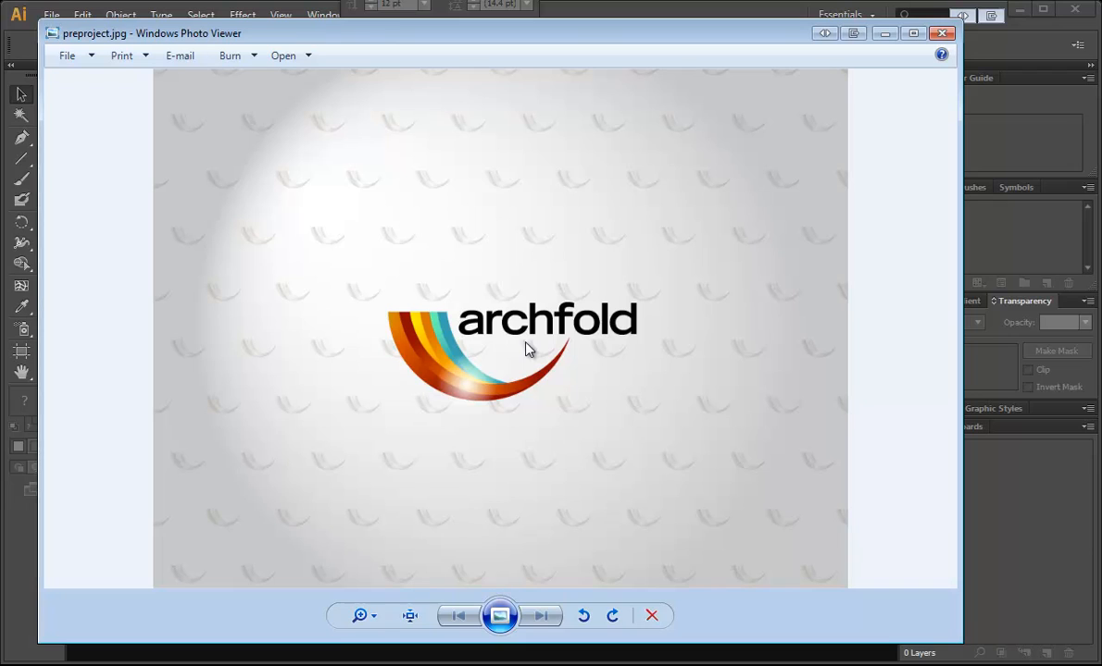
mouse_move(403, 331)
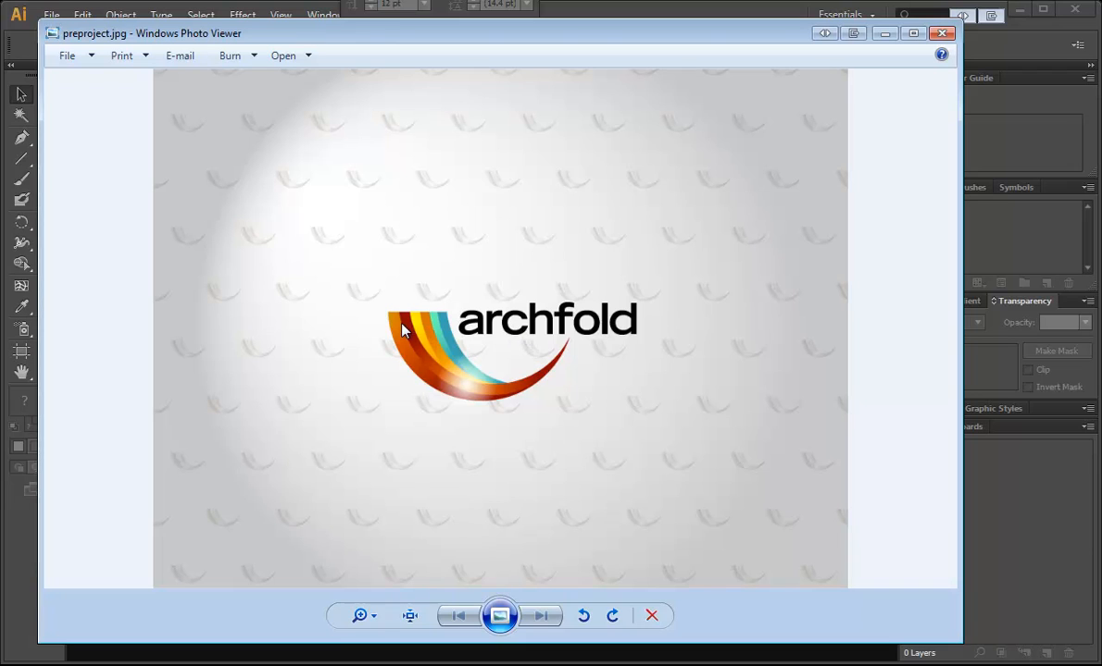
mouse_move(387, 322)
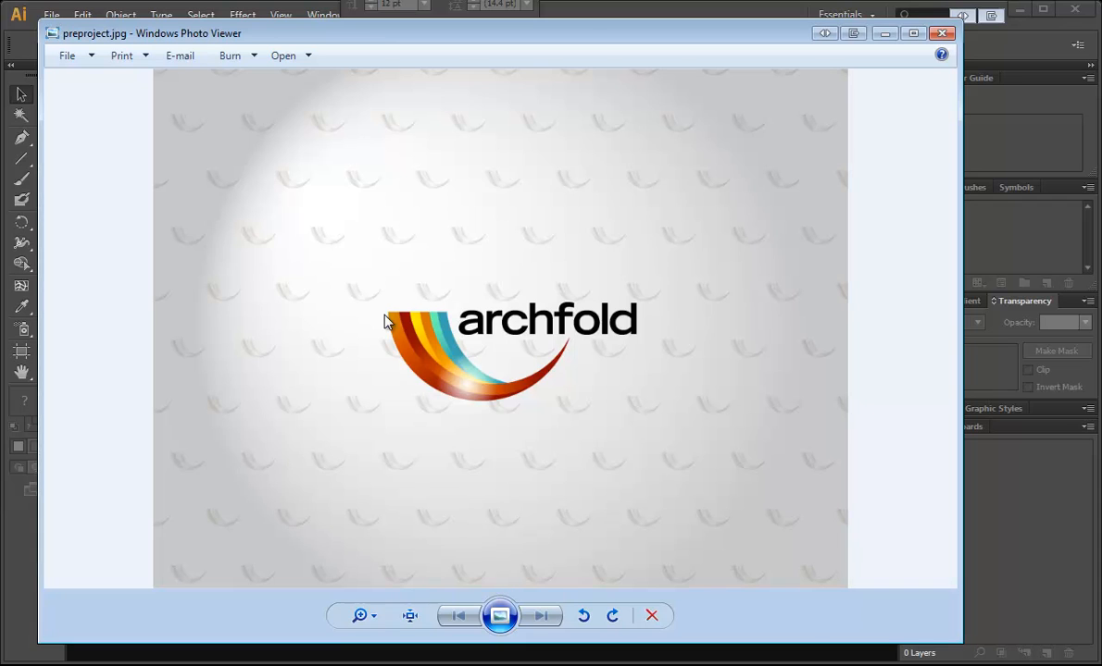
mouse_move(461, 385)
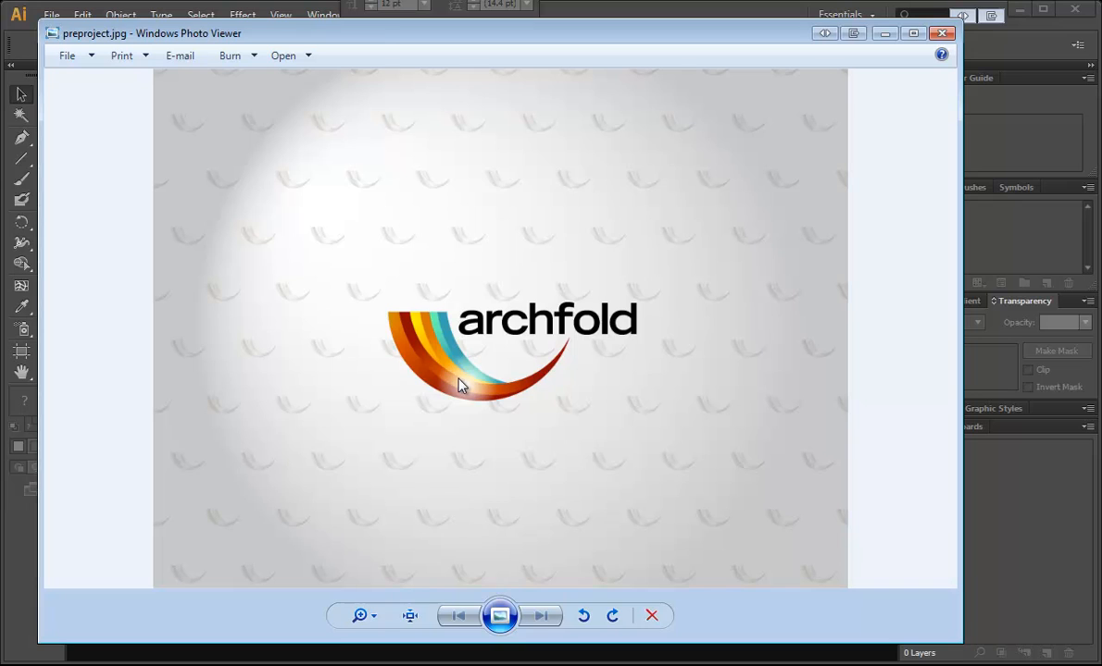
mouse_move(568, 268)
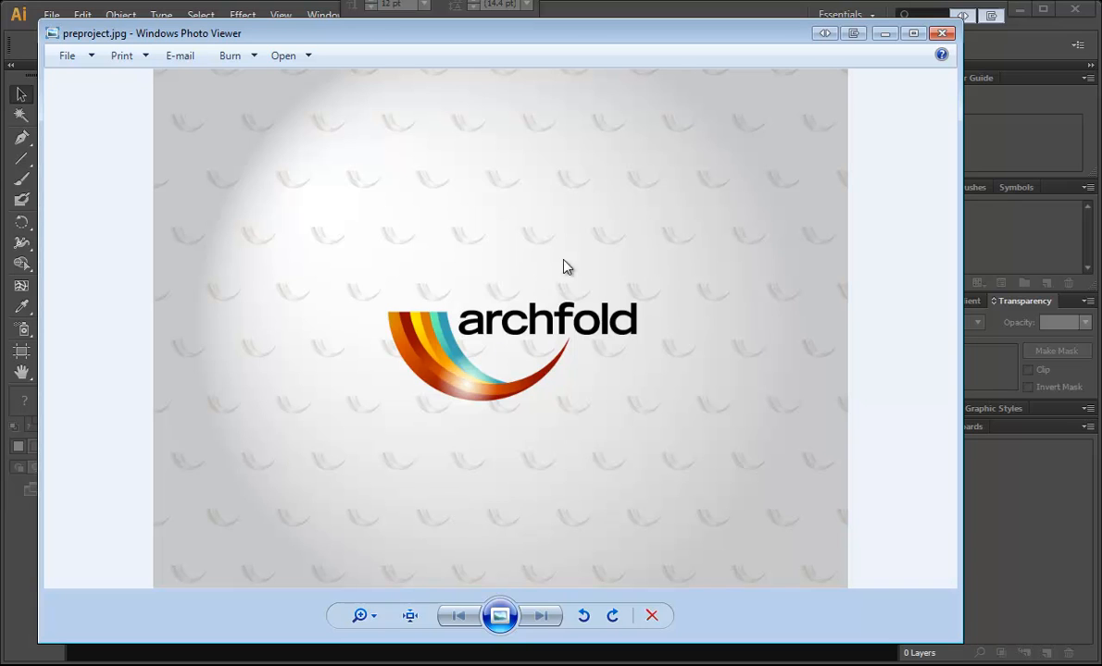
Step: Close the preproject.jpg logo preview in Windows Photo Viewer
click(942, 33)
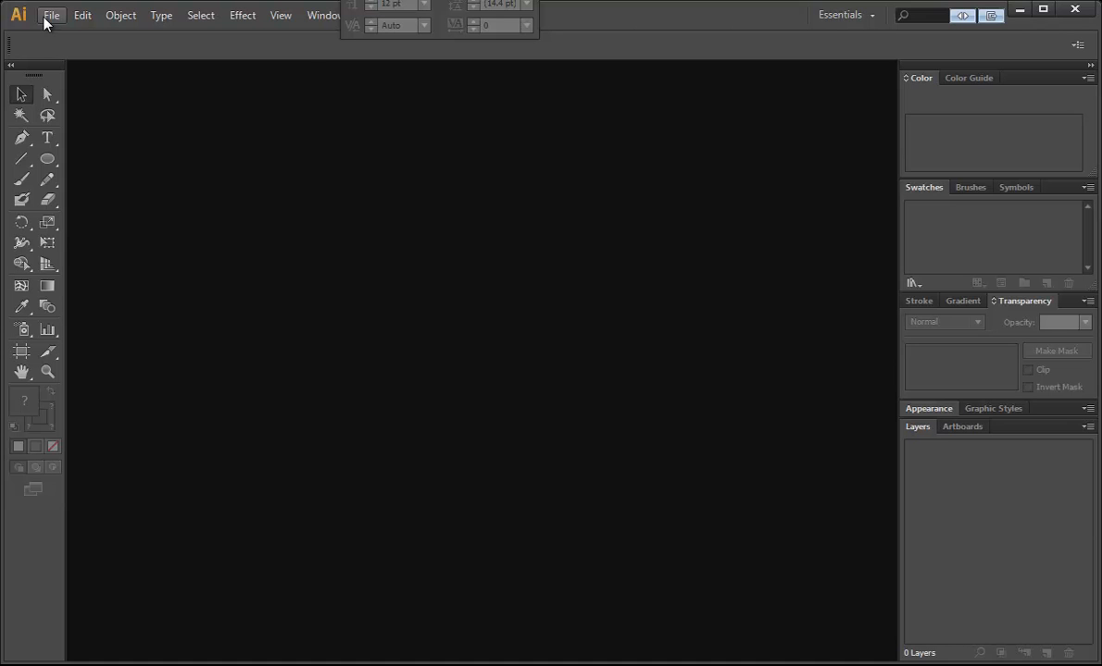
Step: Create a new blank 850 × 600 pt document via File > New
click(52, 15)
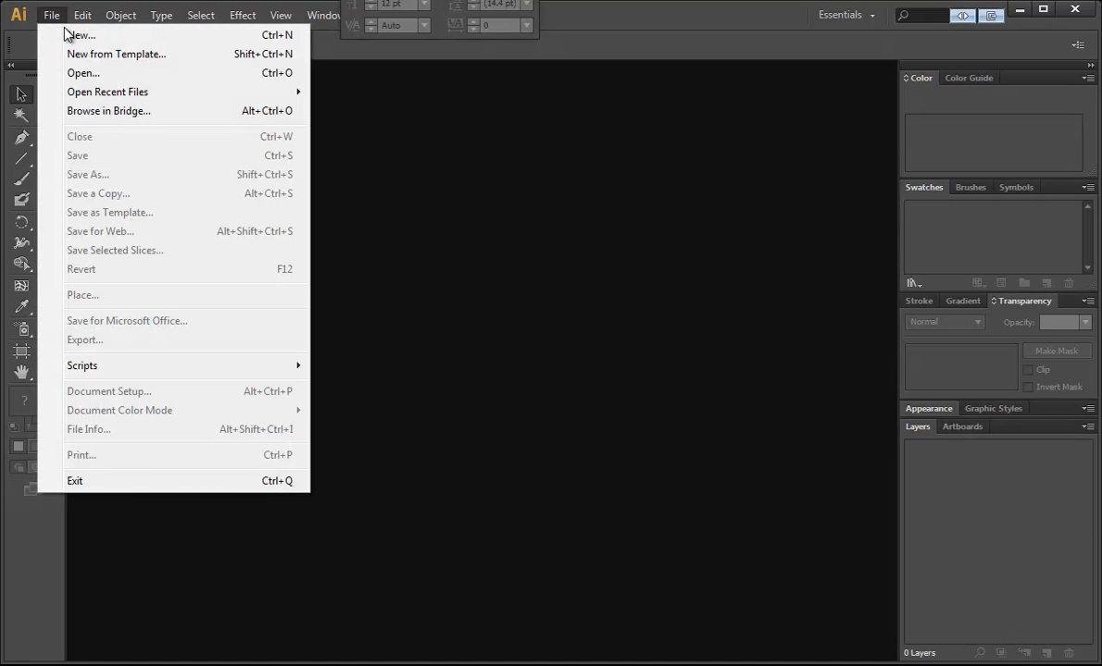
click(79, 34)
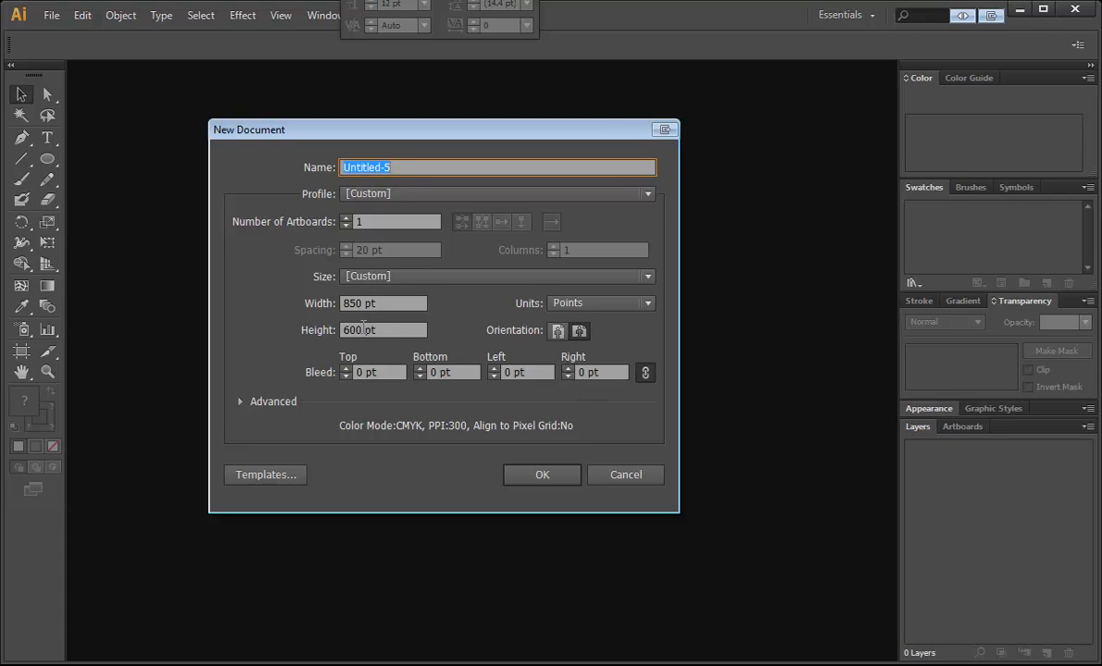
click(383, 302)
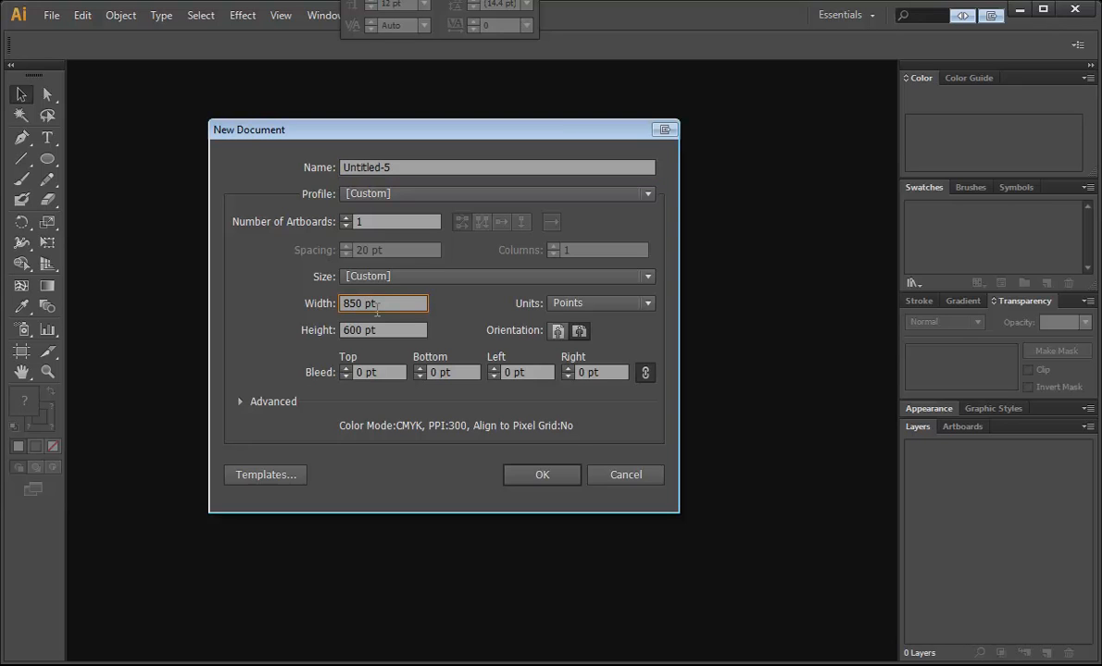
click(541, 474)
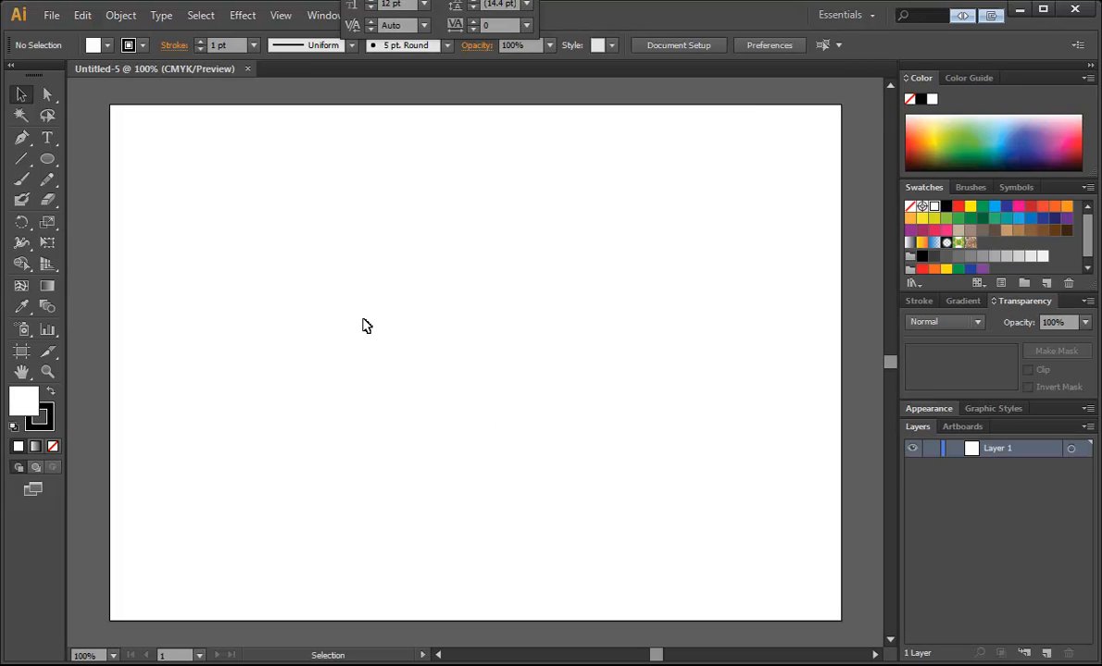
Step: Draw a red-filled circle with no stroke at the artboard centre using the Ellipse tool
click(47, 159)
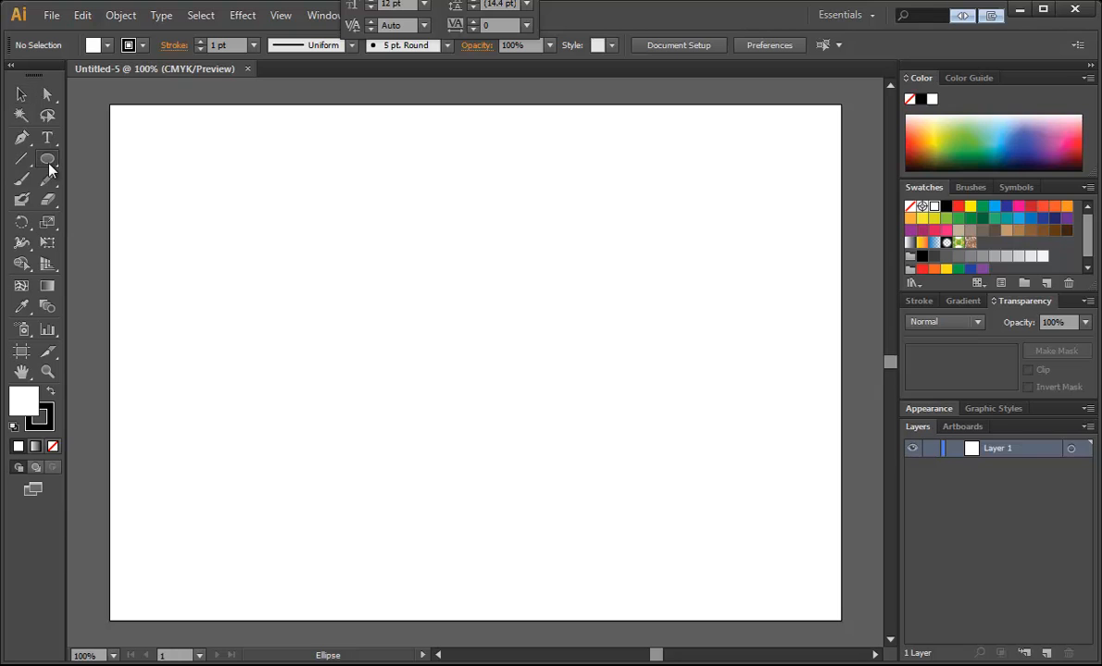
click(48, 165)
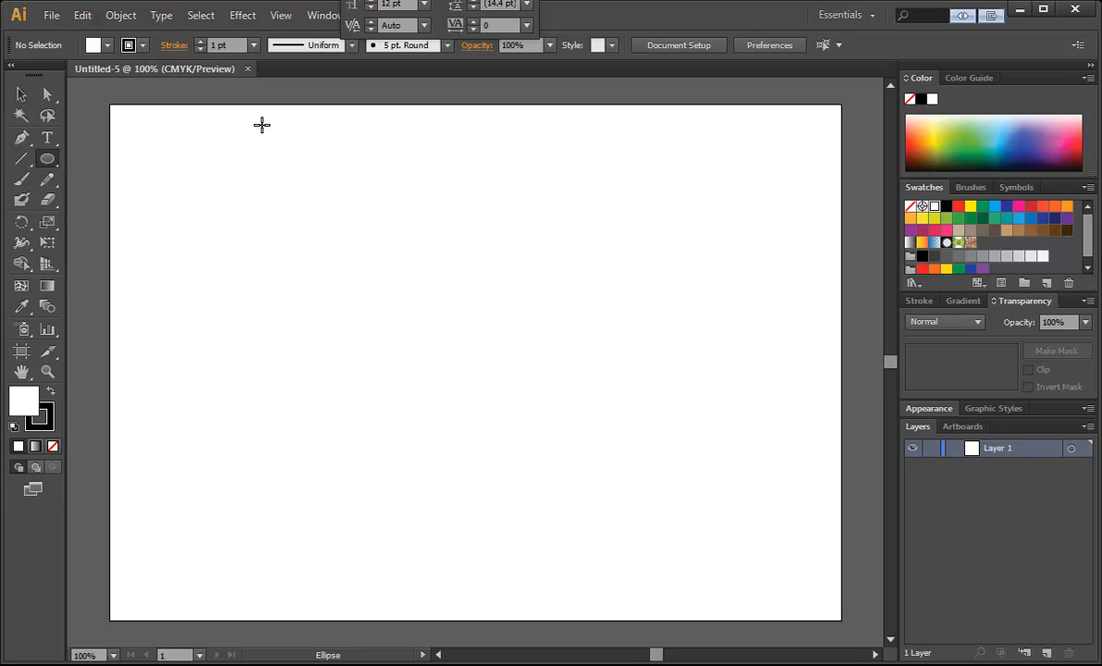
mouse_move(231, 44)
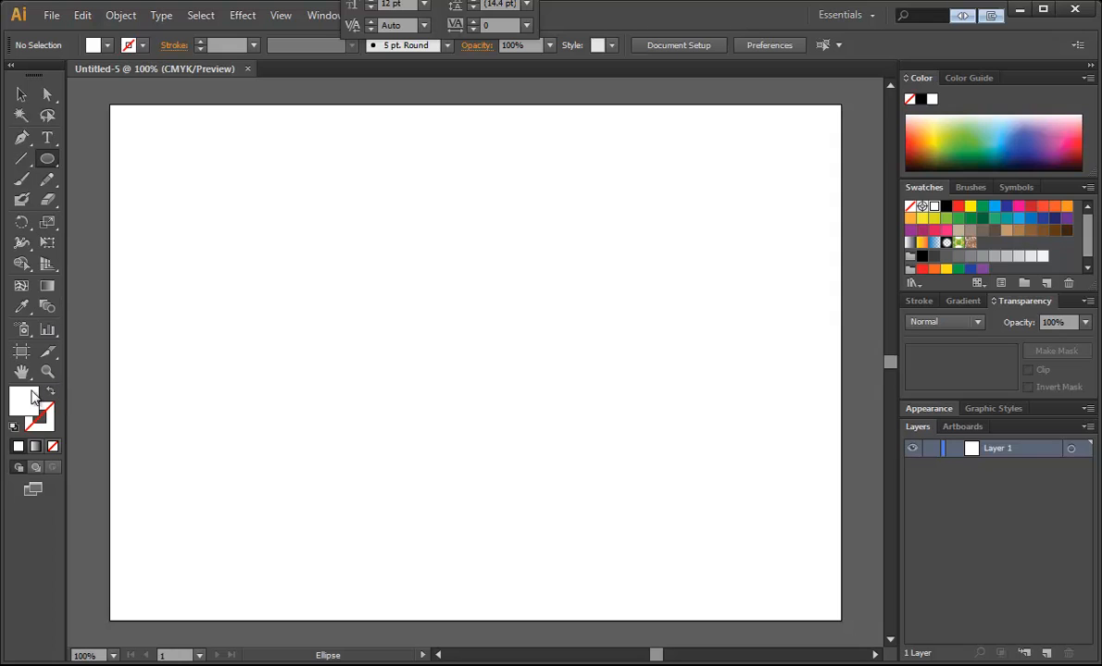
click(958, 205)
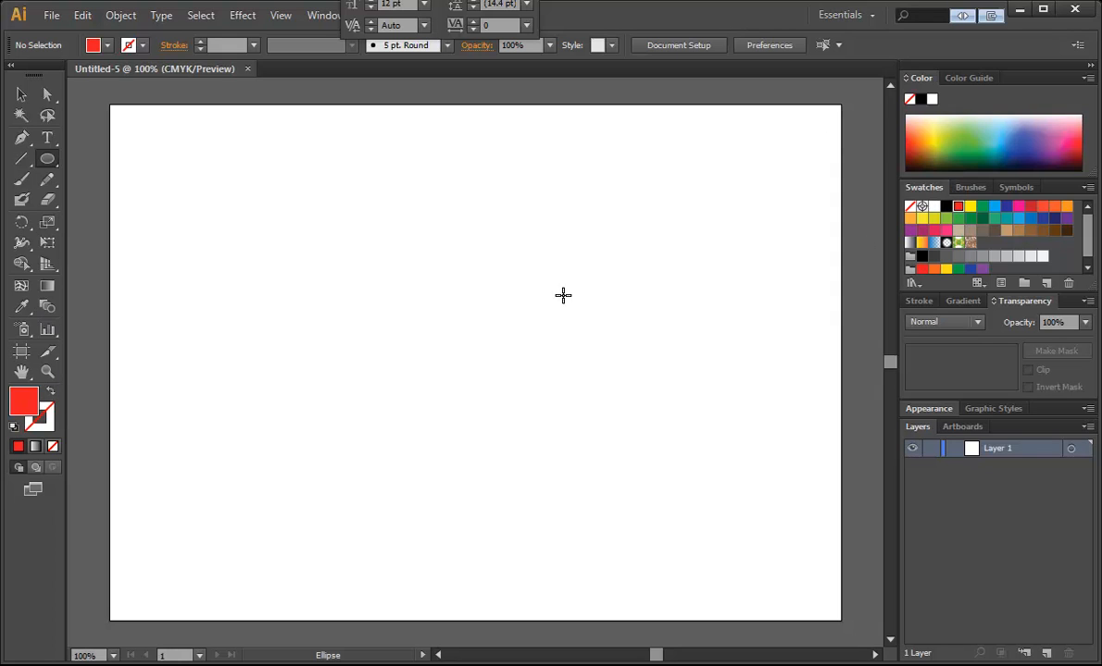
mouse_move(480, 343)
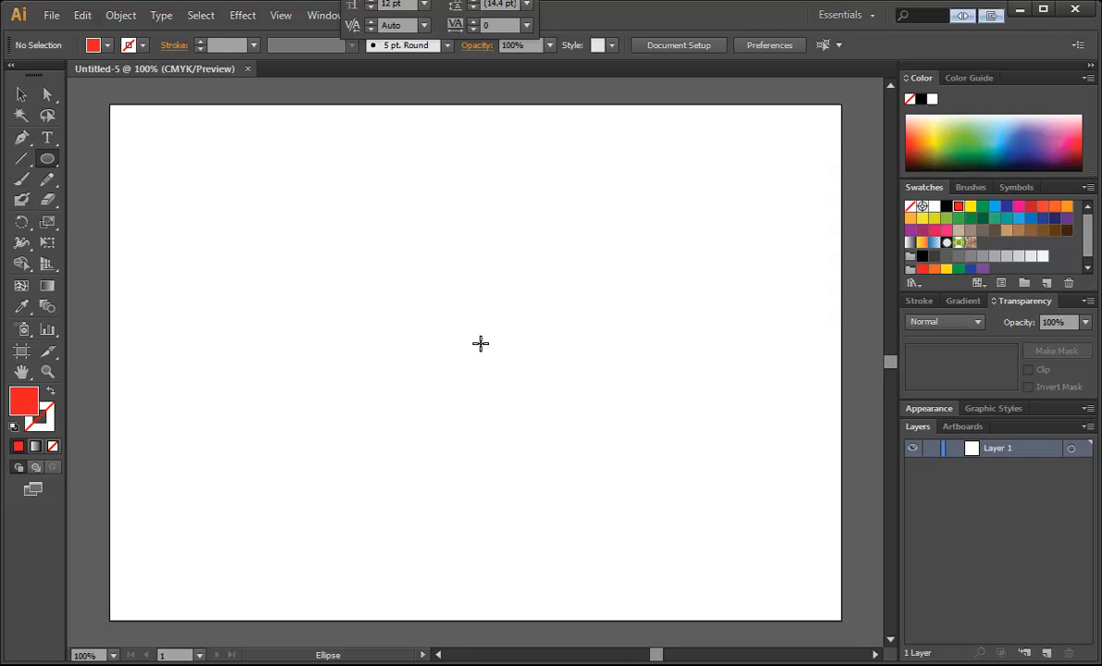
drag(463, 328, 500, 361)
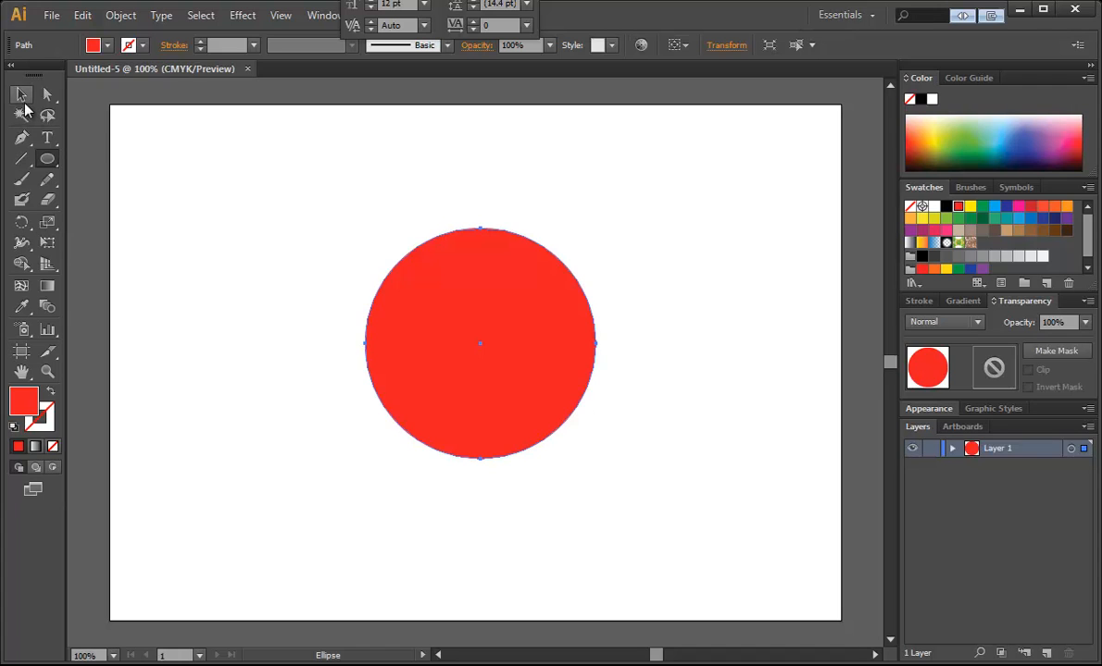
Step: Overlap the red circle with an offset circle and apply Divide Objects Below
click(22, 94)
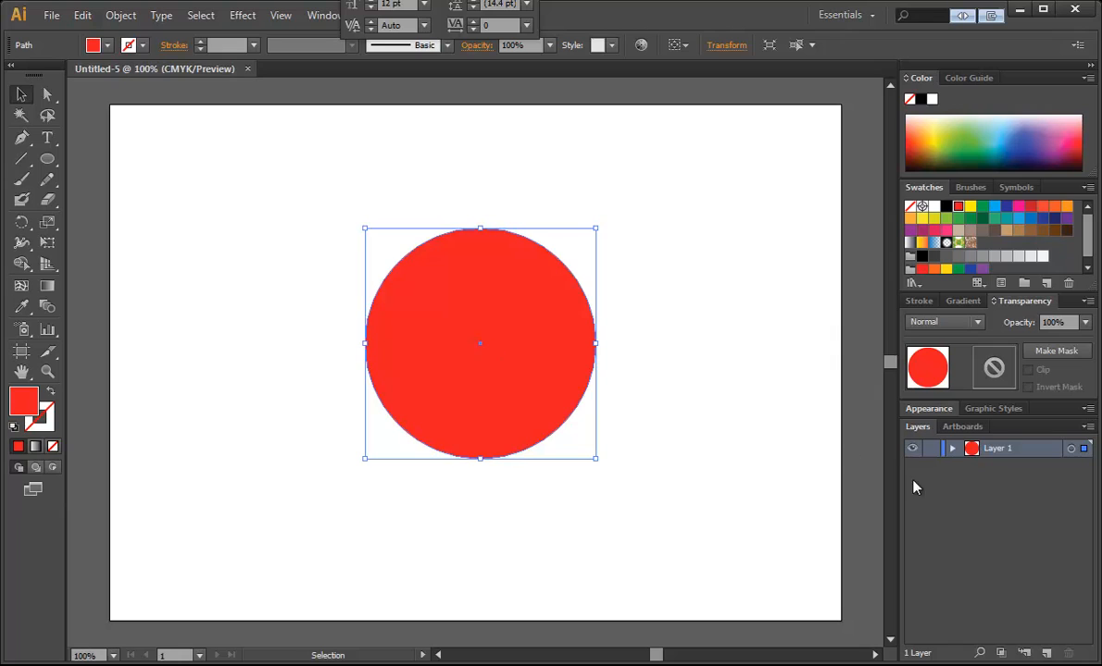
click(951, 448)
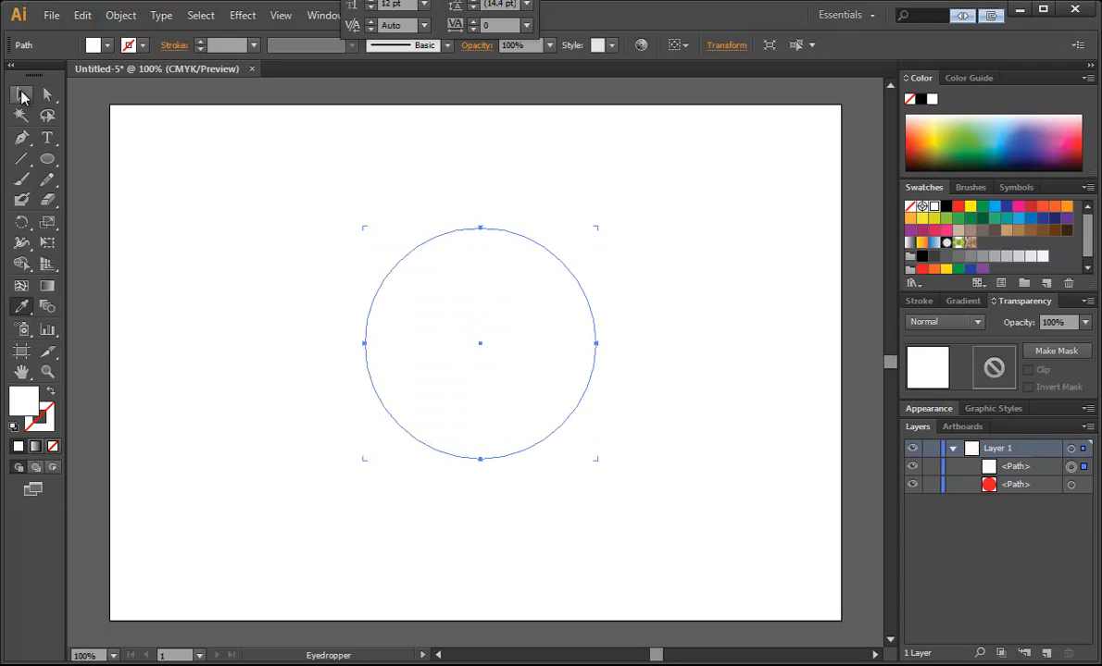
click(23, 96)
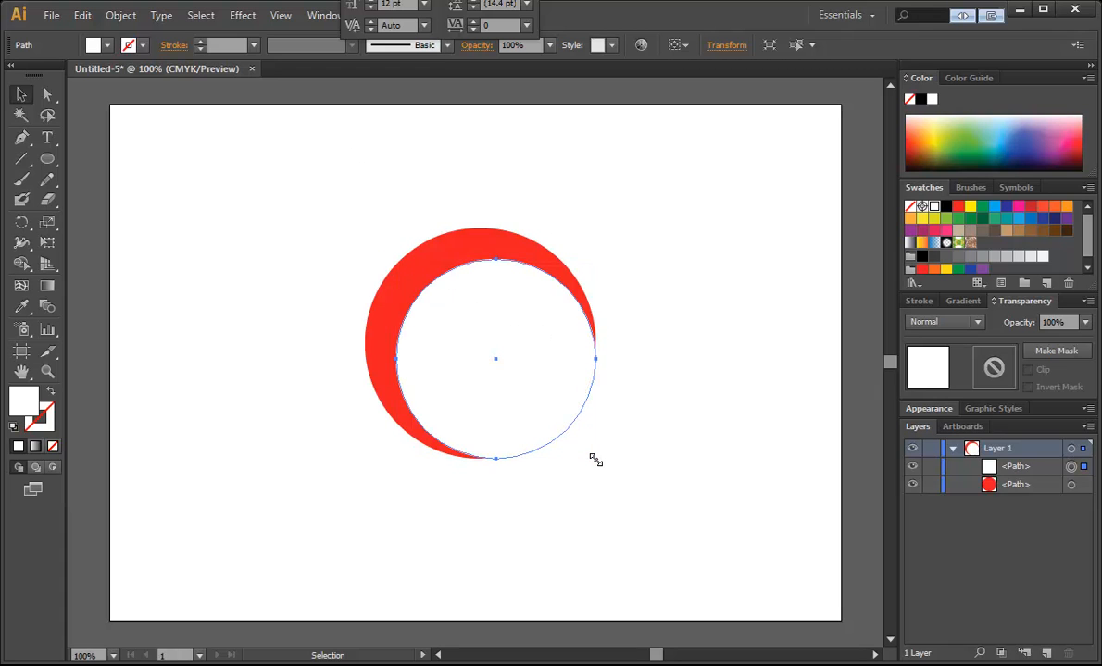
click(494, 359)
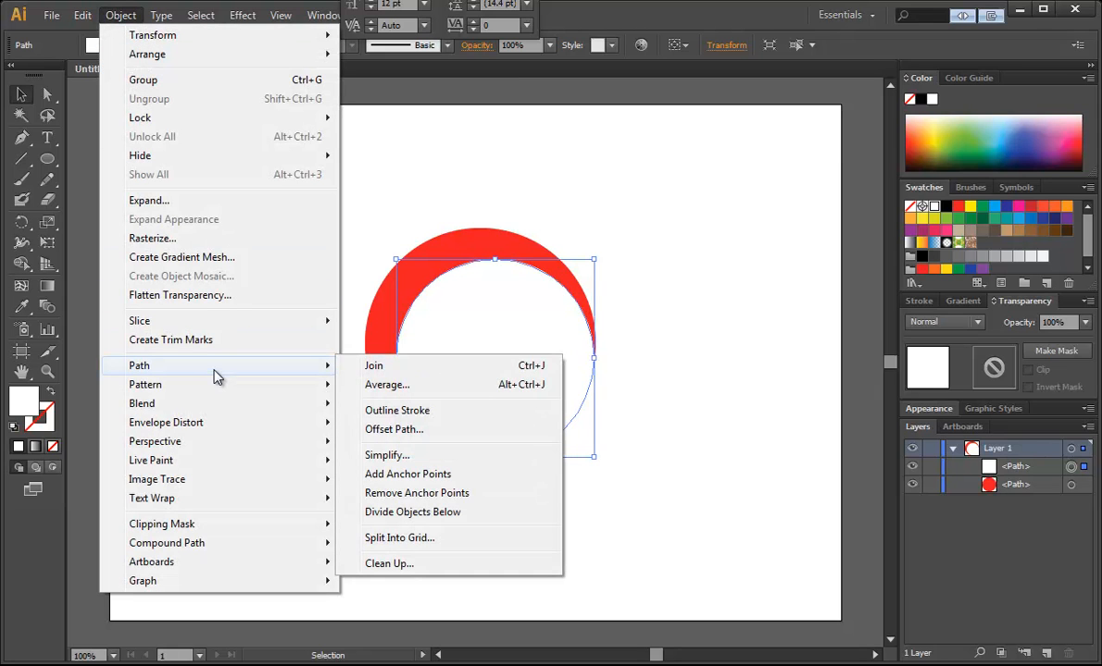
mouse_move(413, 512)
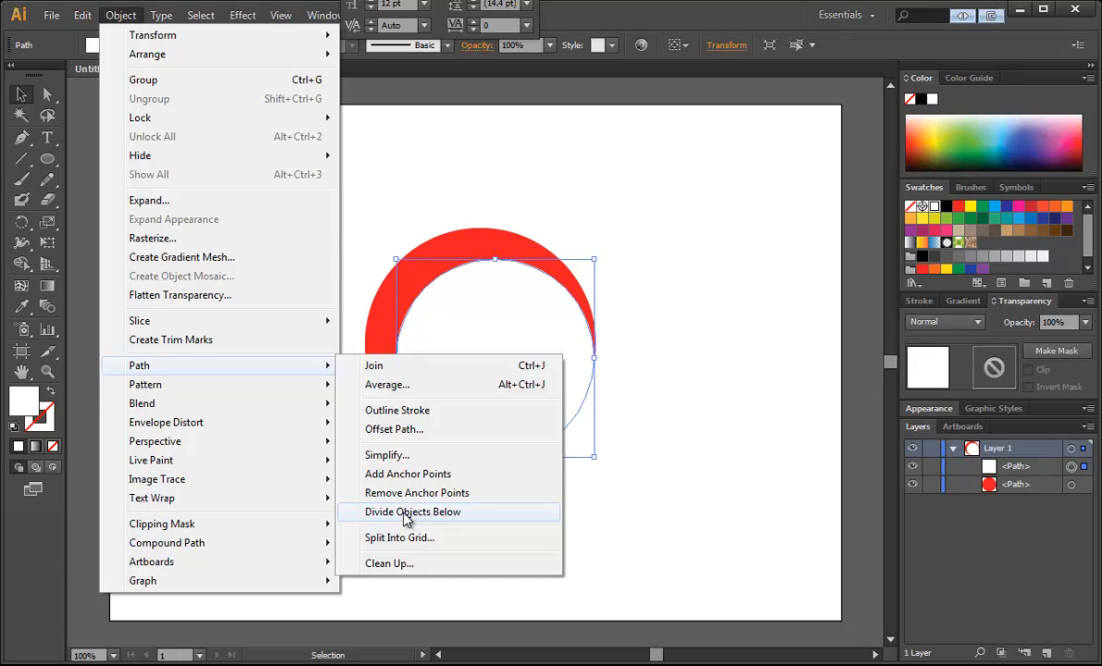
click(412, 512)
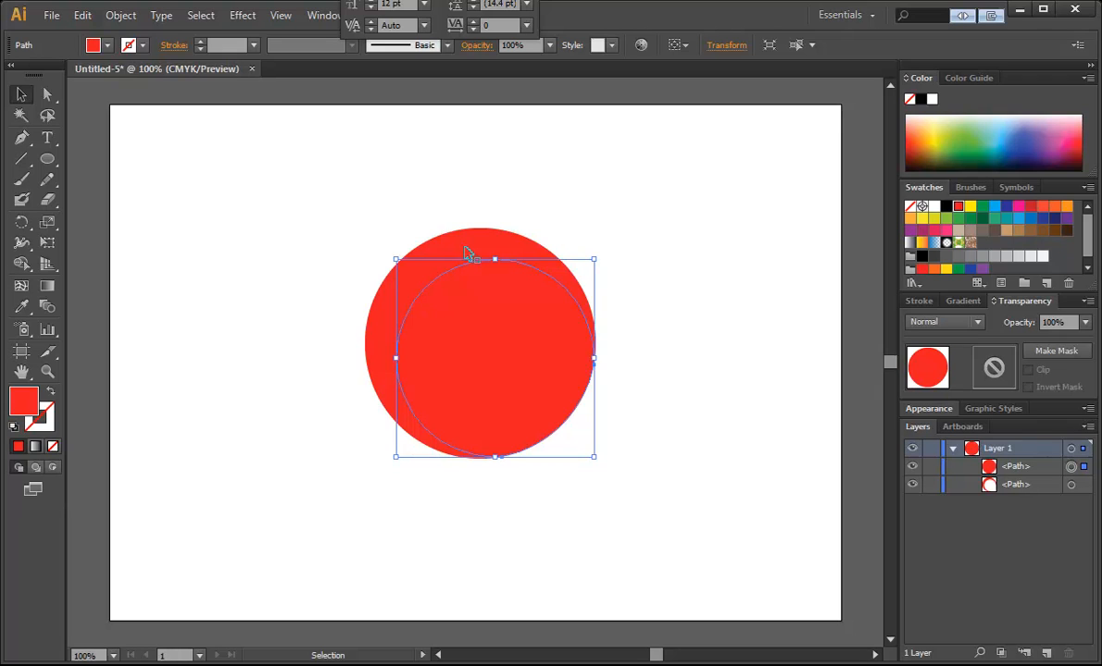
mouse_move(473, 320)
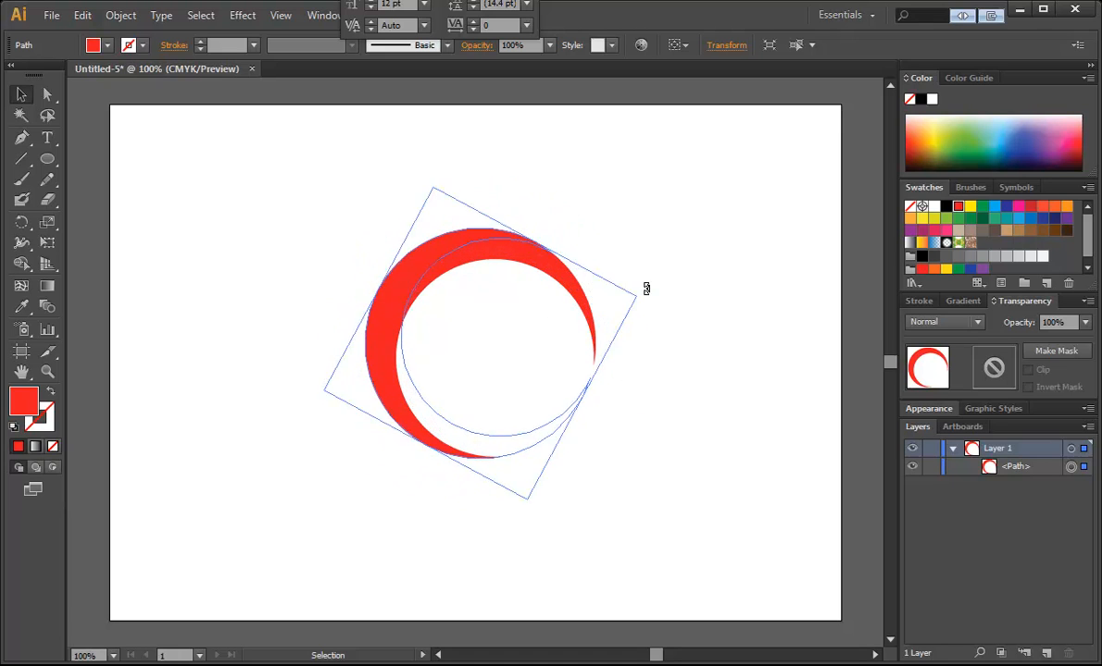
Step: Delete the inner piece and rotate the red crescent into position
drag(646, 287, 621, 259)
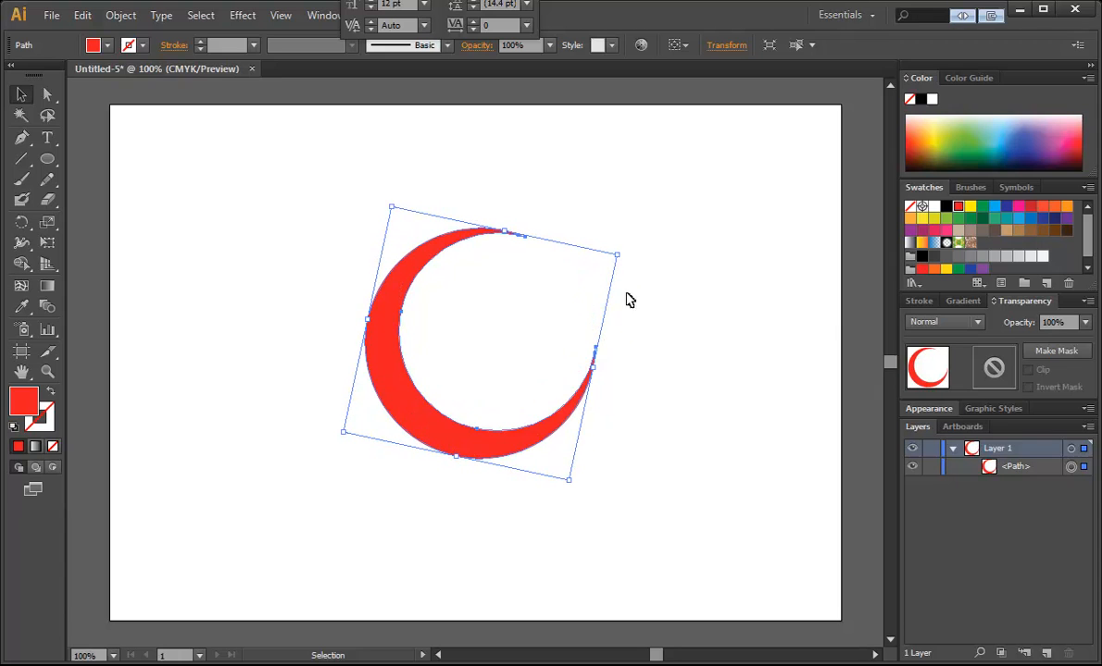
drag(615, 255, 646, 289)
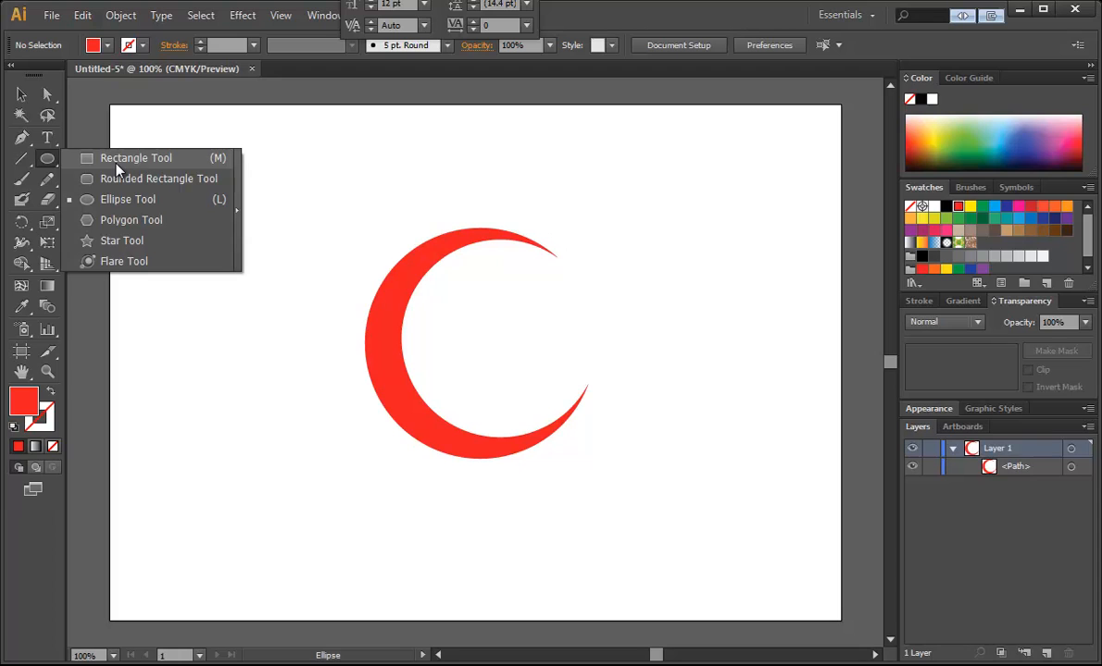
Step: Cut away the crescent's top half with a rectangle and select the lower red swoosh
click(135, 157)
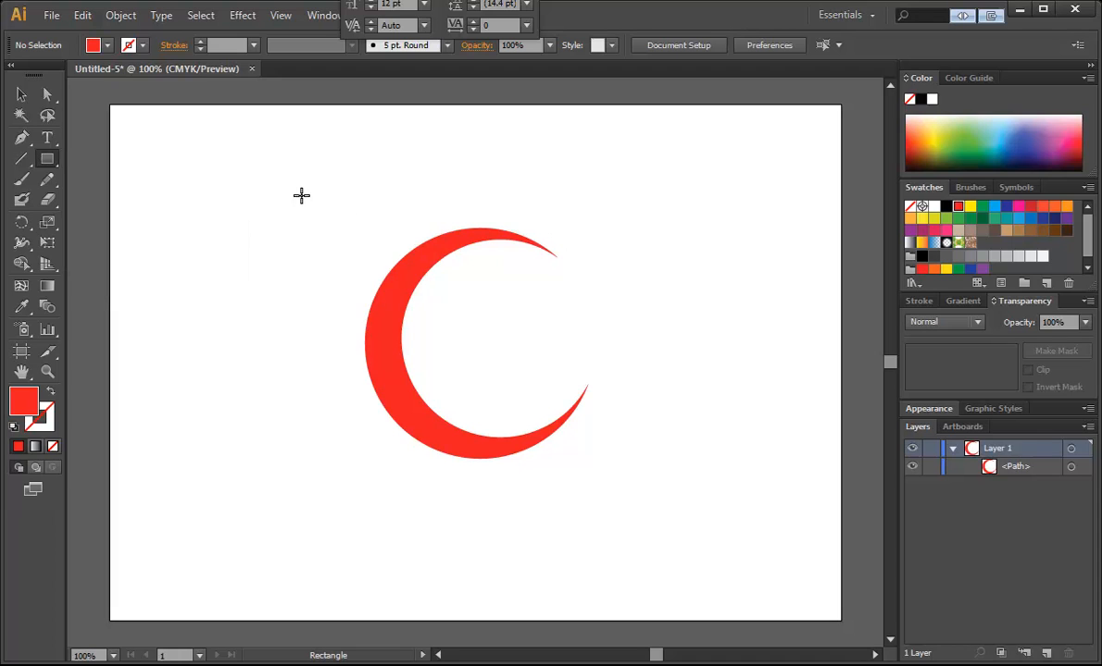
drag(275, 189, 659, 349)
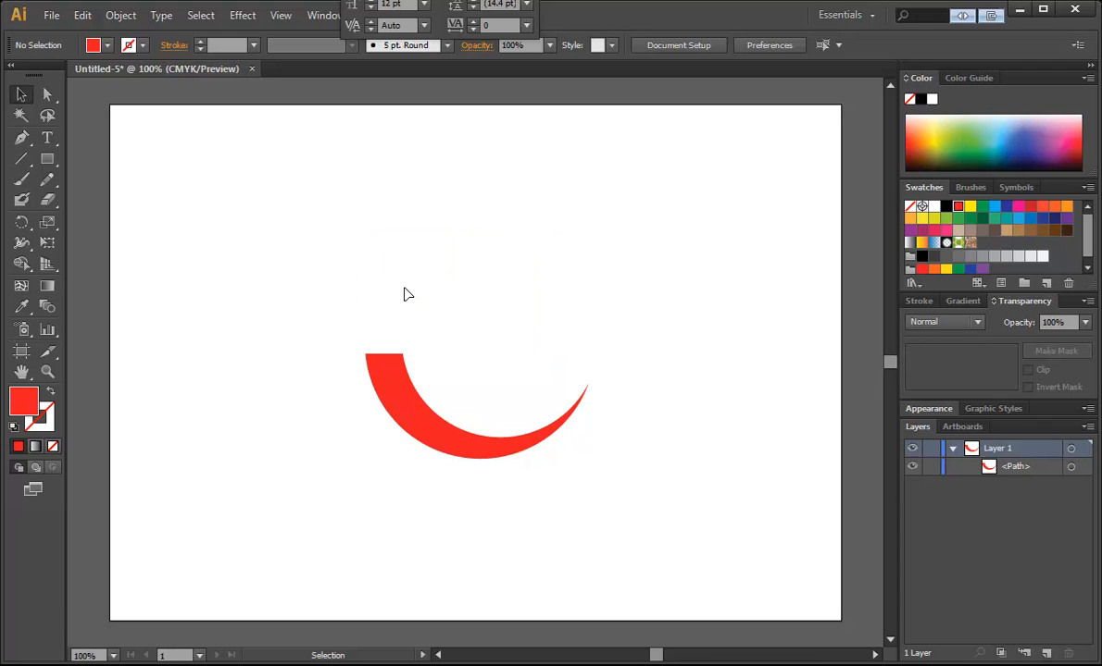
mouse_move(402, 400)
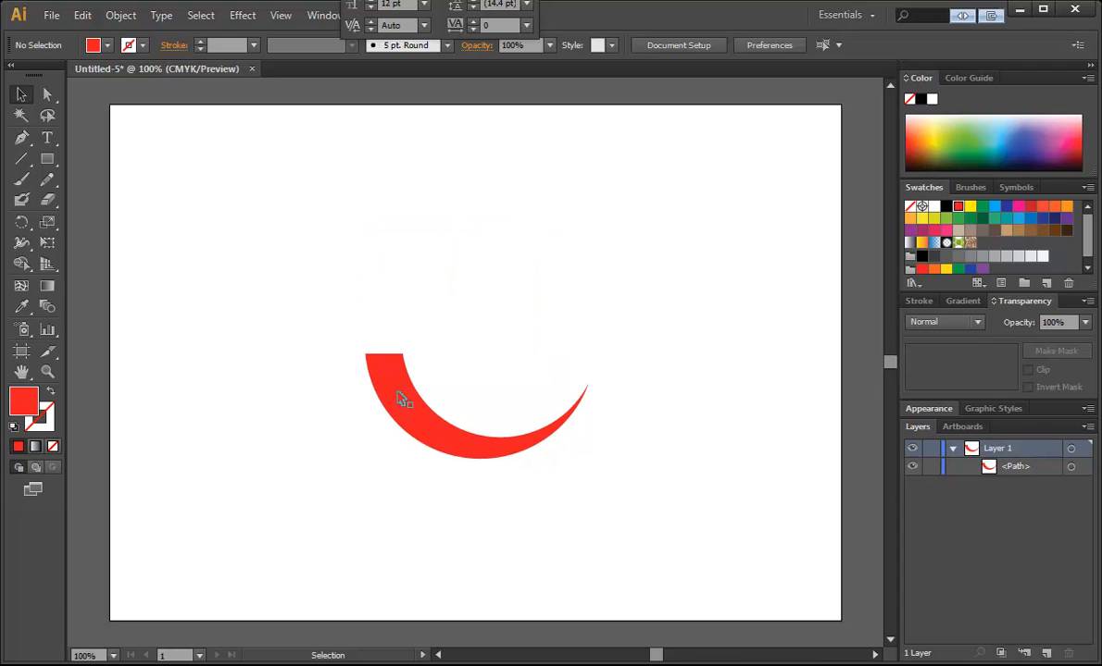
click(403, 398)
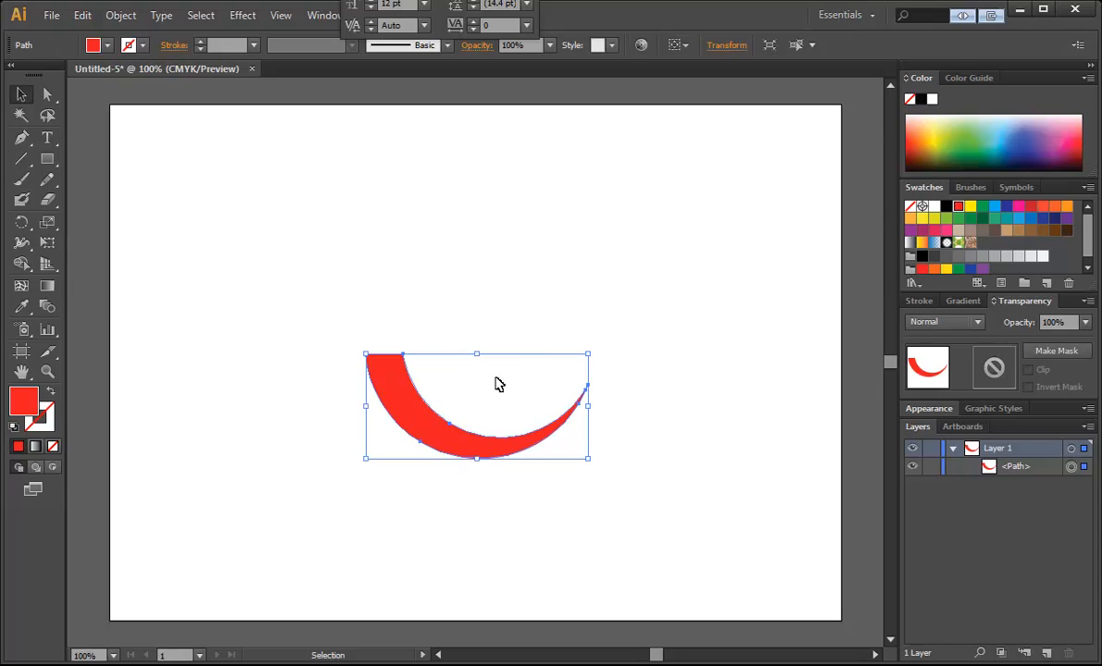
Step: Give the swoosh a radial gradient fill
click(966, 301)
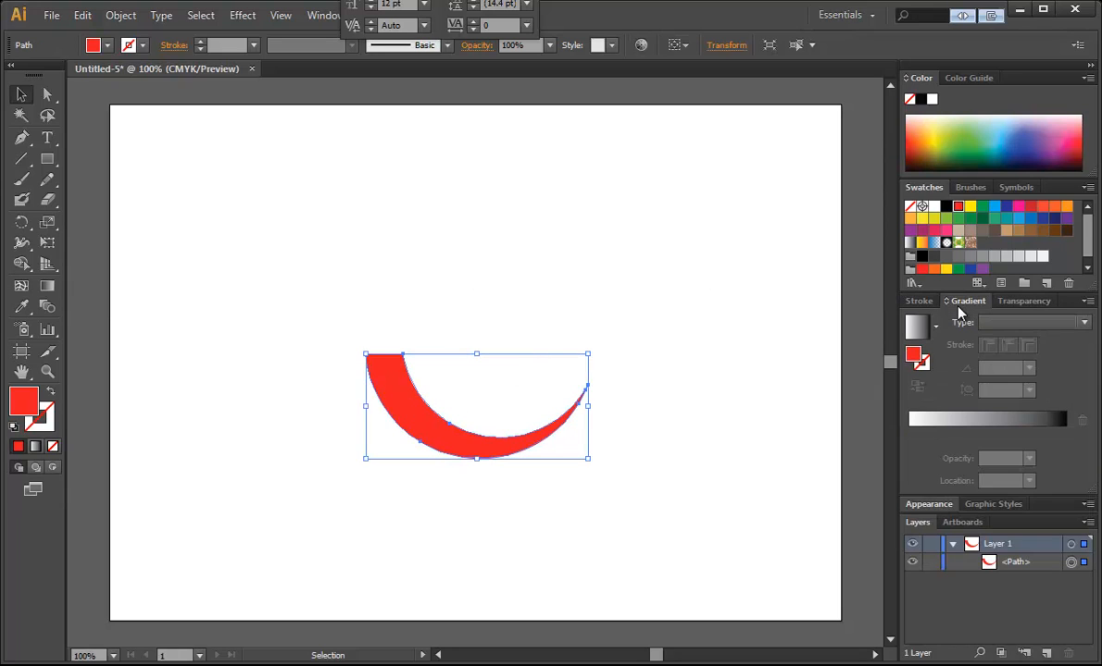
click(1083, 322)
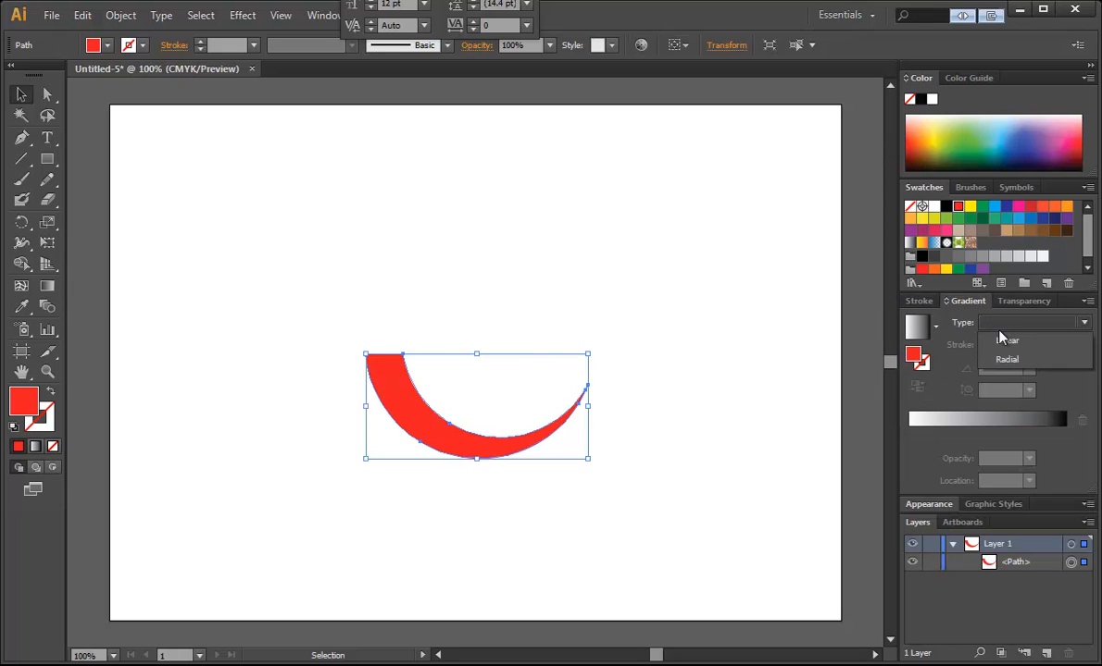
click(1006, 360)
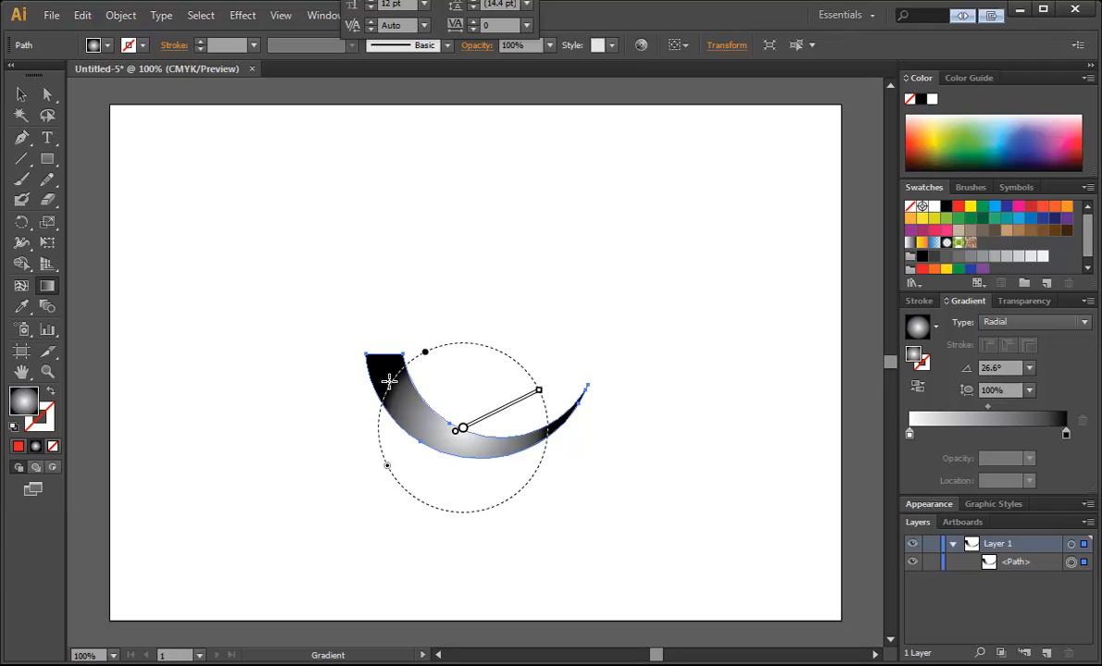
Step: Show the white gradient stop's colour as RGB values
click(22, 94)
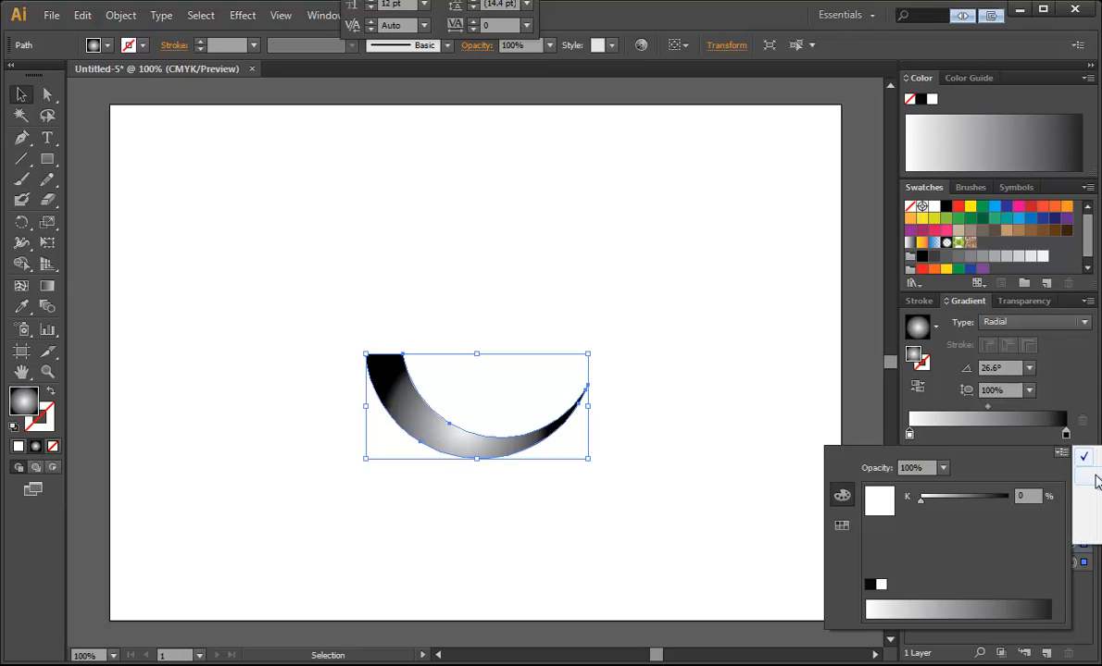
click(1062, 454)
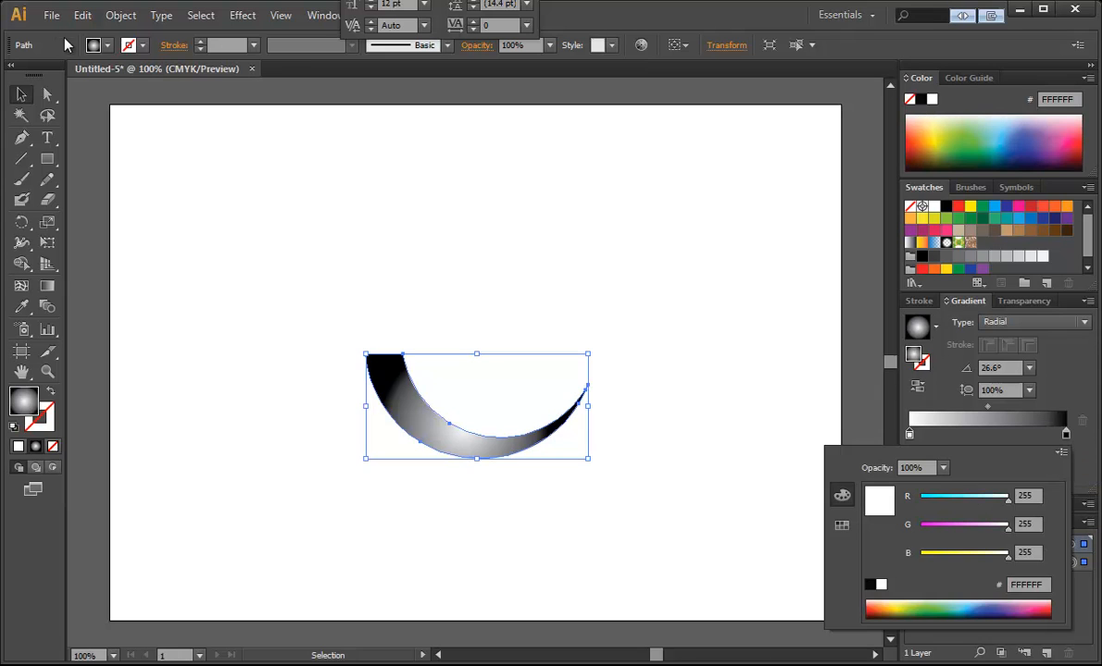
click(83, 15)
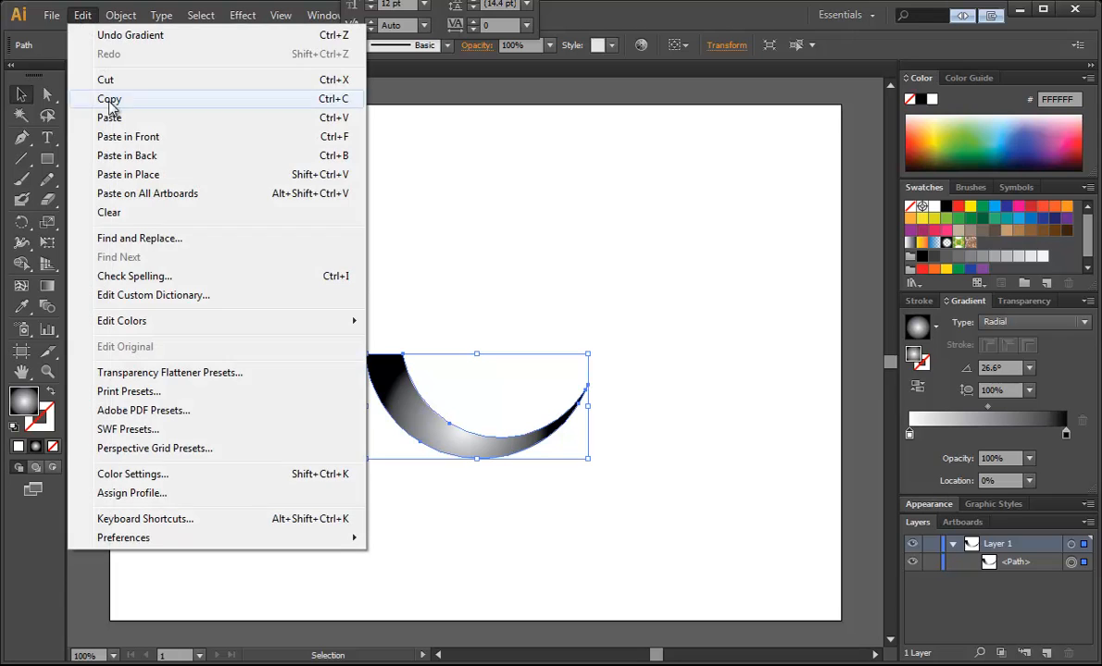
Step: Switch the document to RGB and recolour the gradient from orange-yellow to dark red
click(52, 15)
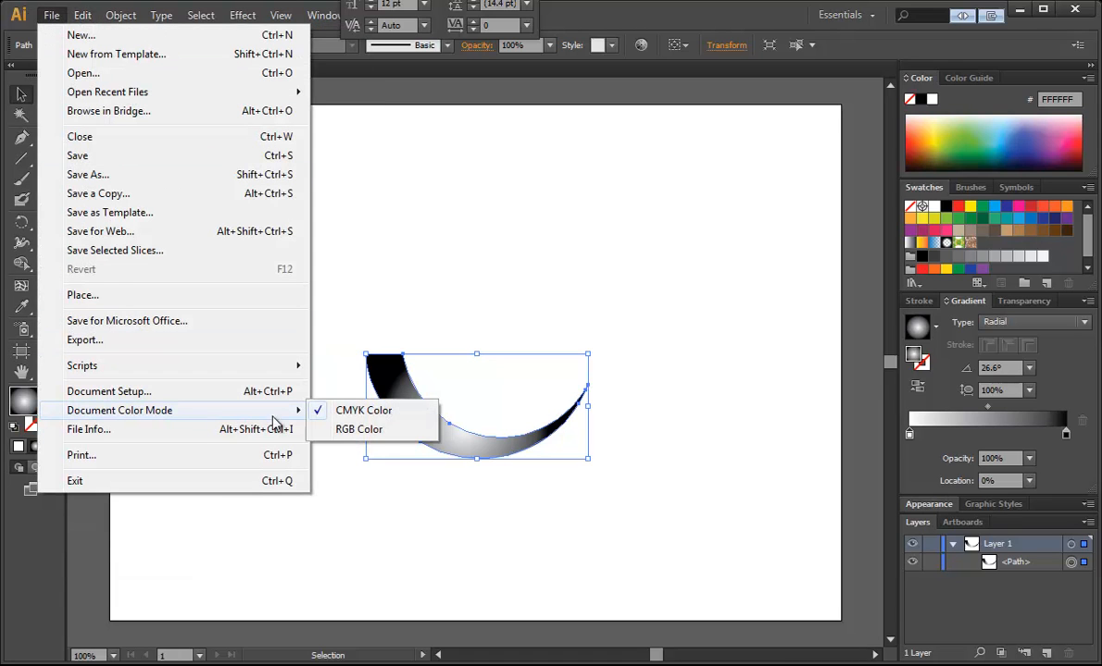
click(359, 429)
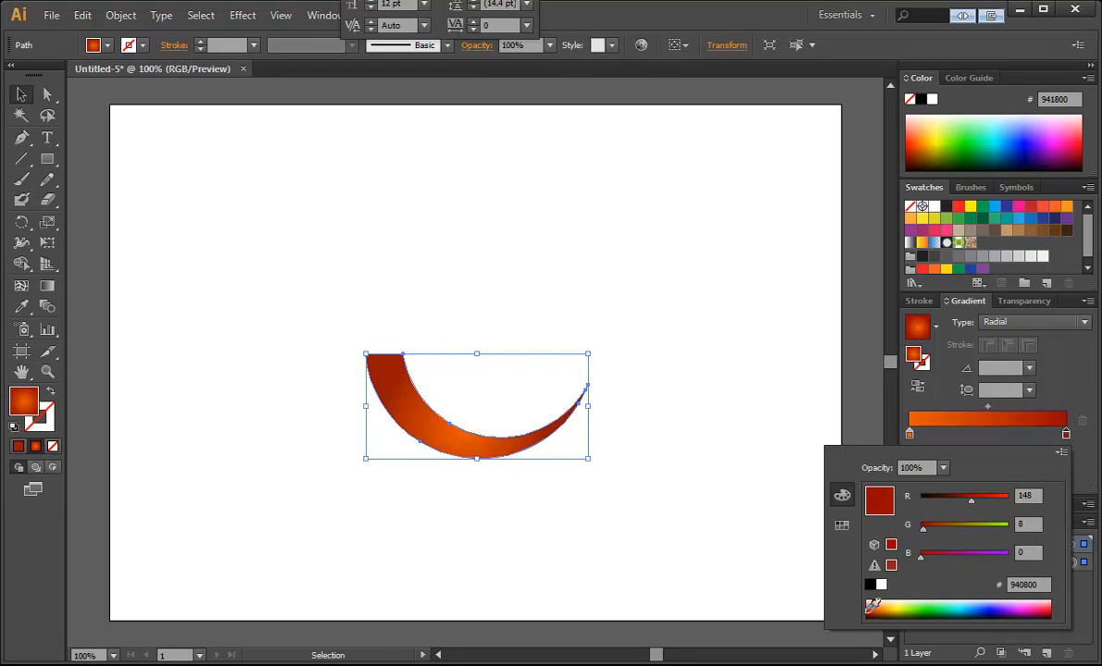
click(426, 366)
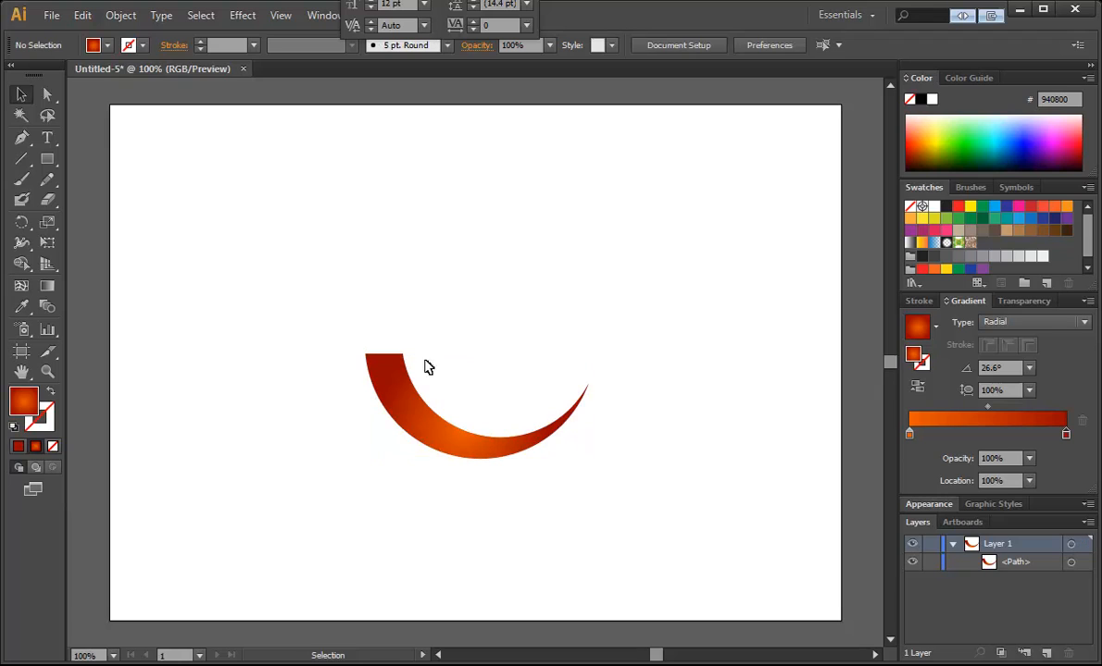
click(445, 440)
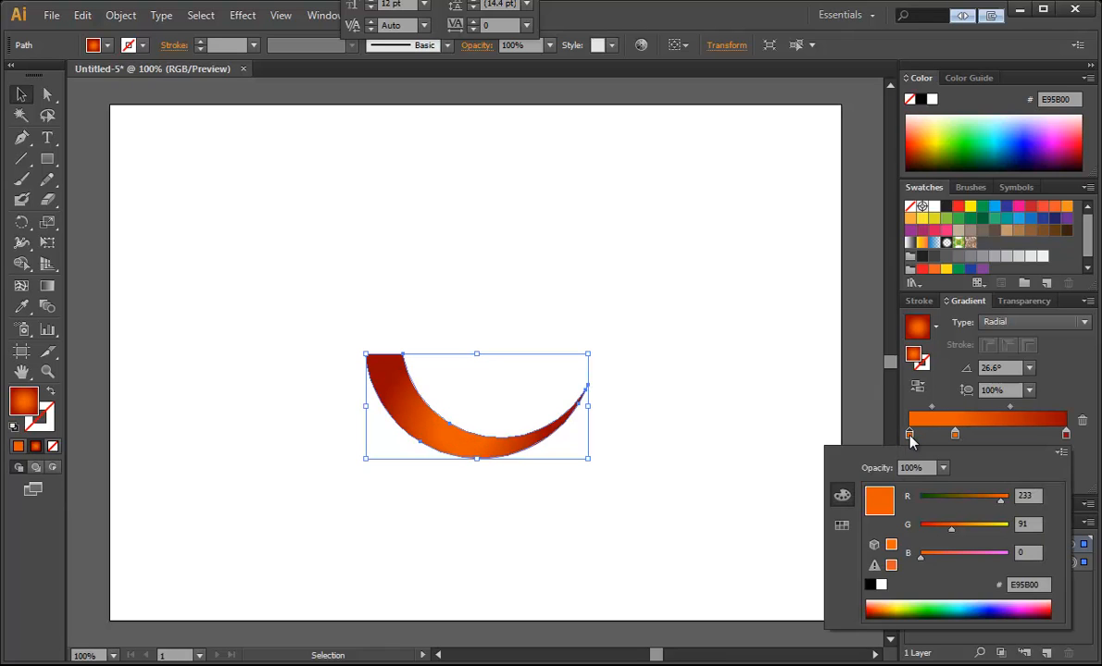
drag(951, 528, 976, 528)
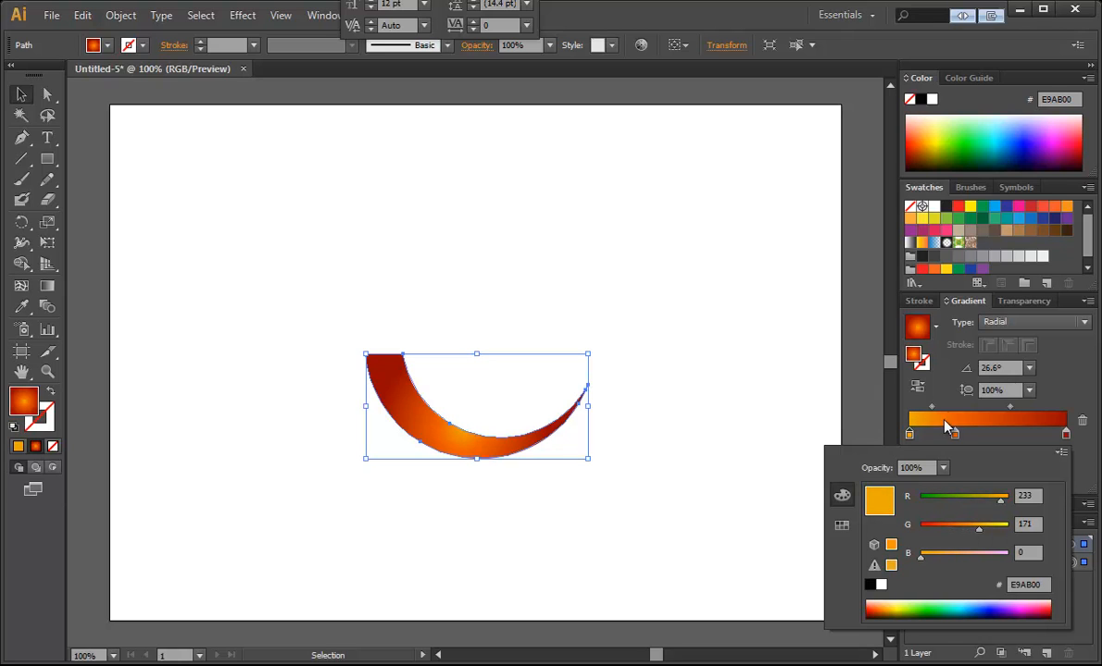
click(451, 308)
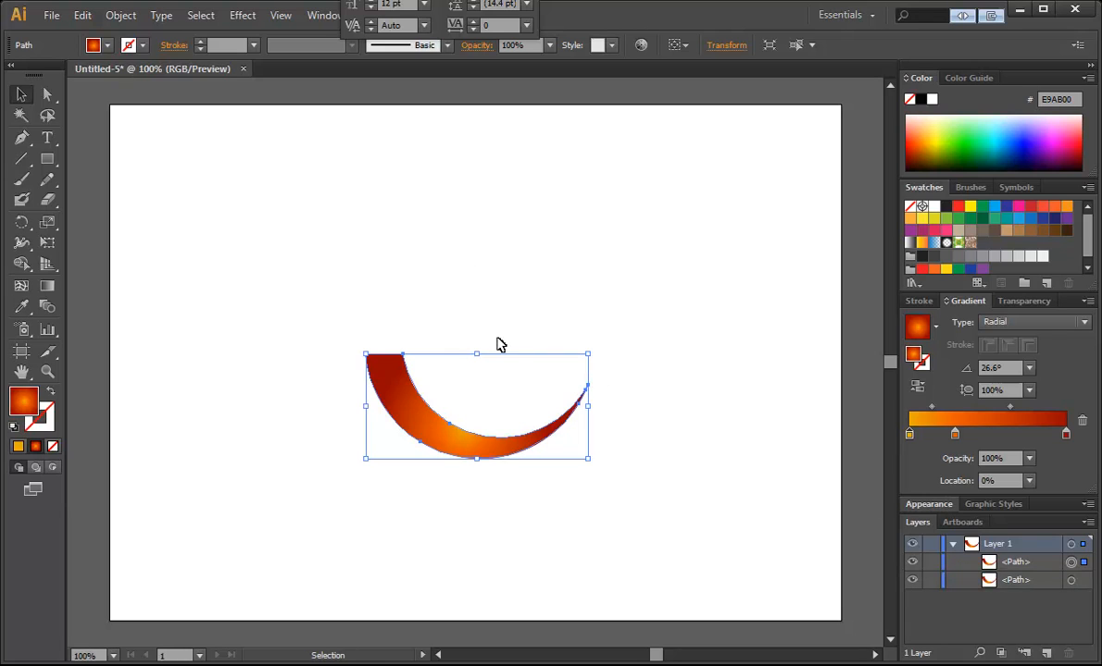
mouse_move(389, 394)
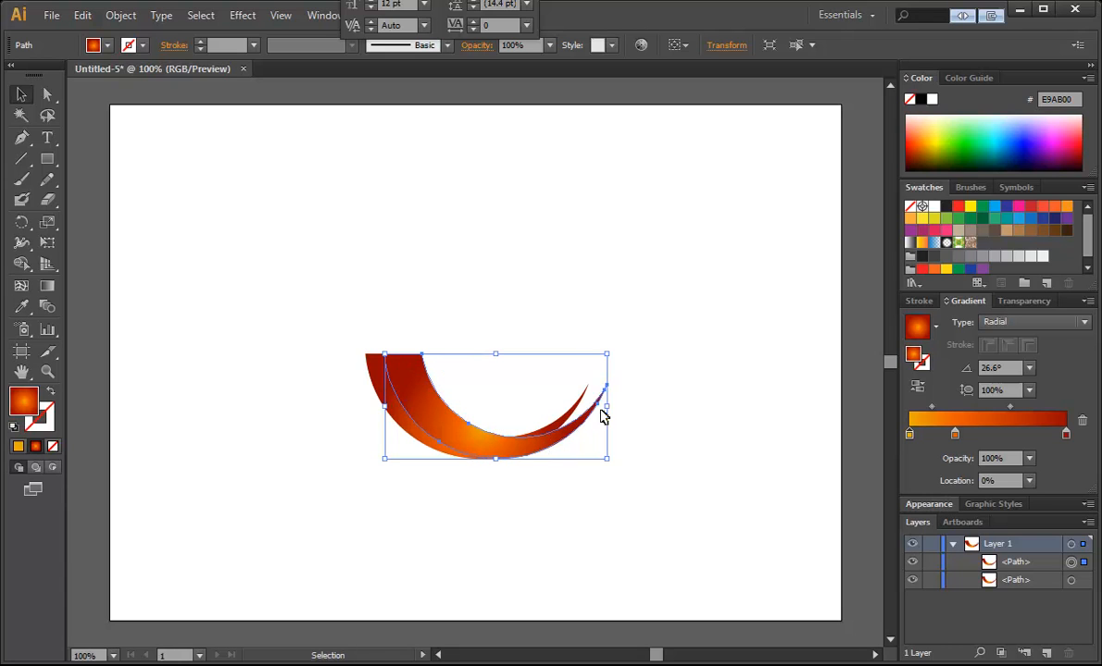
mouse_move(611, 467)
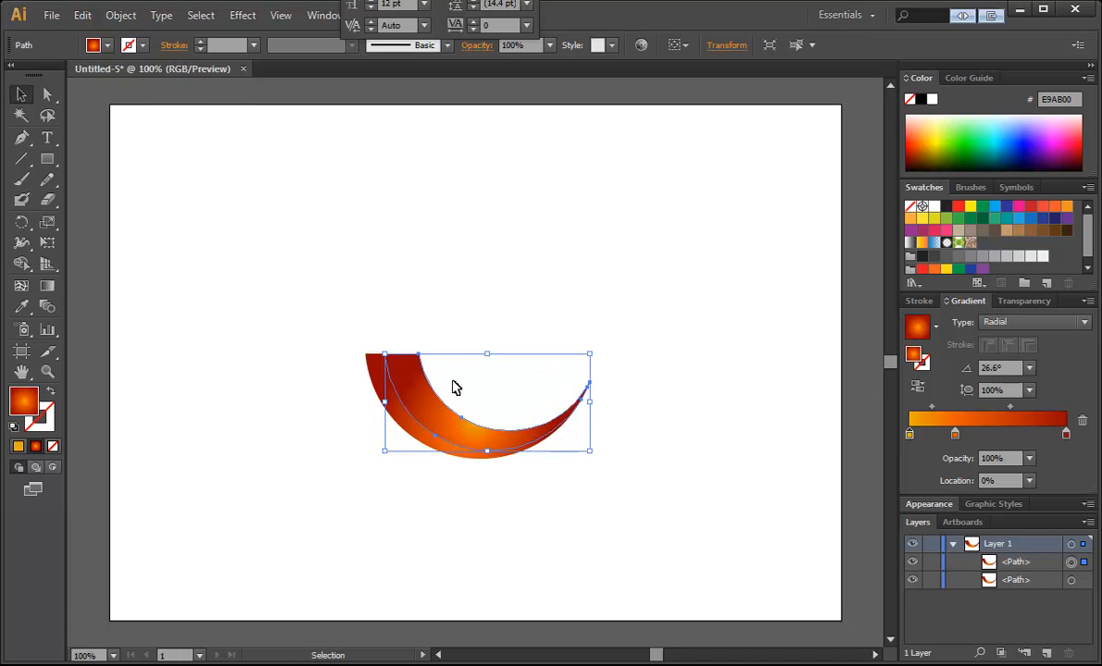
Step: Deselect to preview the stacked, offset gradient arcs
click(120, 15)
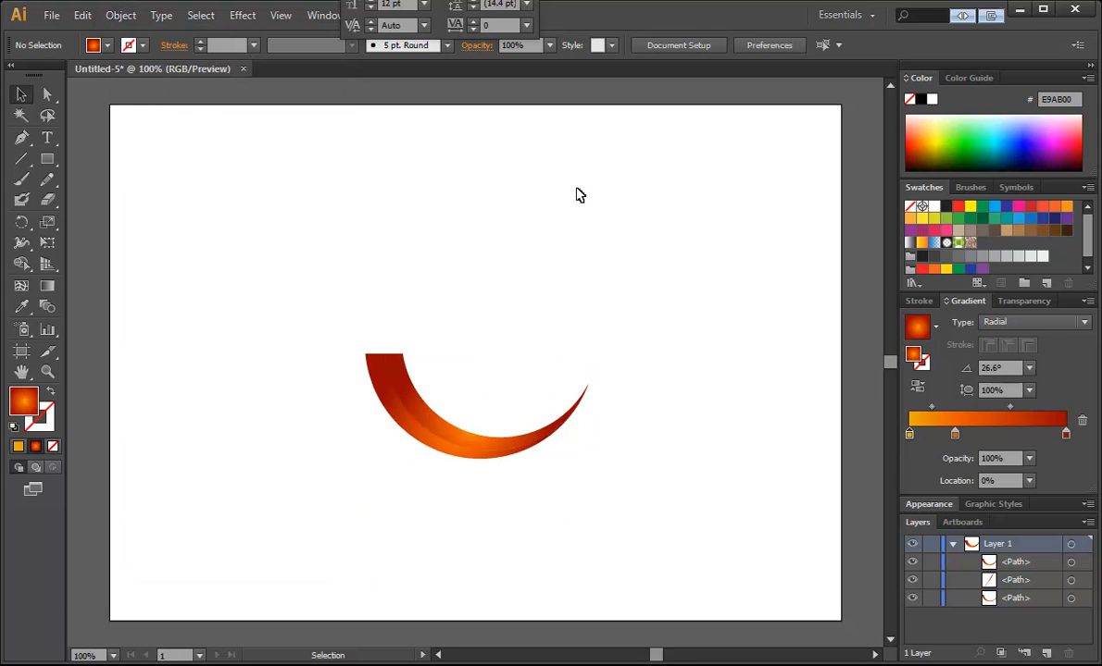
mouse_move(500, 449)
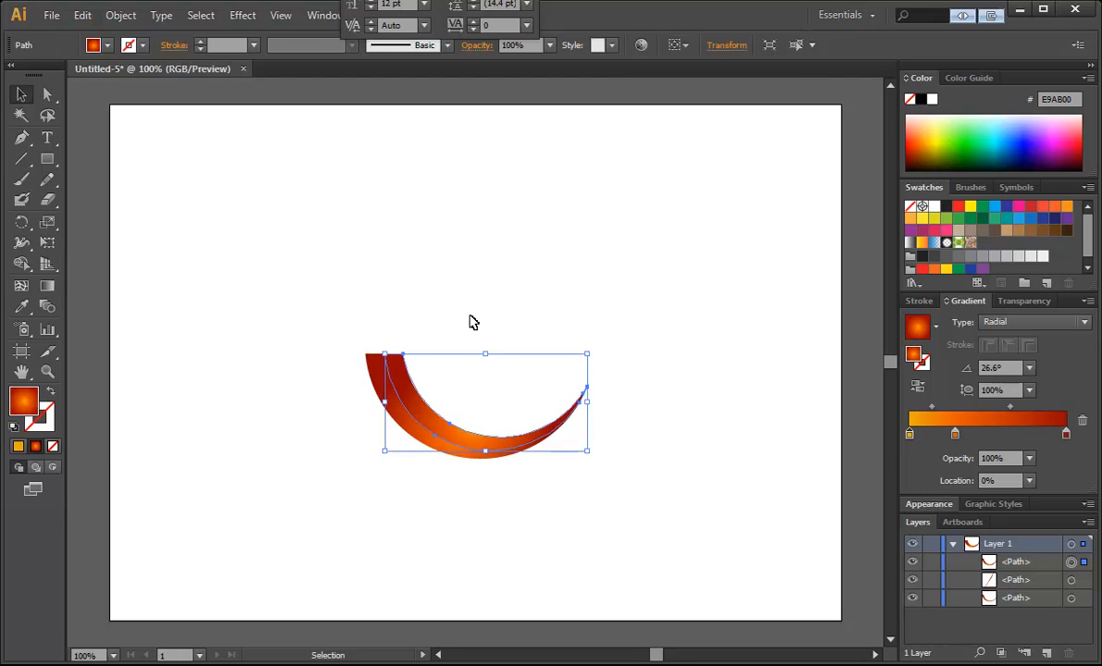
mouse_move(374, 373)
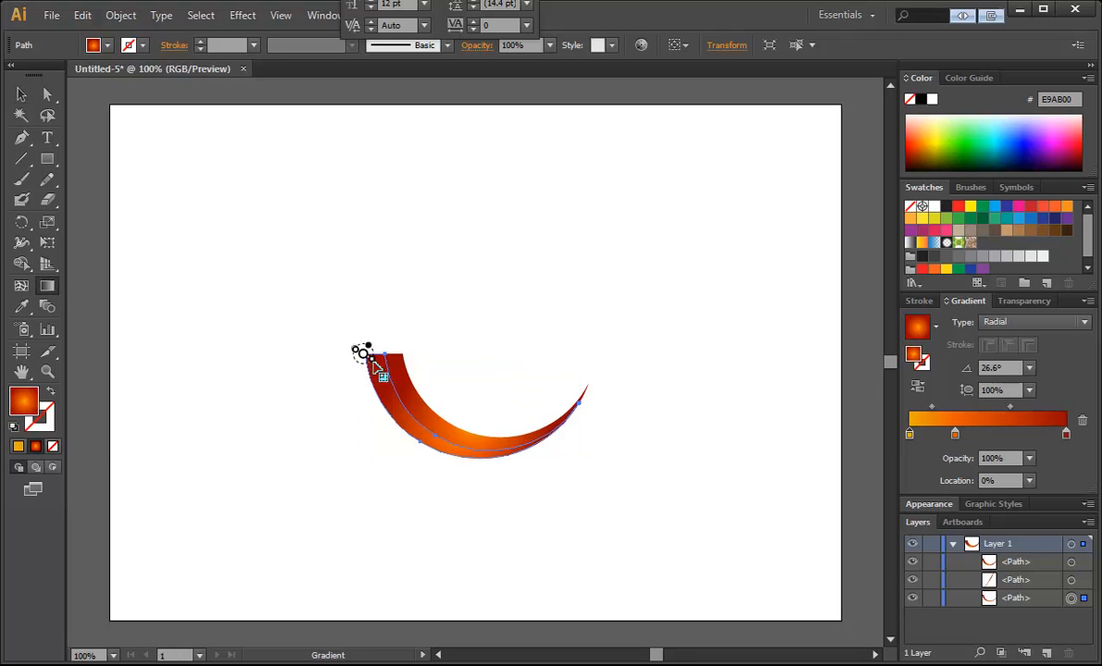
Step: Re-angle the back arc's gradient to -40.3° and zoom in on the overlapping arcs
drag(379, 366, 467, 432)
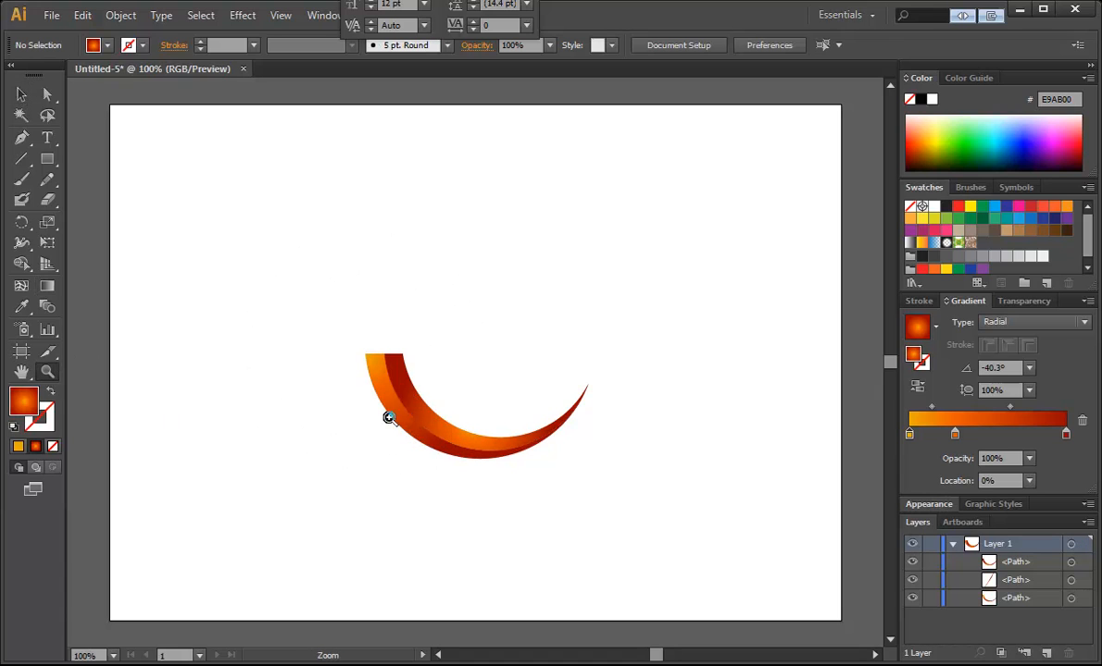
drag(389, 417, 554, 492)
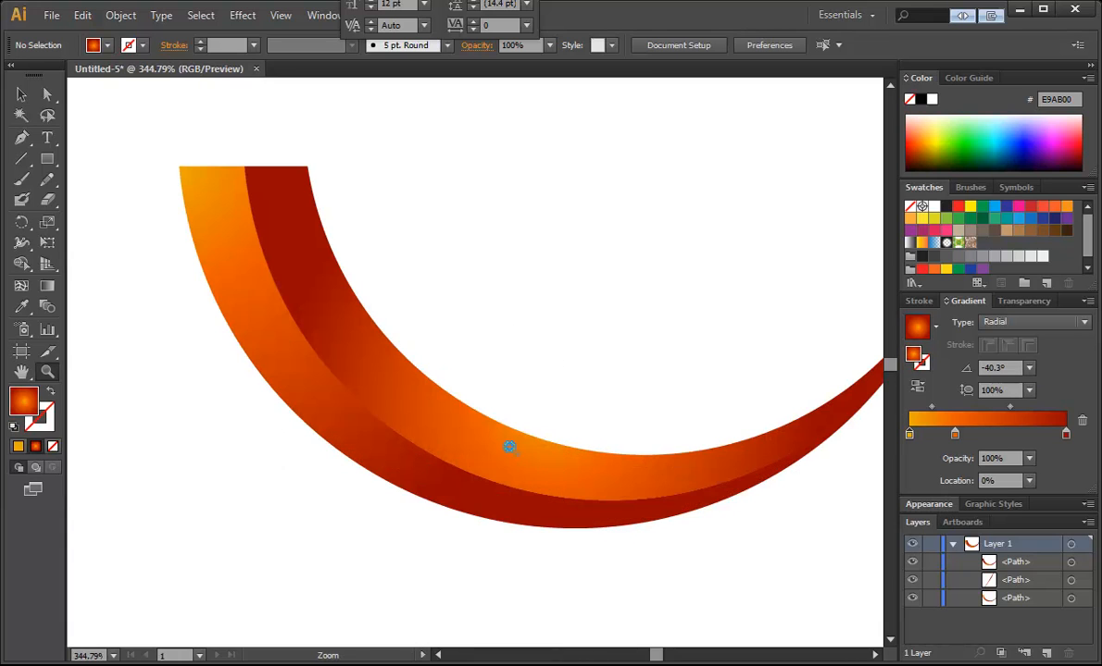
click(48, 94)
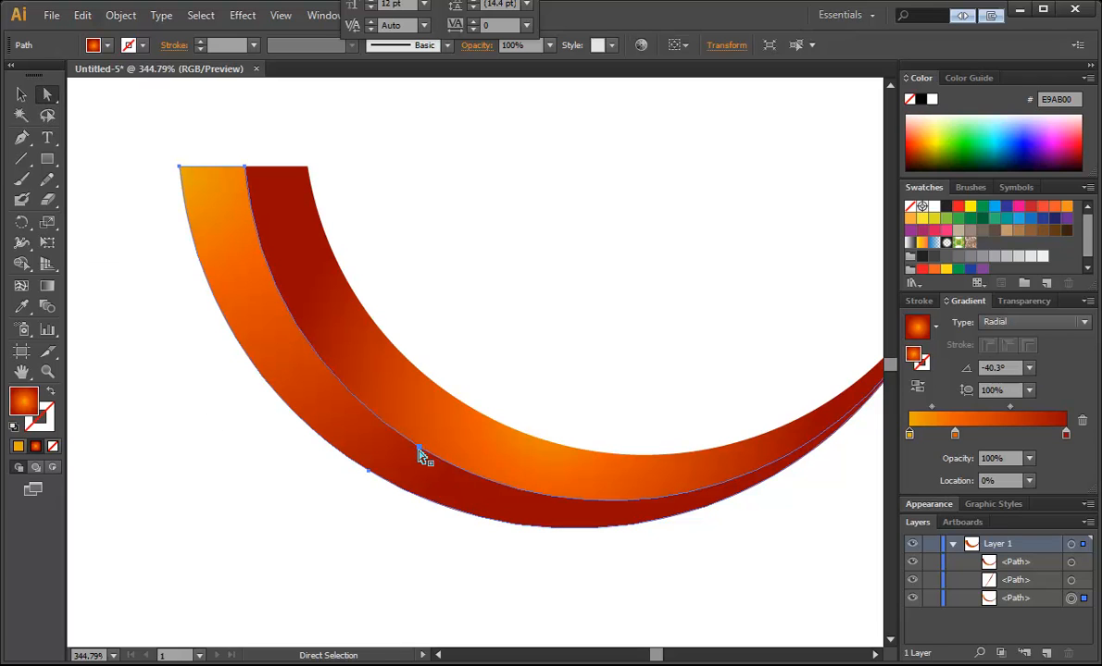
click(565, 482)
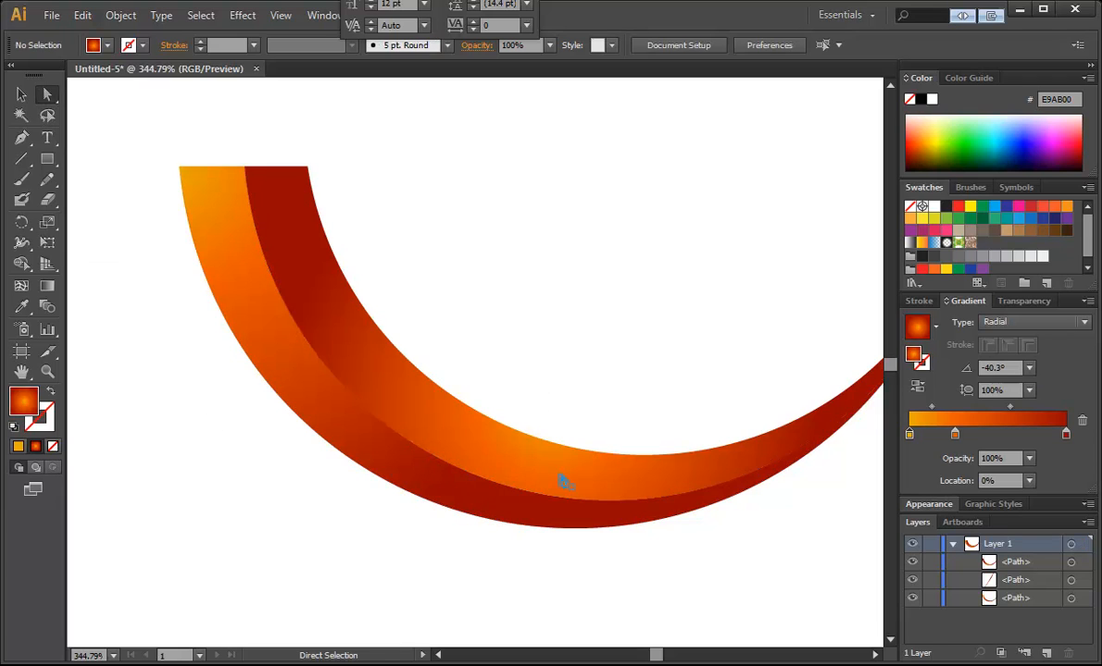
mouse_move(754, 495)
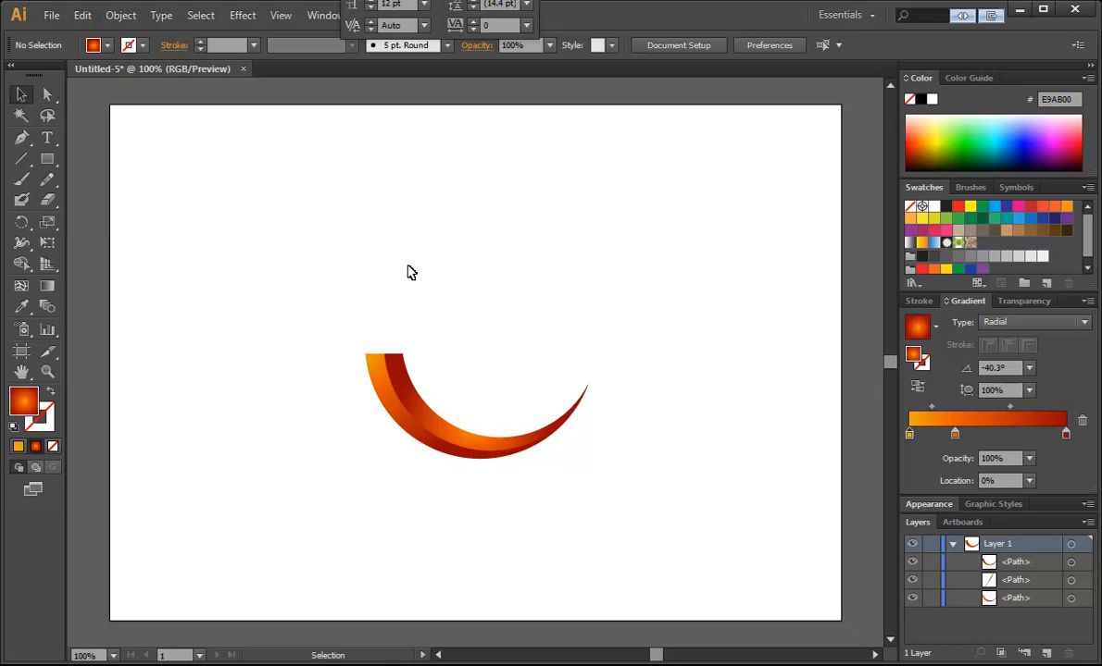
mouse_move(326, 328)
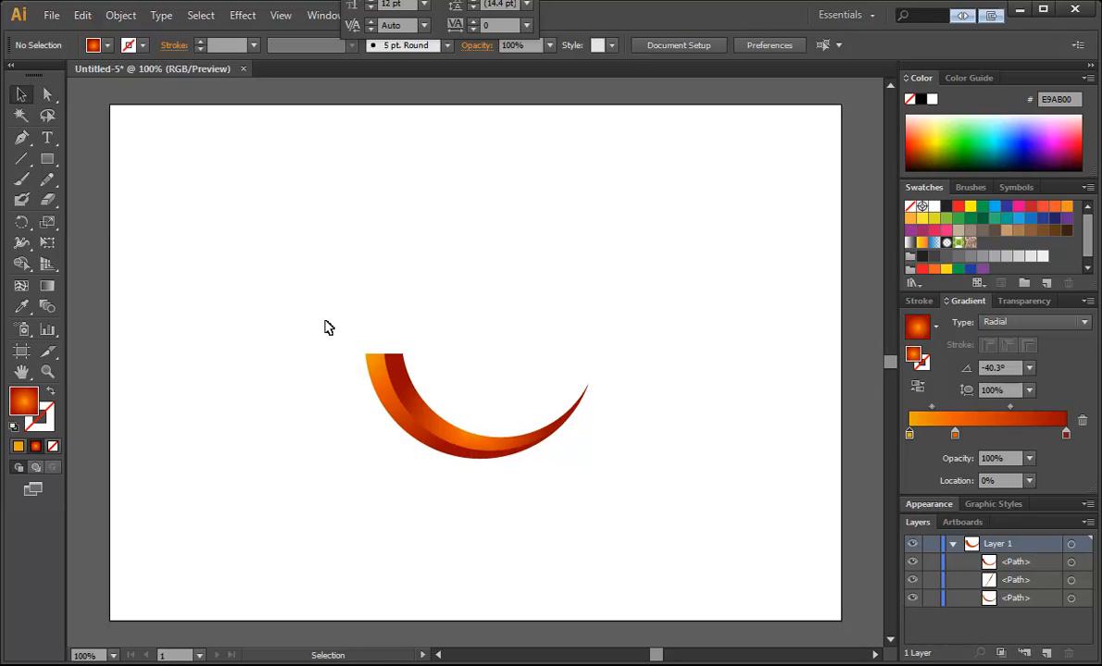
Step: Select all the orange arc pieces and group them into one swoosh
drag(329, 326, 620, 493)
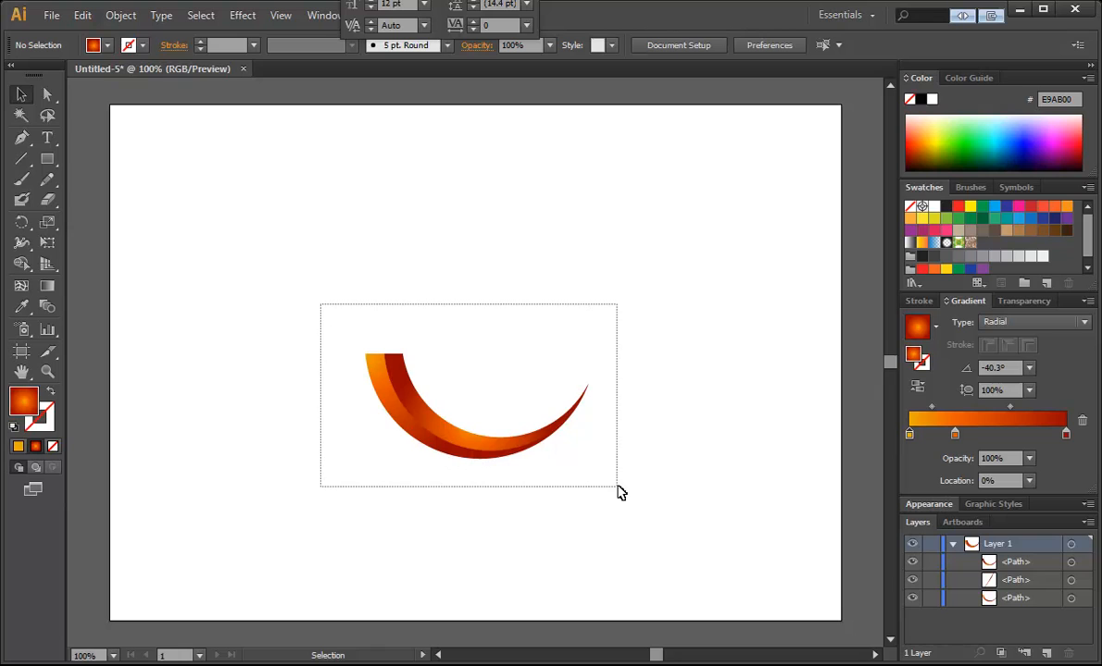
click(472, 408)
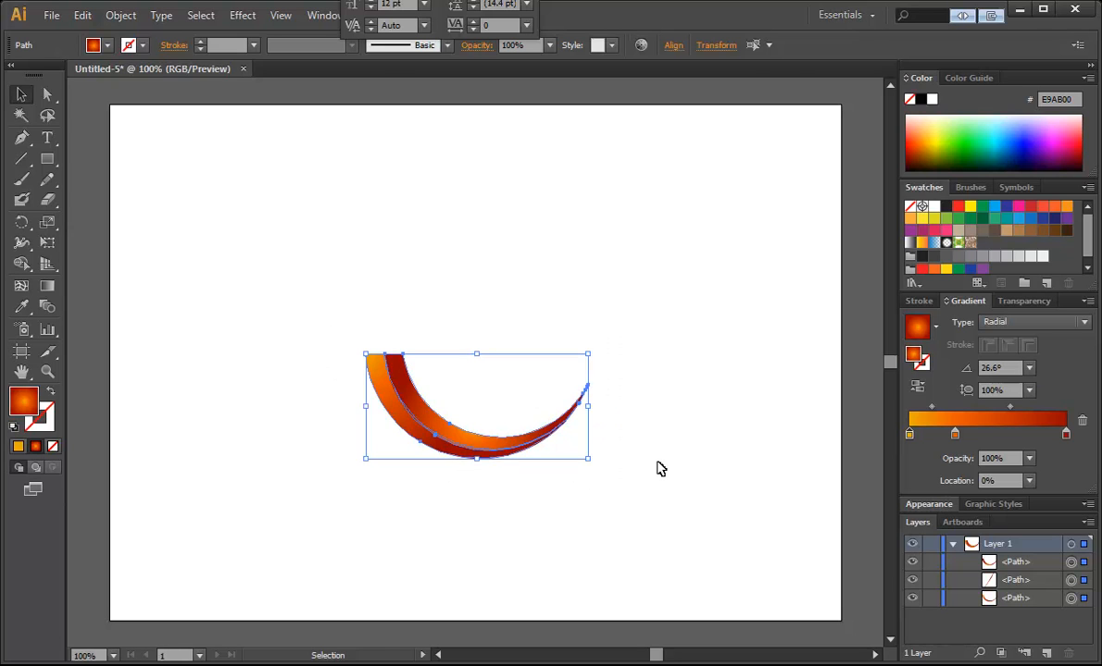
key(ctrl+g)
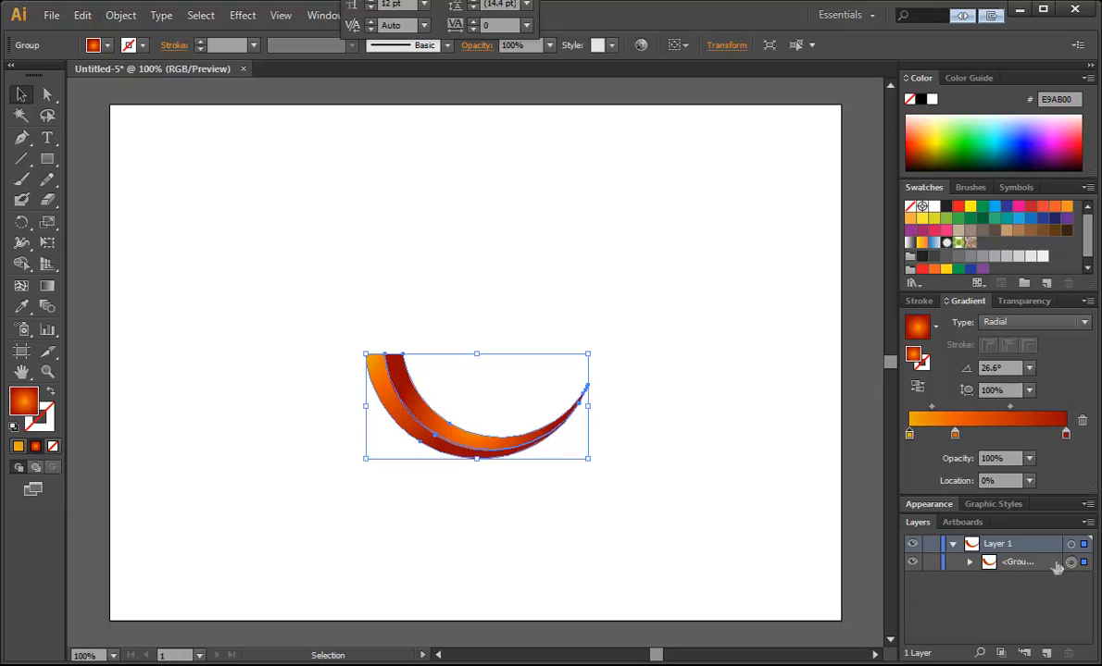
mouse_move(441, 324)
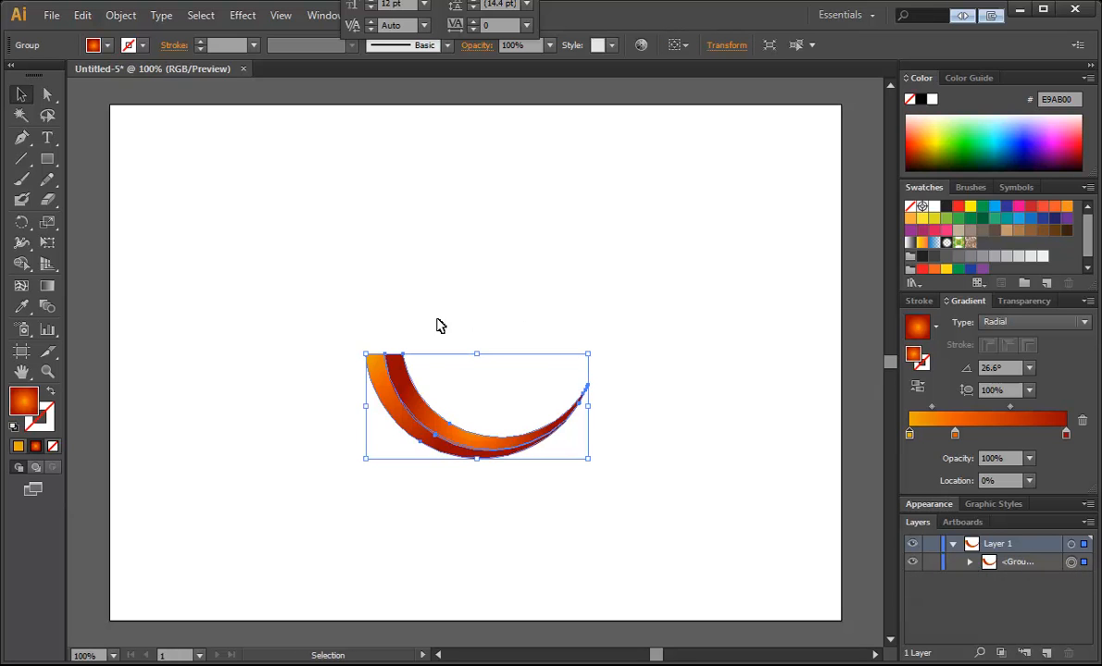
mouse_move(437, 355)
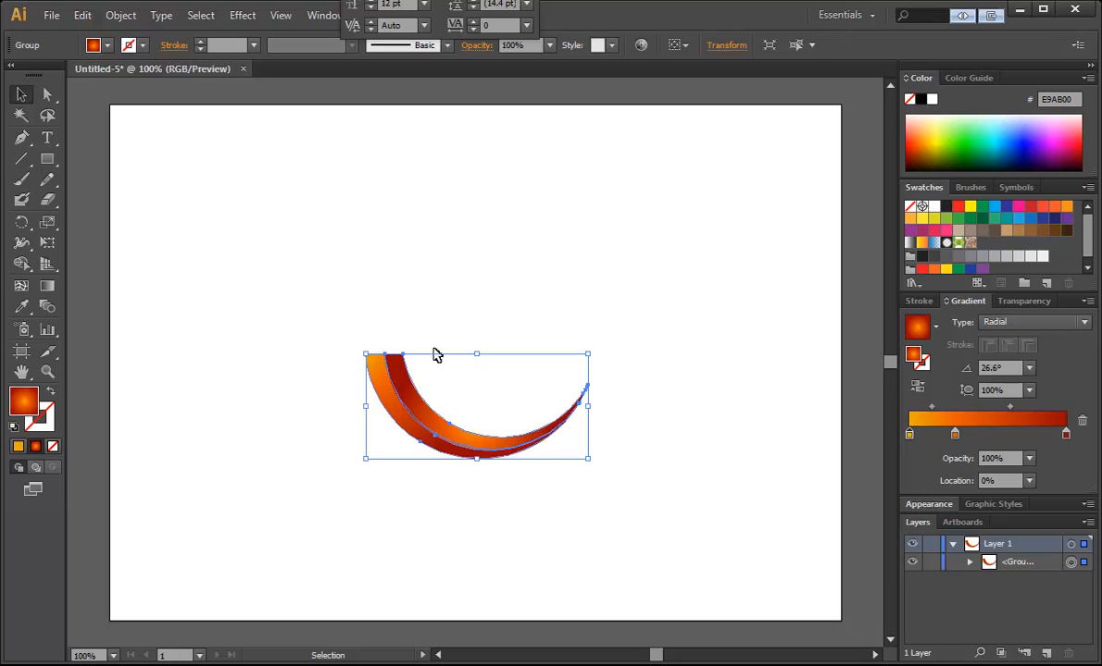
mouse_move(412, 409)
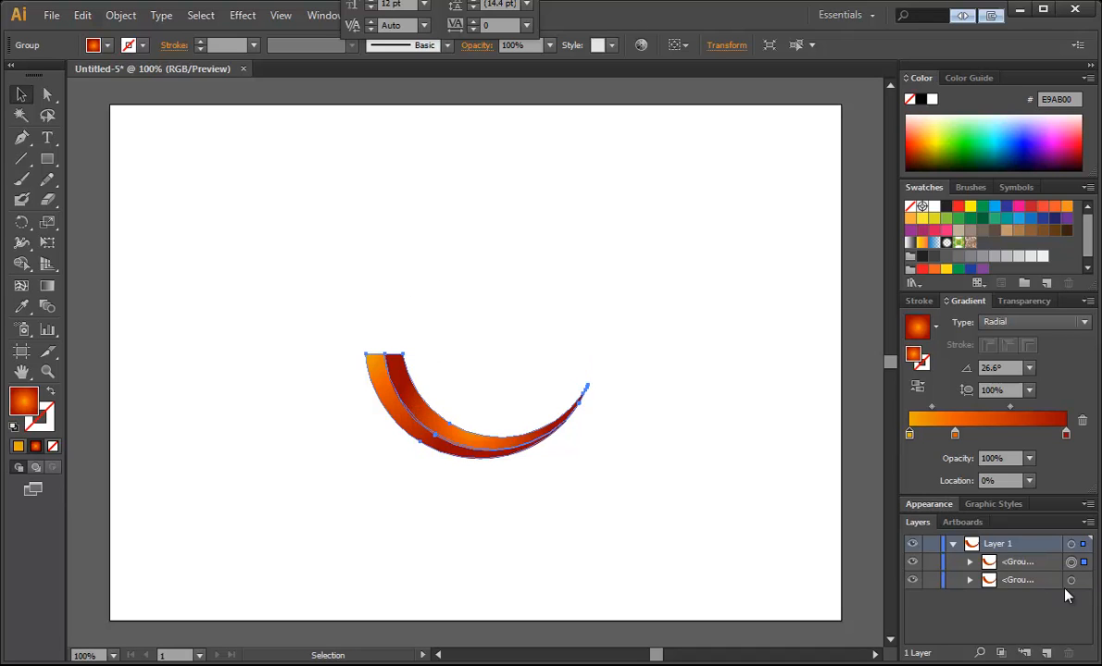
Step: Place the copied swoosh offset to the right and select the overlapping copy
click(477, 407)
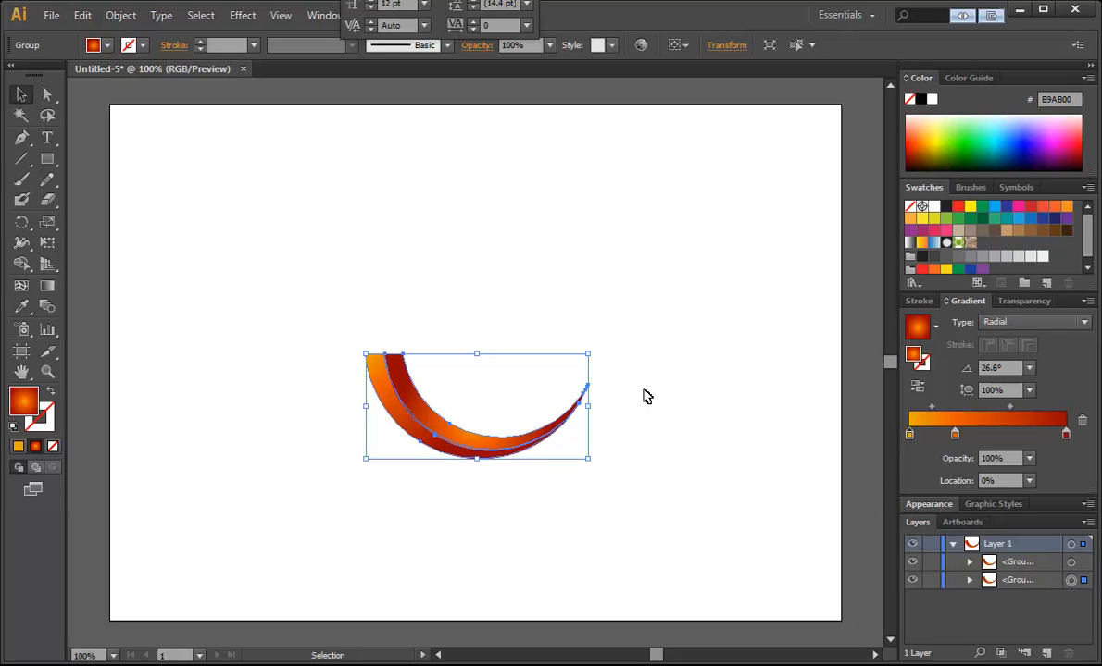
mouse_move(426, 369)
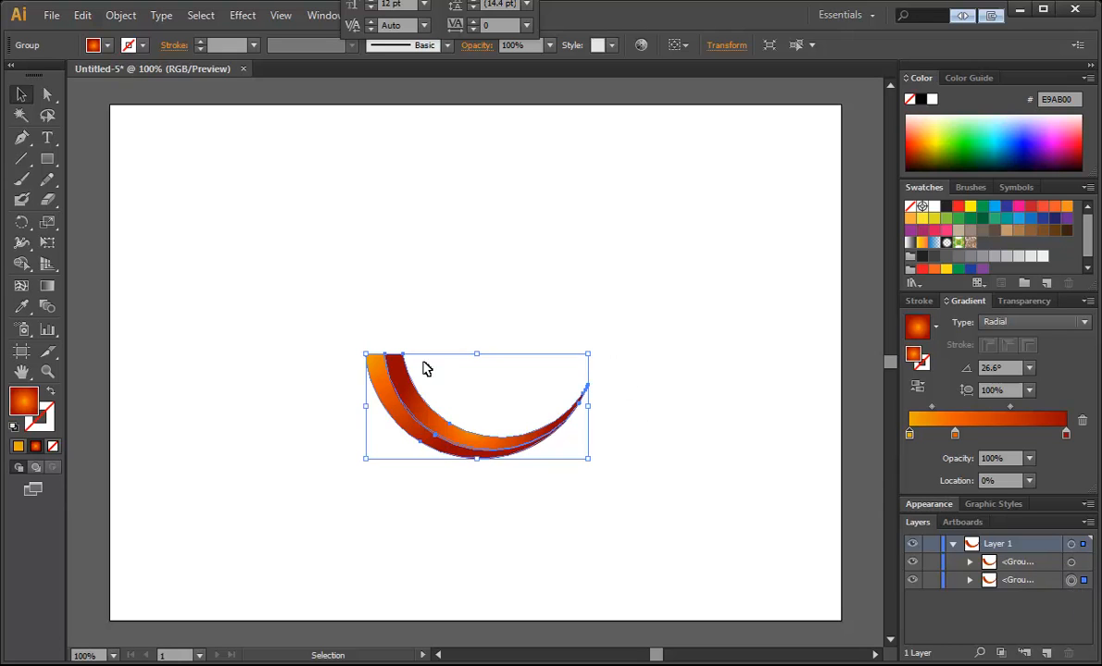
mouse_move(414, 308)
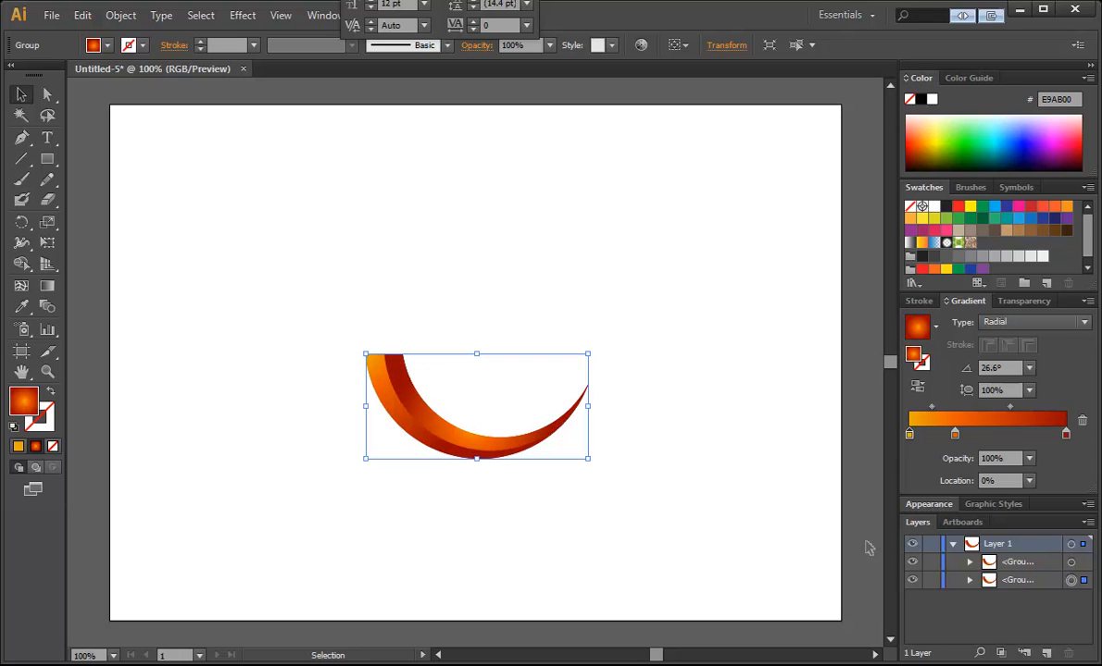
mouse_move(738, 318)
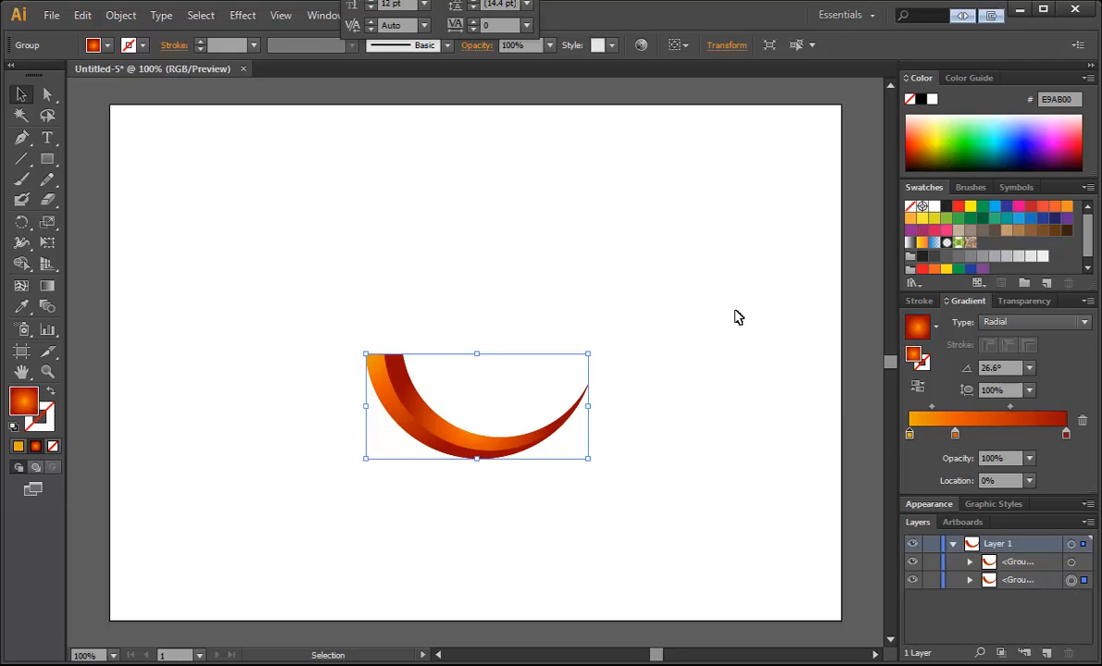
mouse_move(435, 393)
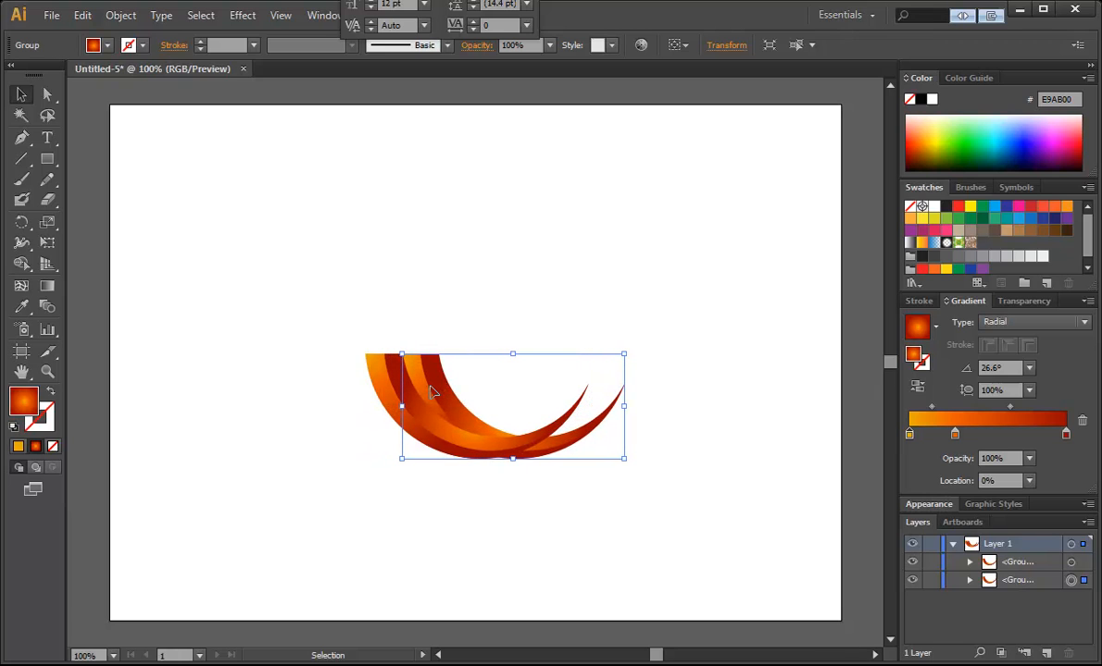
click(454, 268)
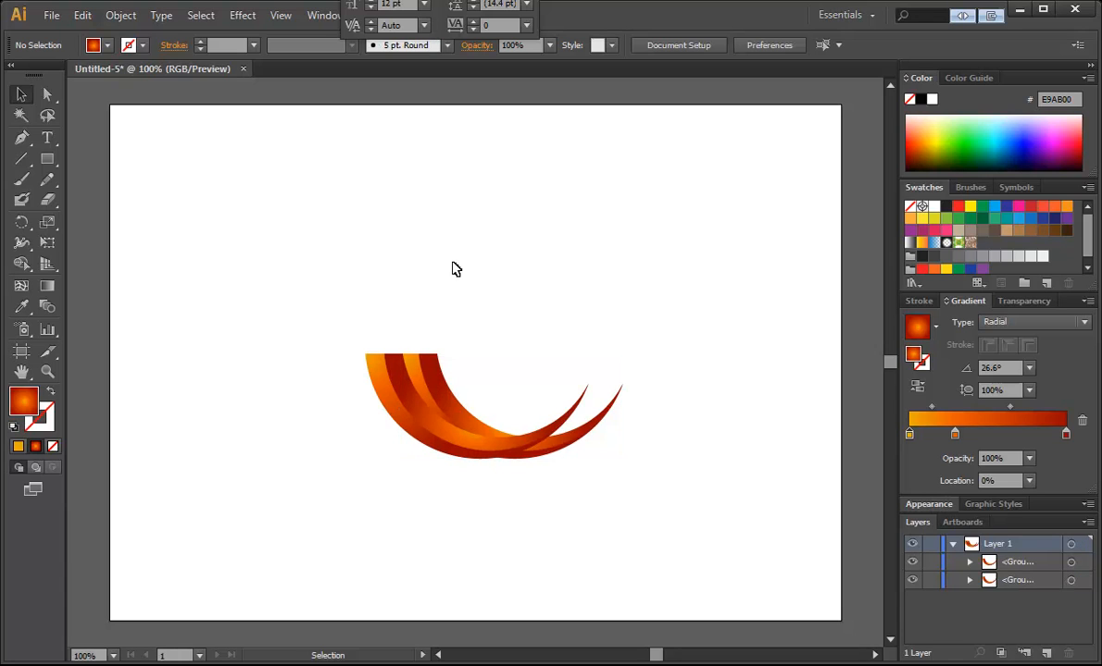
click(463, 408)
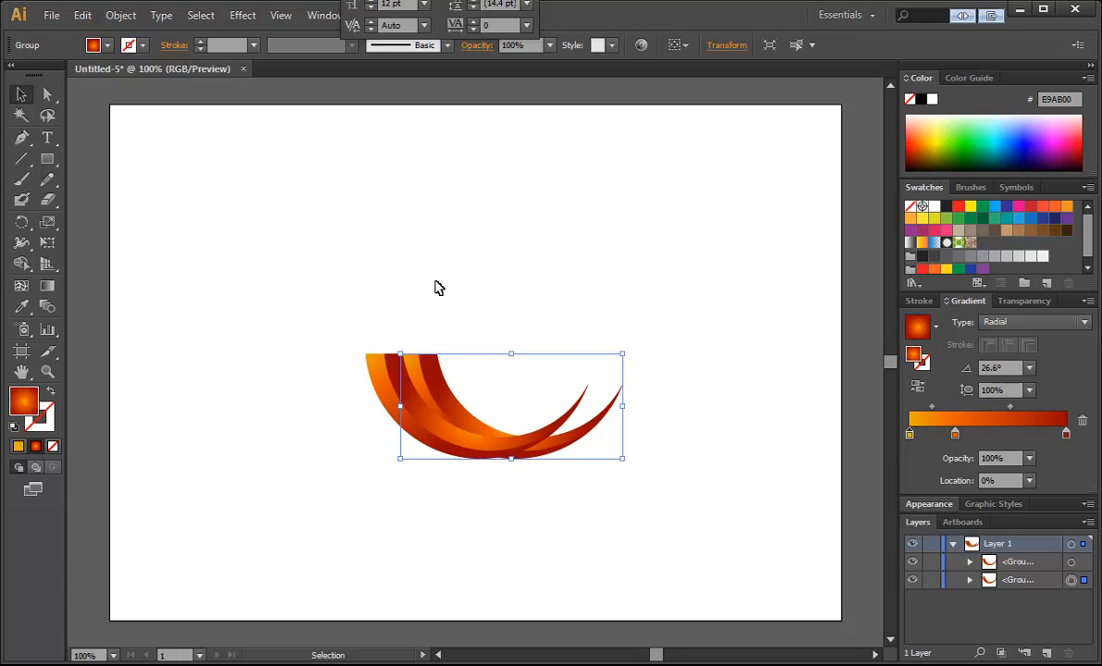
mouse_move(408, 170)
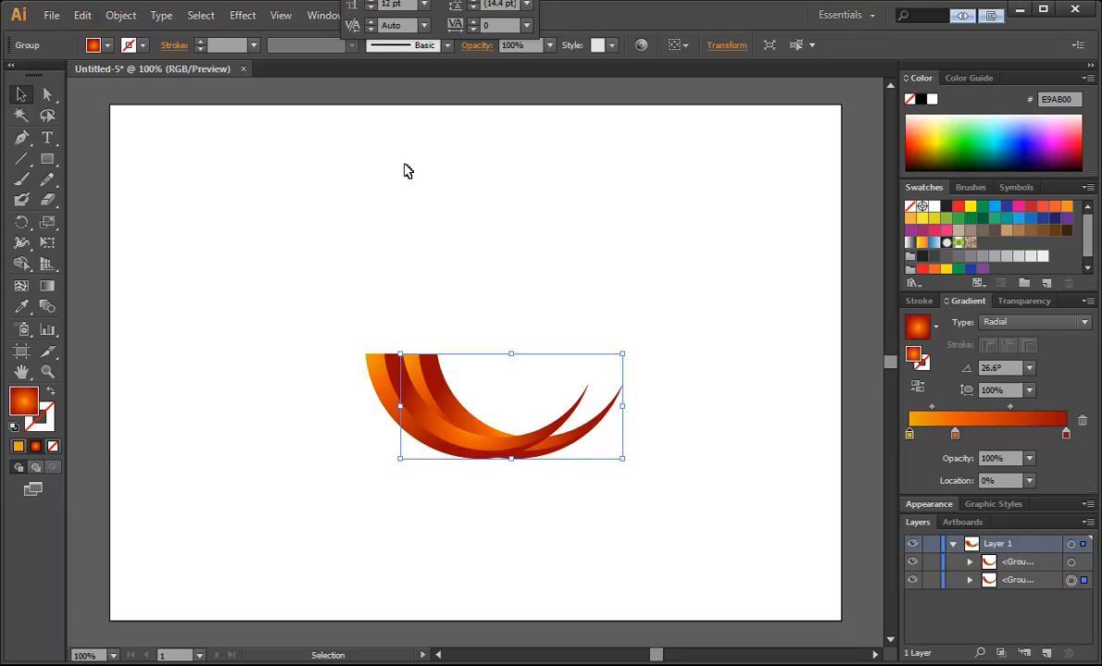
mouse_move(440, 377)
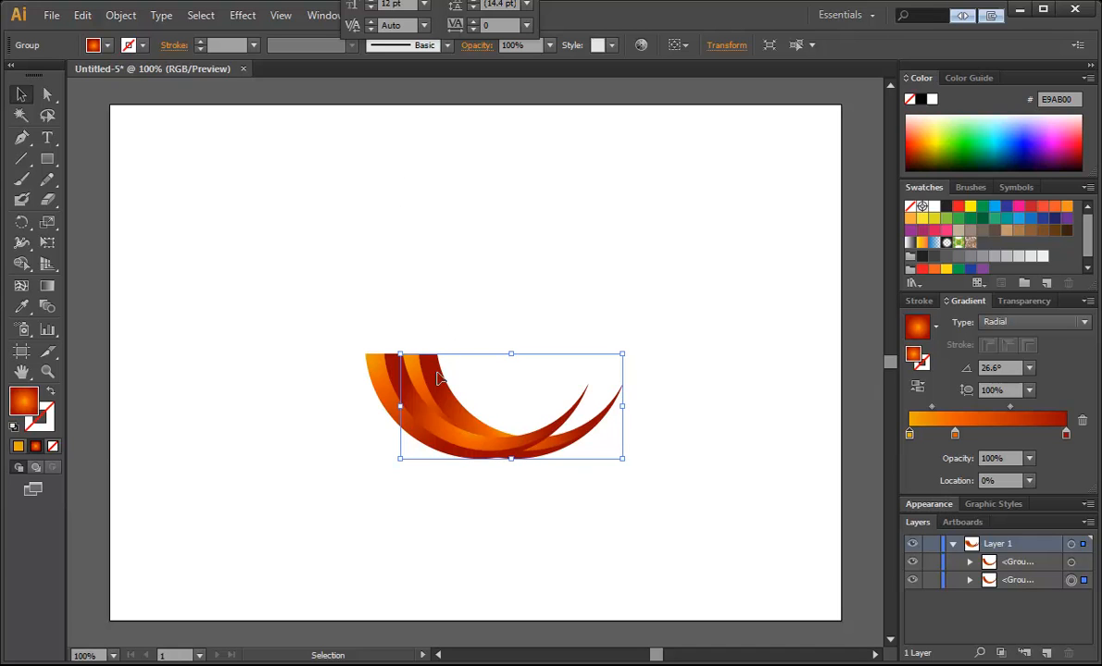
Step: Open Adjust Color Balance for the swoosh copy with Preview enabled
click(120, 15)
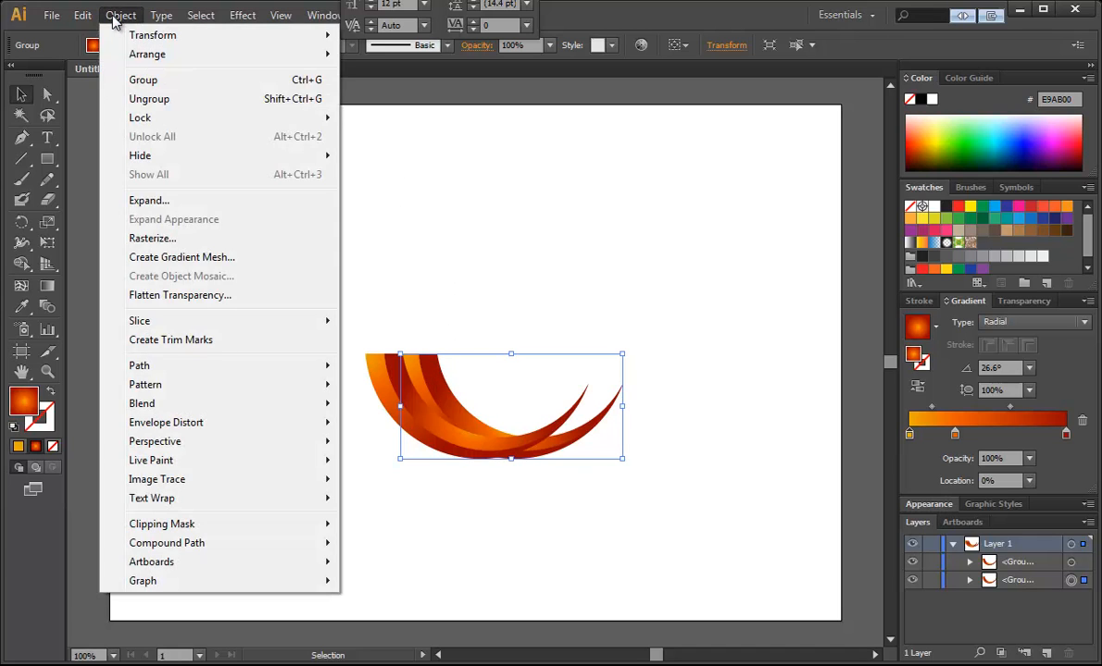
click(83, 15)
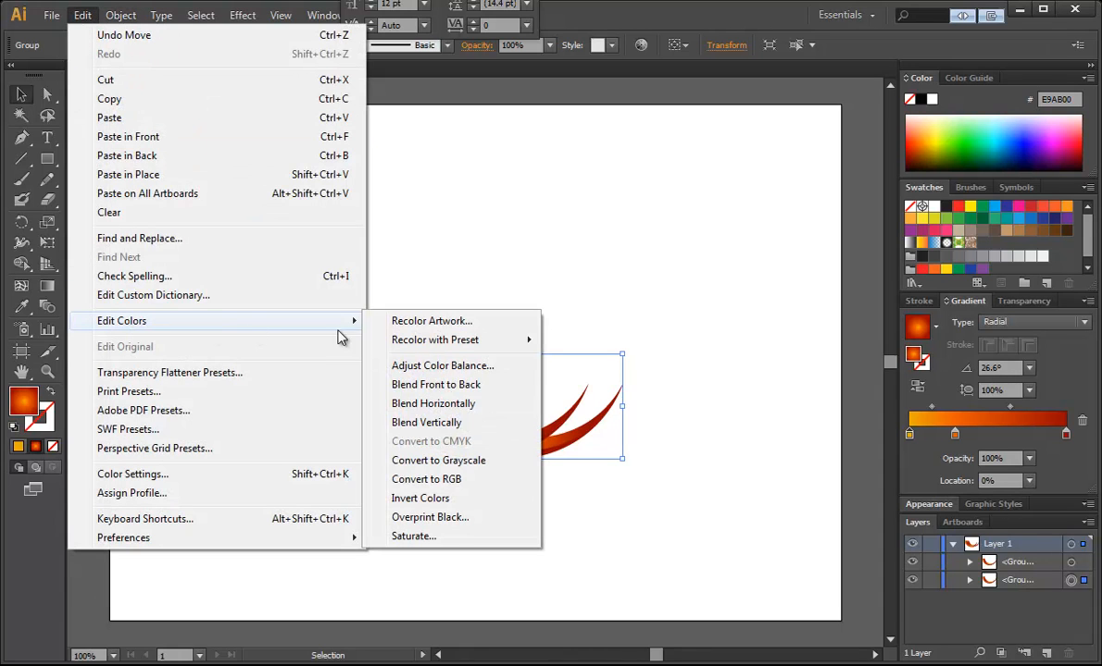
mouse_move(420, 498)
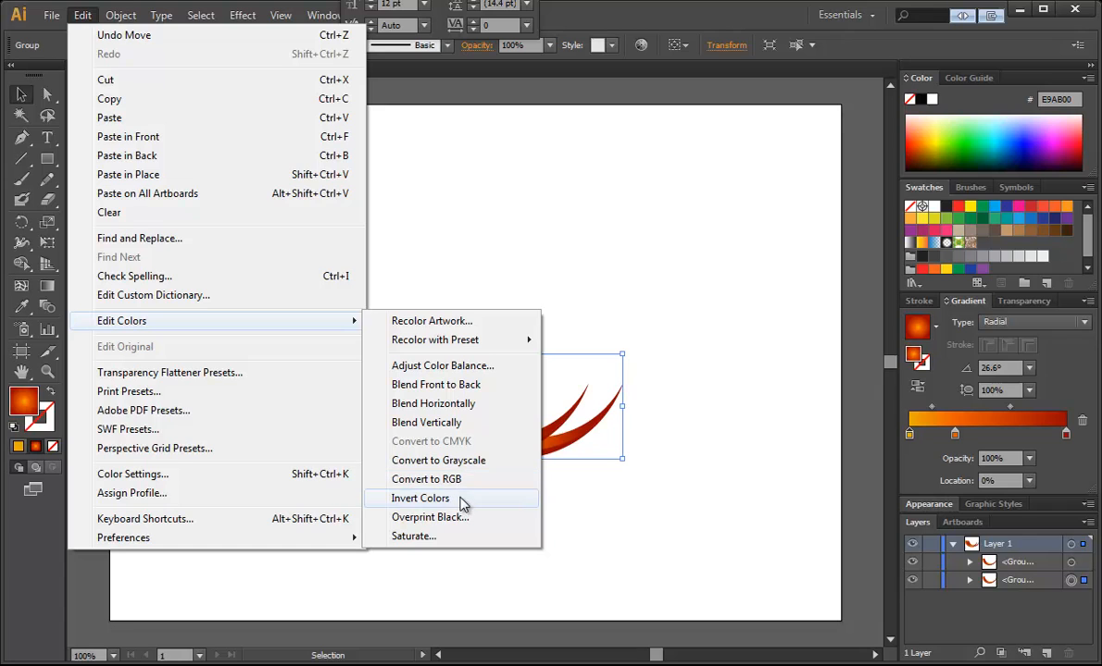
mouse_move(443, 365)
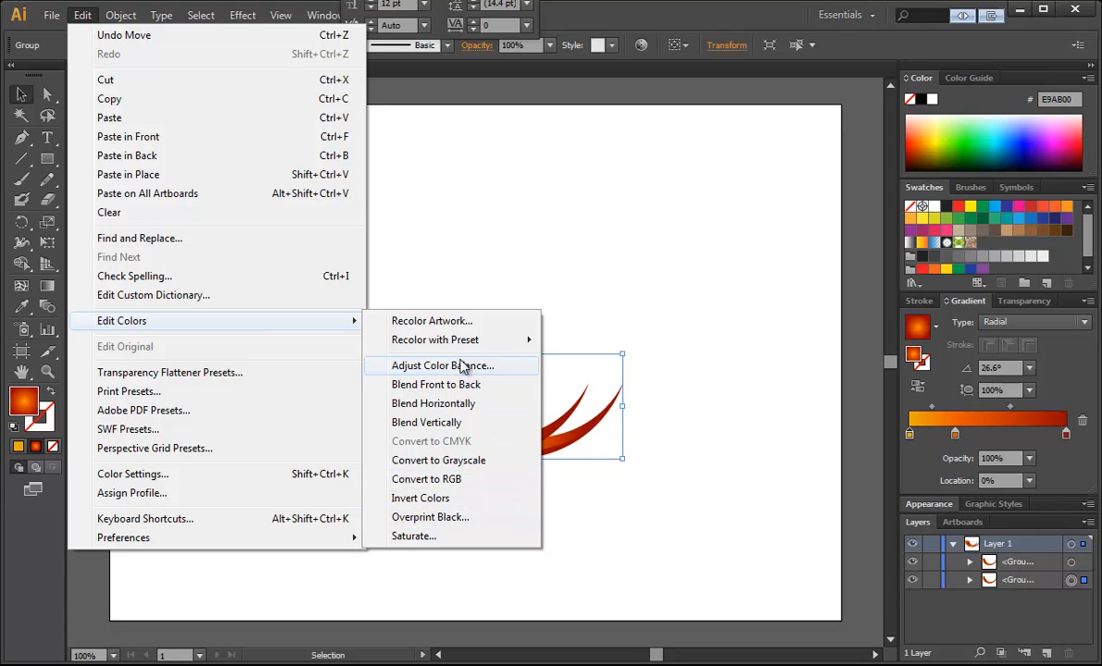
click(442, 364)
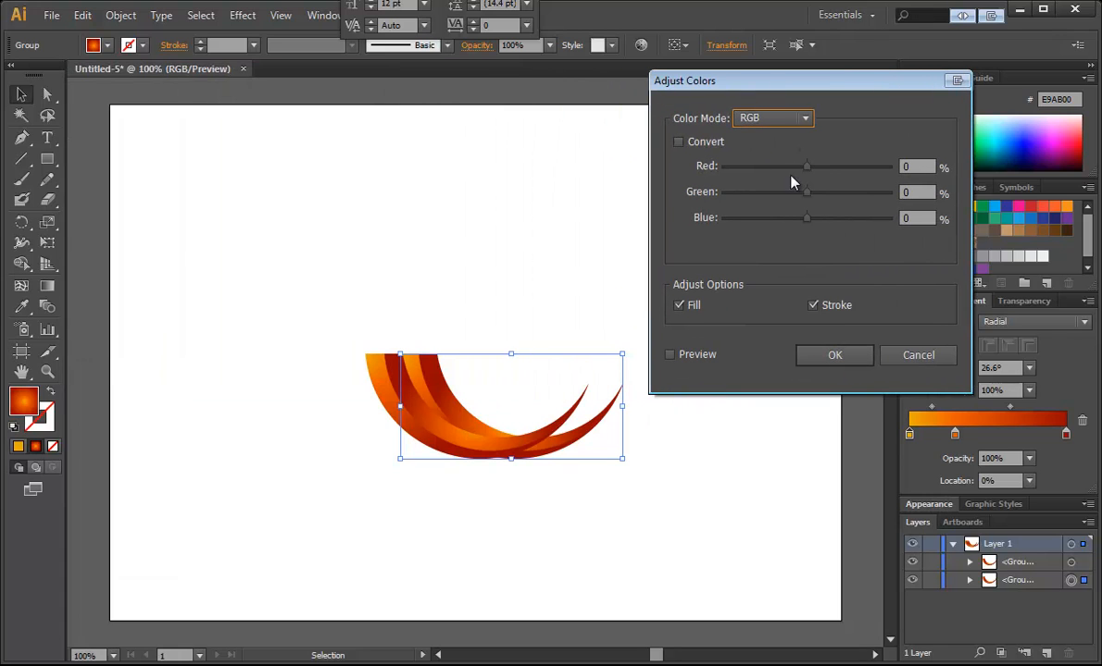
mouse_move(430, 370)
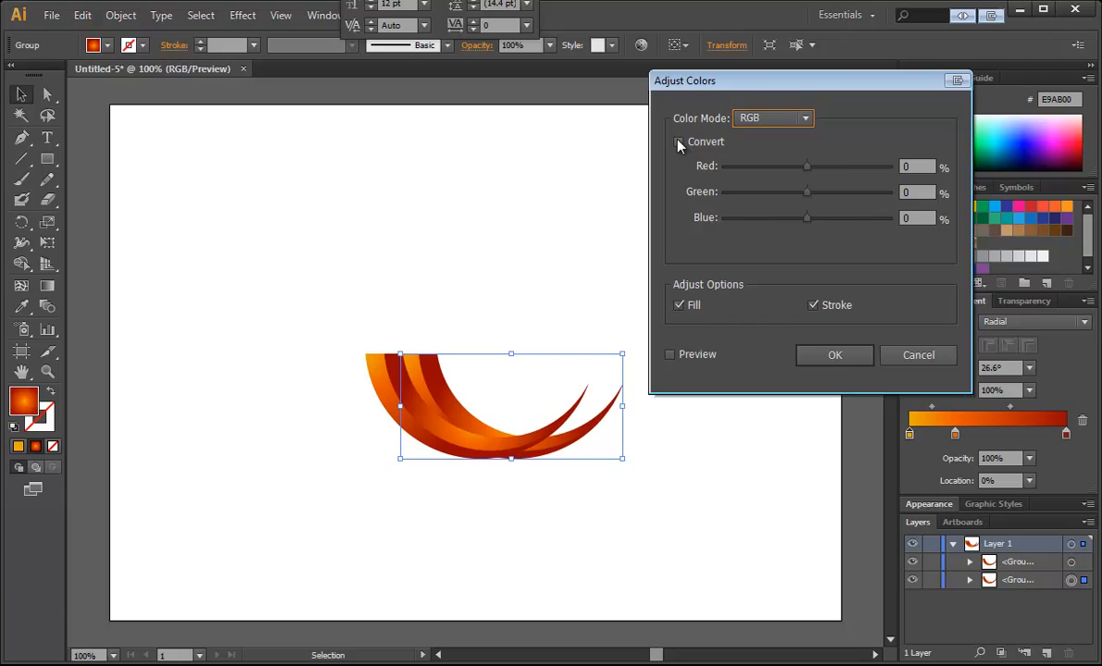
mouse_move(683, 151)
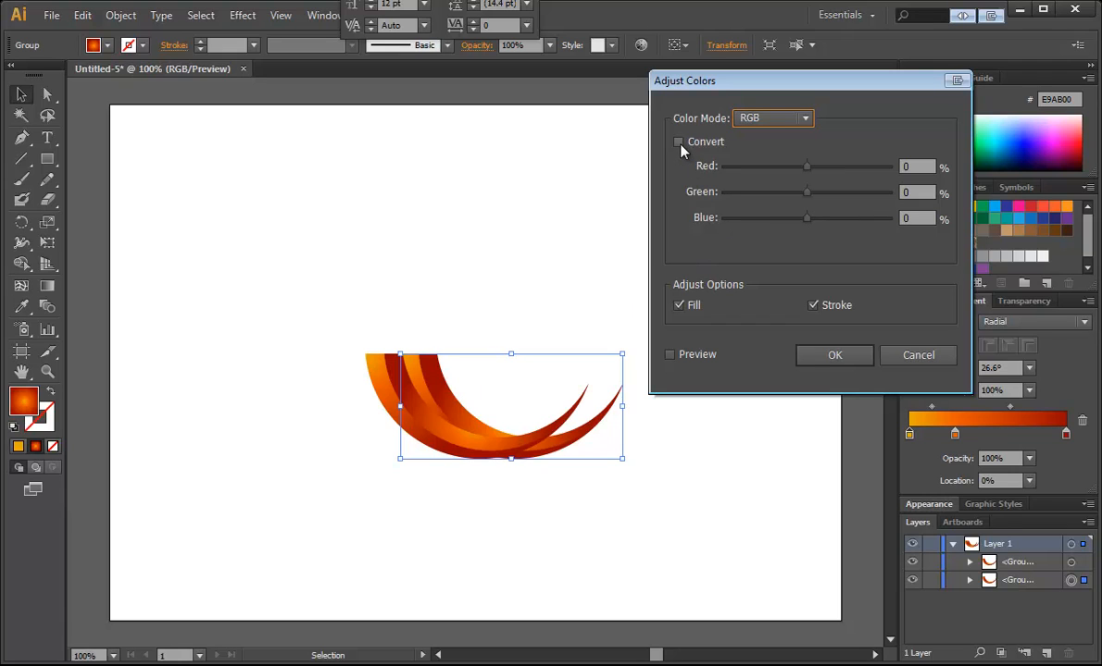
click(669, 354)
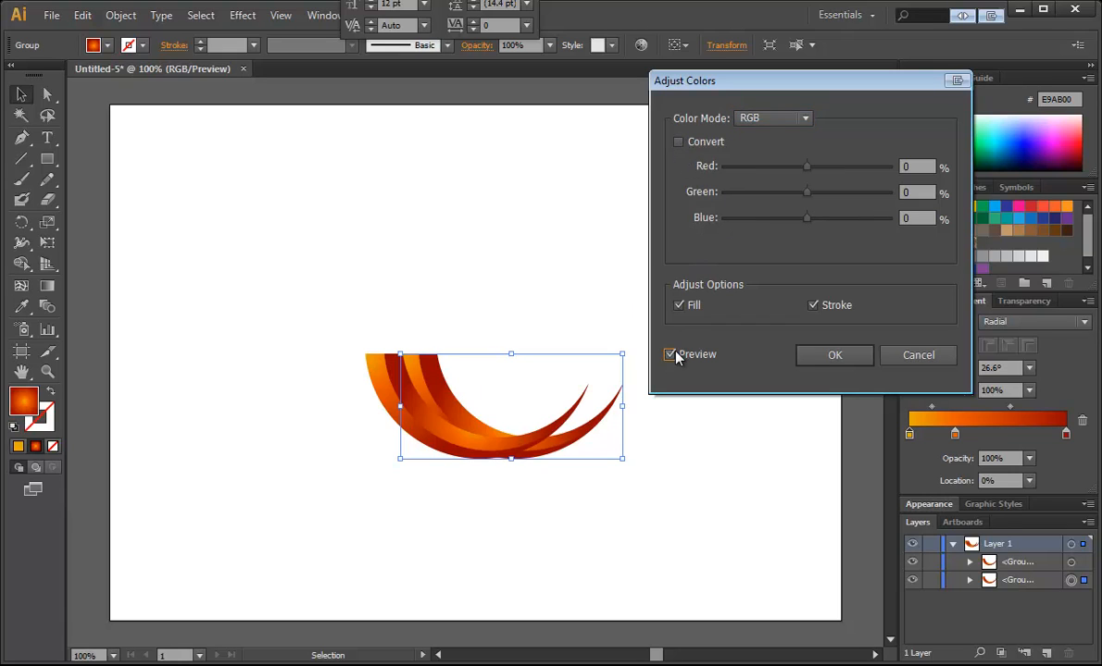
Step: Set Red 20, Green 46, Blue 15 to turn the copy golden-yellow, and apply
drag(805, 165, 794, 166)
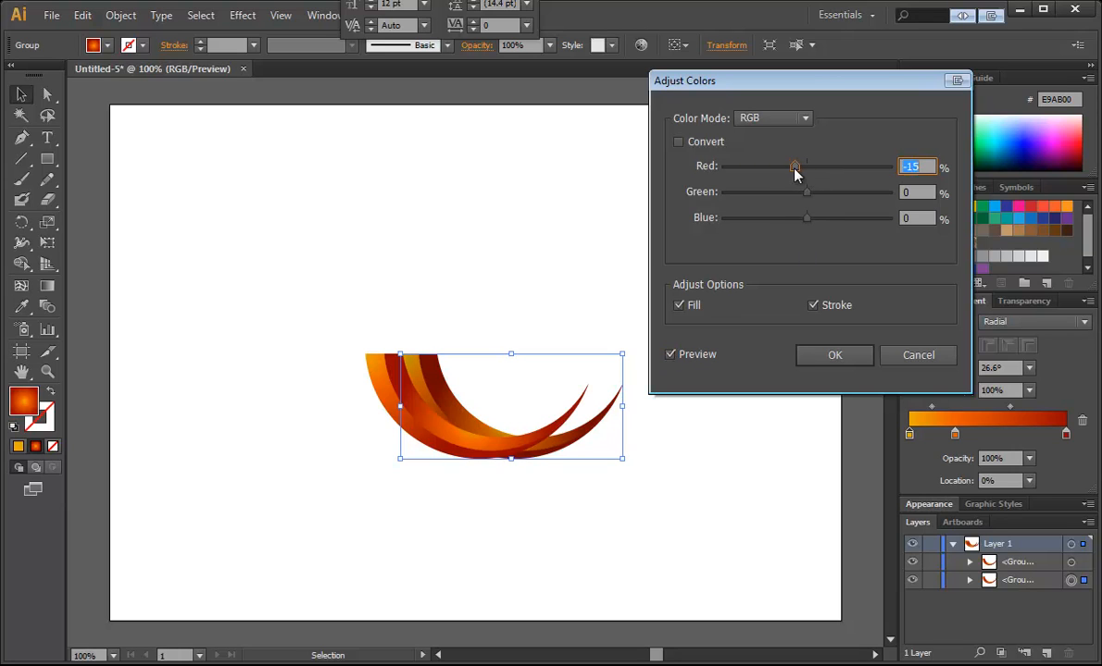
drag(795, 166, 830, 167)
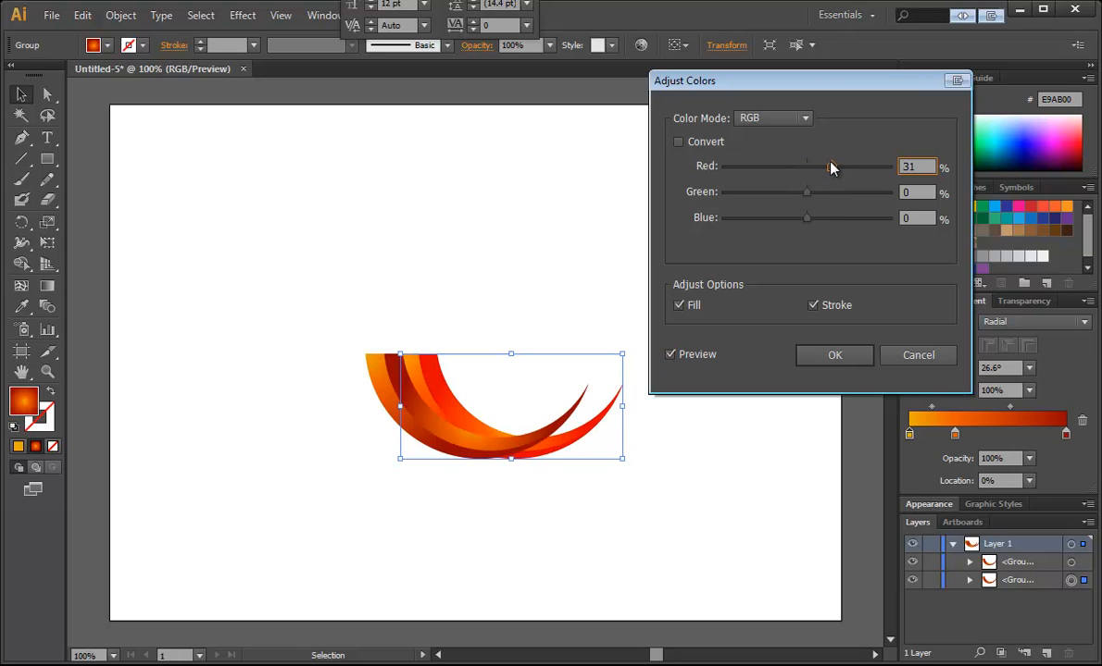
drag(806, 192, 786, 191)
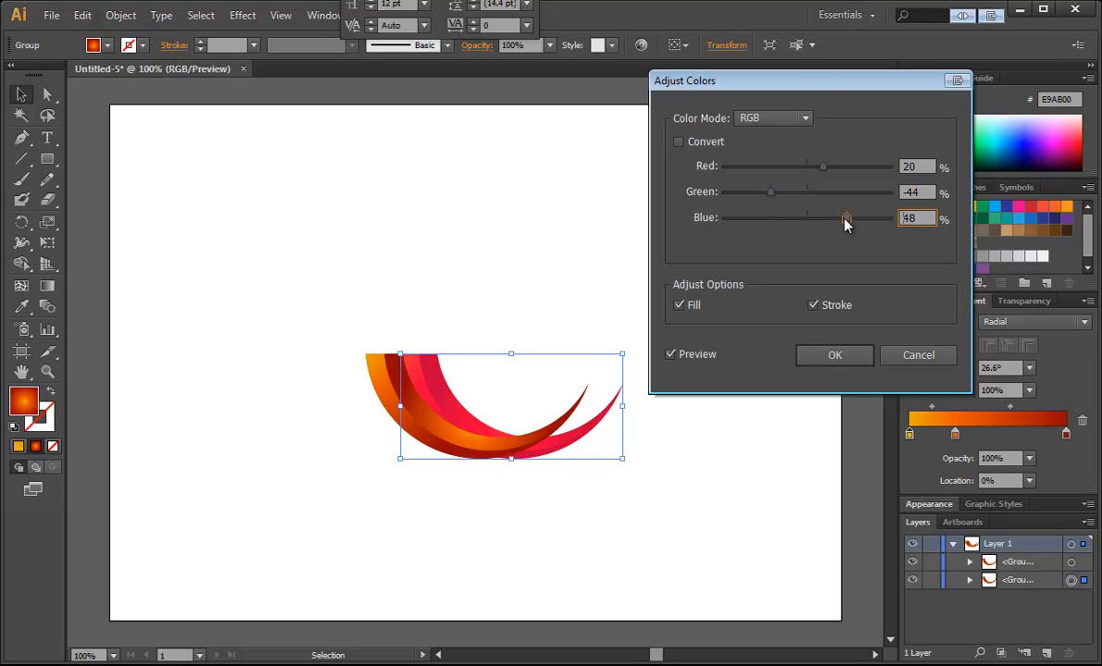
drag(844, 218, 869, 217)
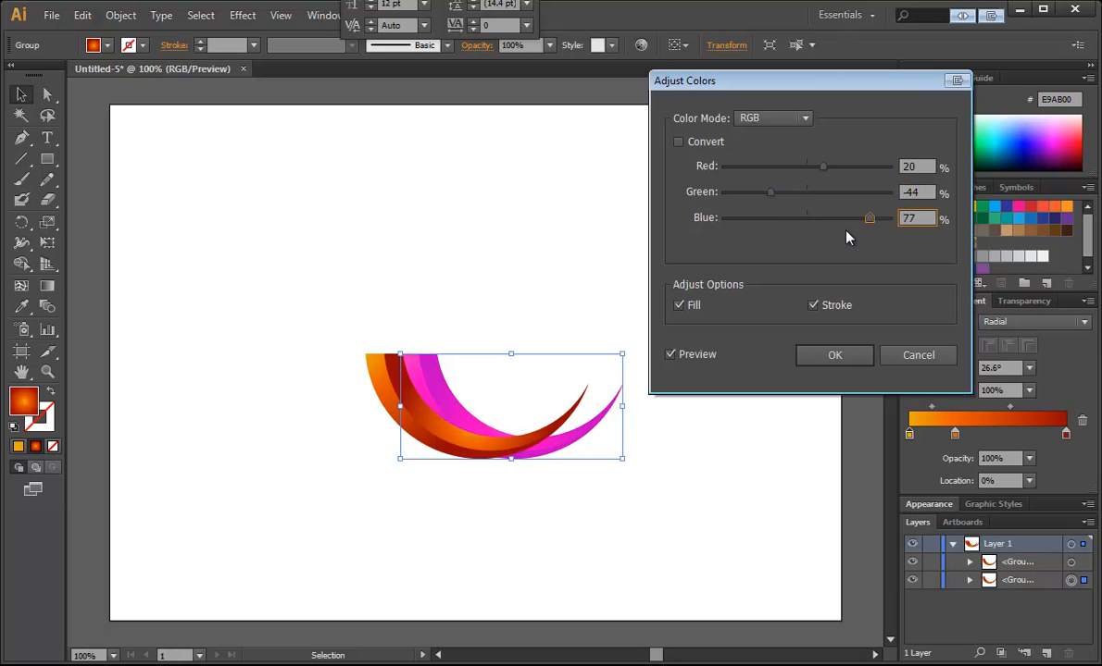
drag(868, 218, 745, 218)
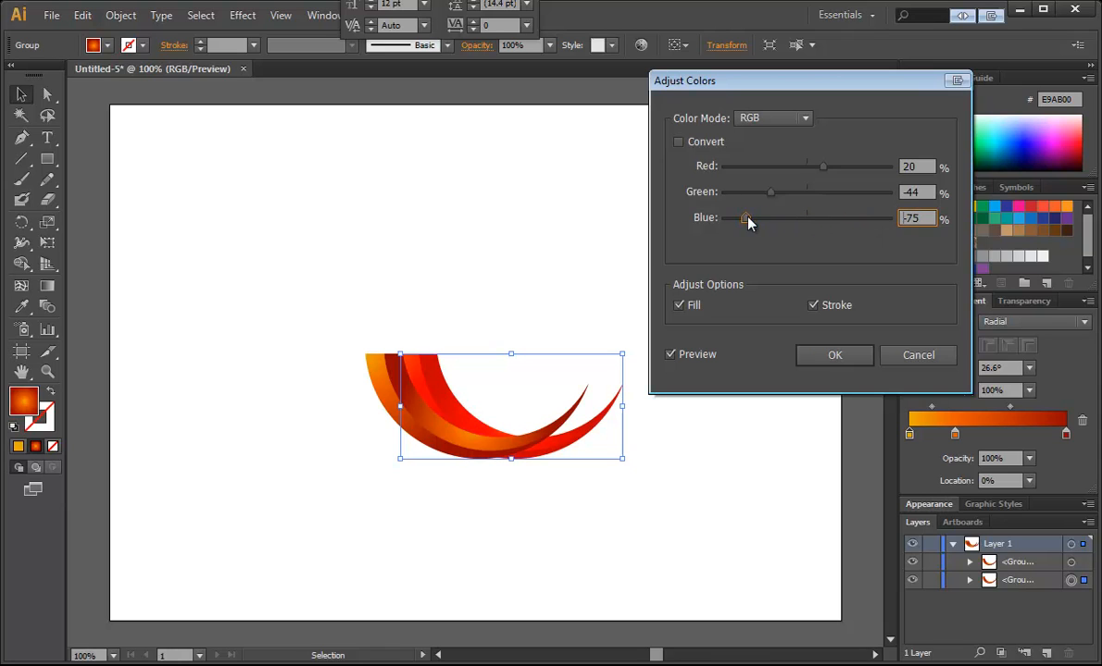
drag(770, 192, 847, 192)
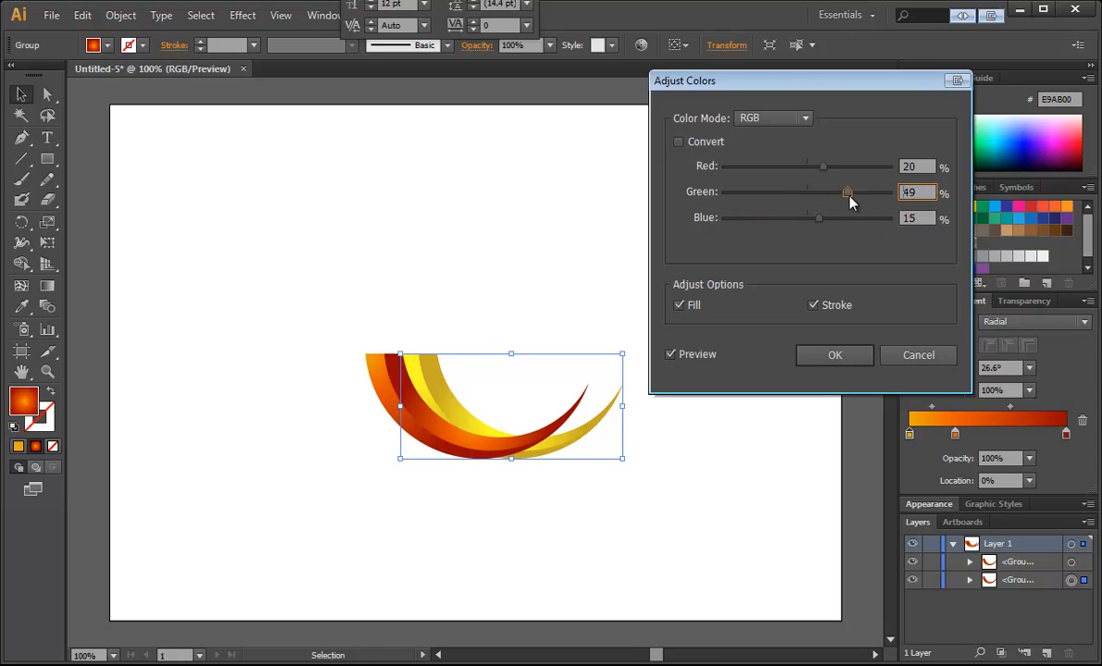
drag(847, 192, 843, 191)
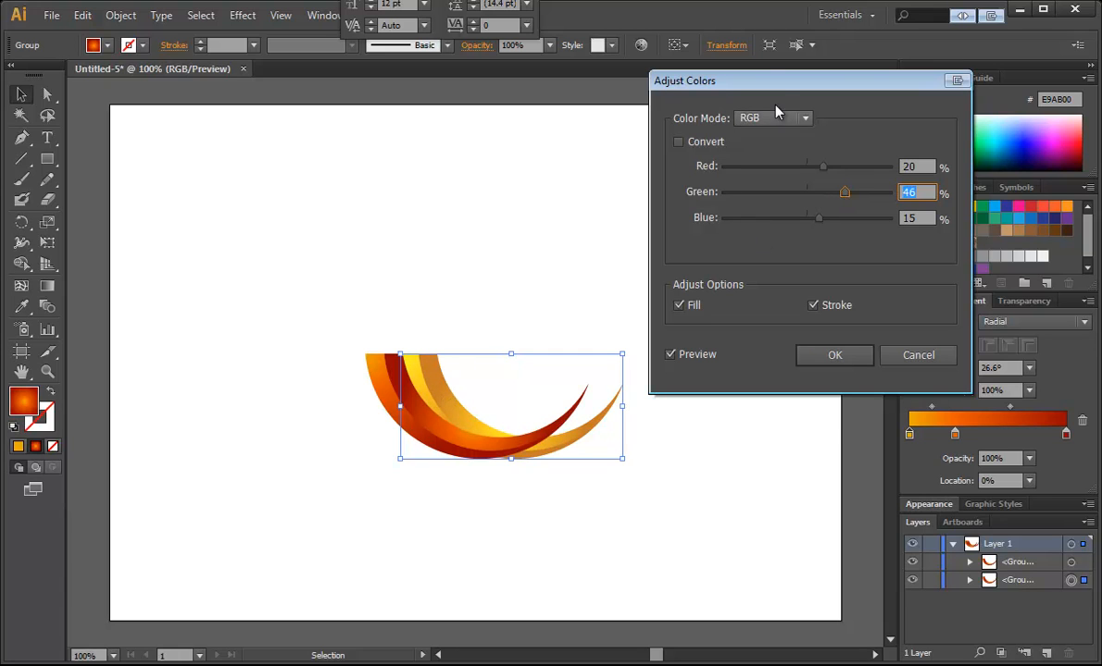
drag(777, 81, 741, 116)
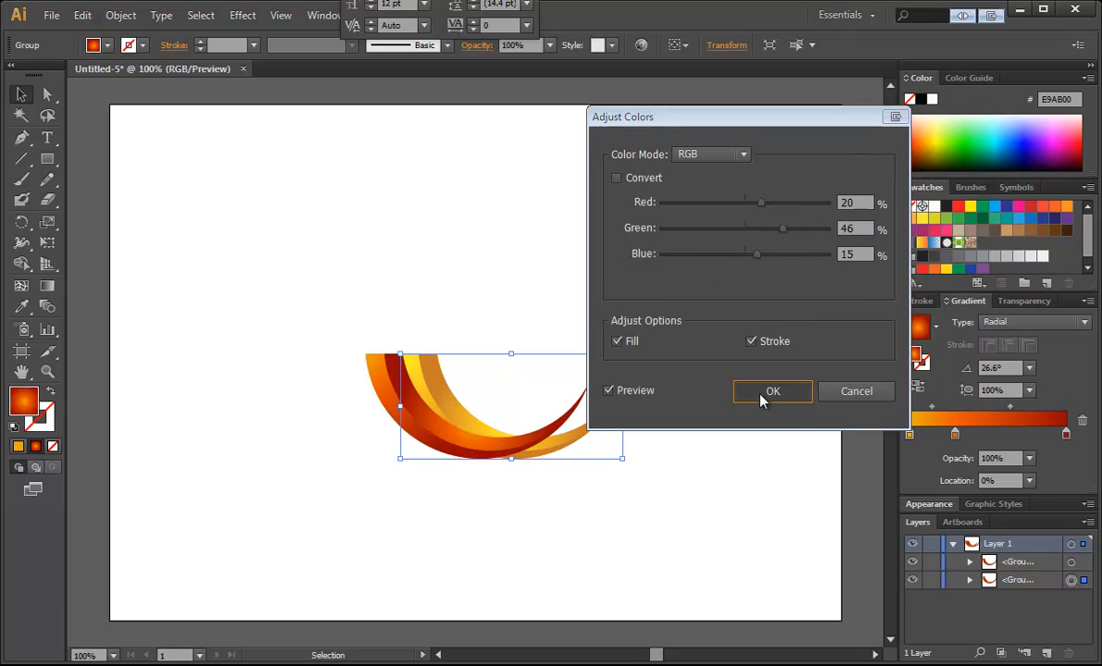
click(772, 390)
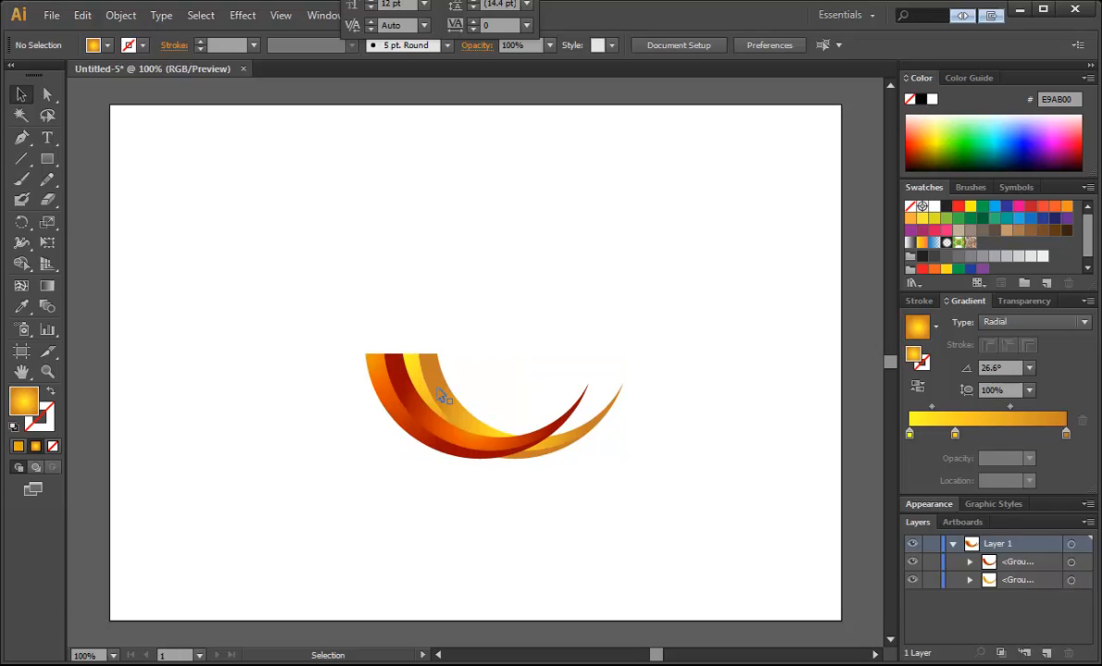
Step: Duplicate the golden swoosh and select the third copy offset further right
click(443, 394)
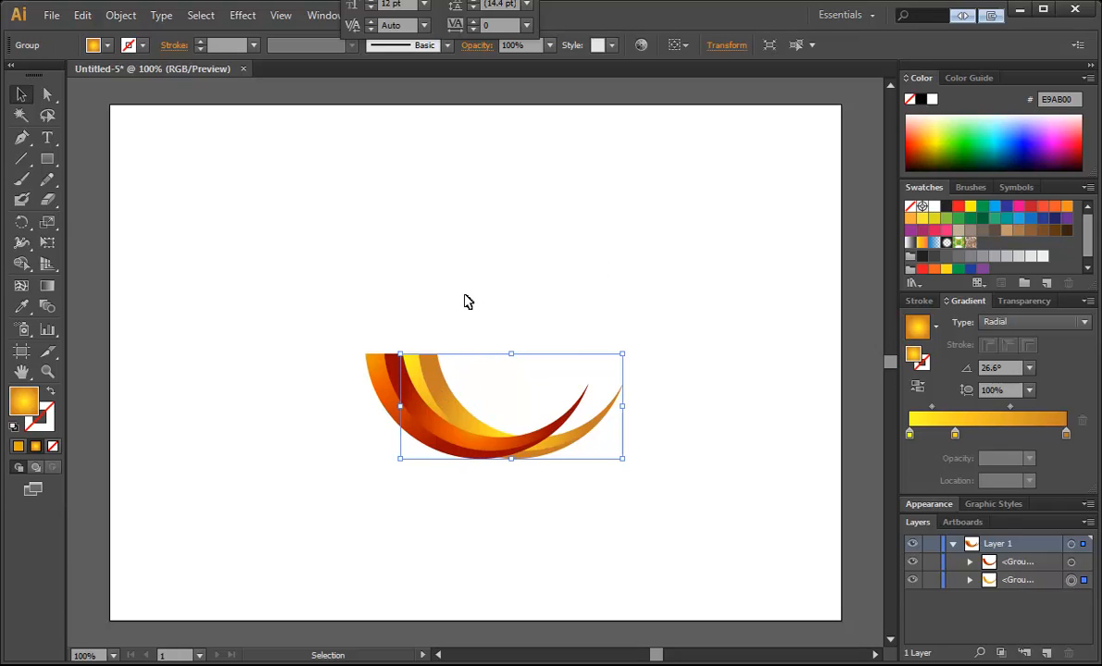
mouse_move(444, 324)
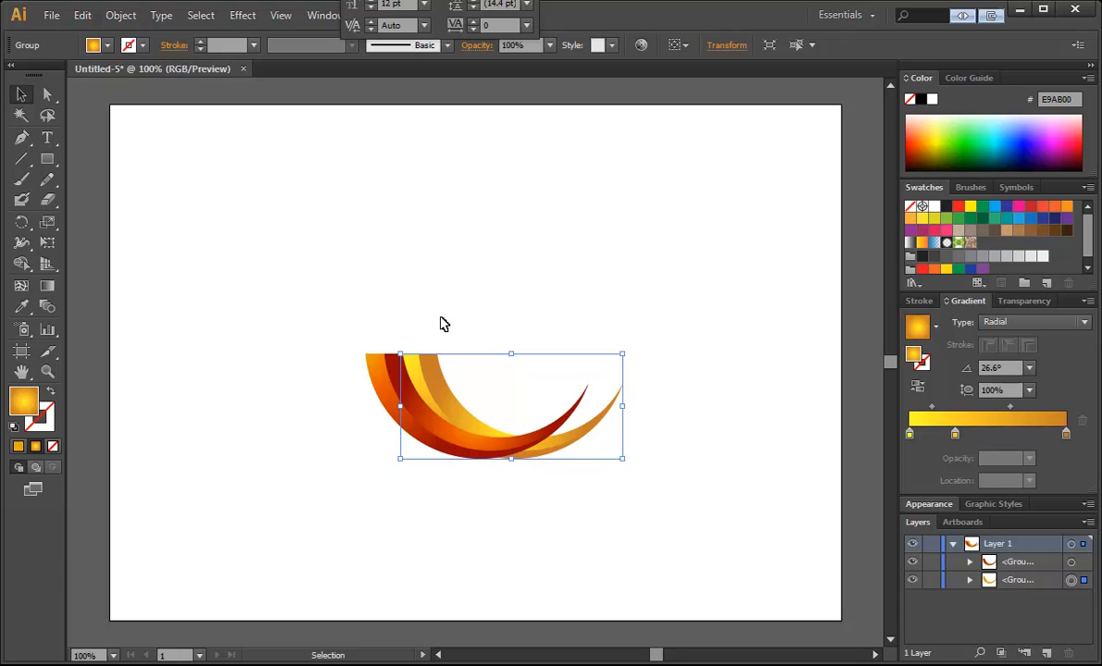
mouse_move(441, 334)
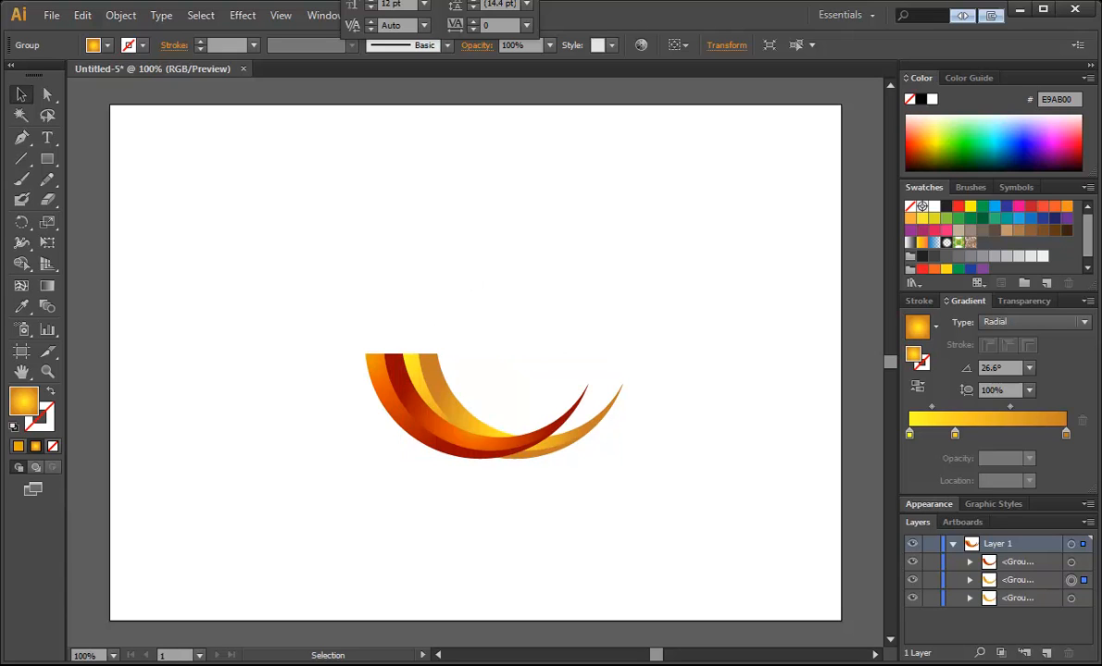
click(491, 407)
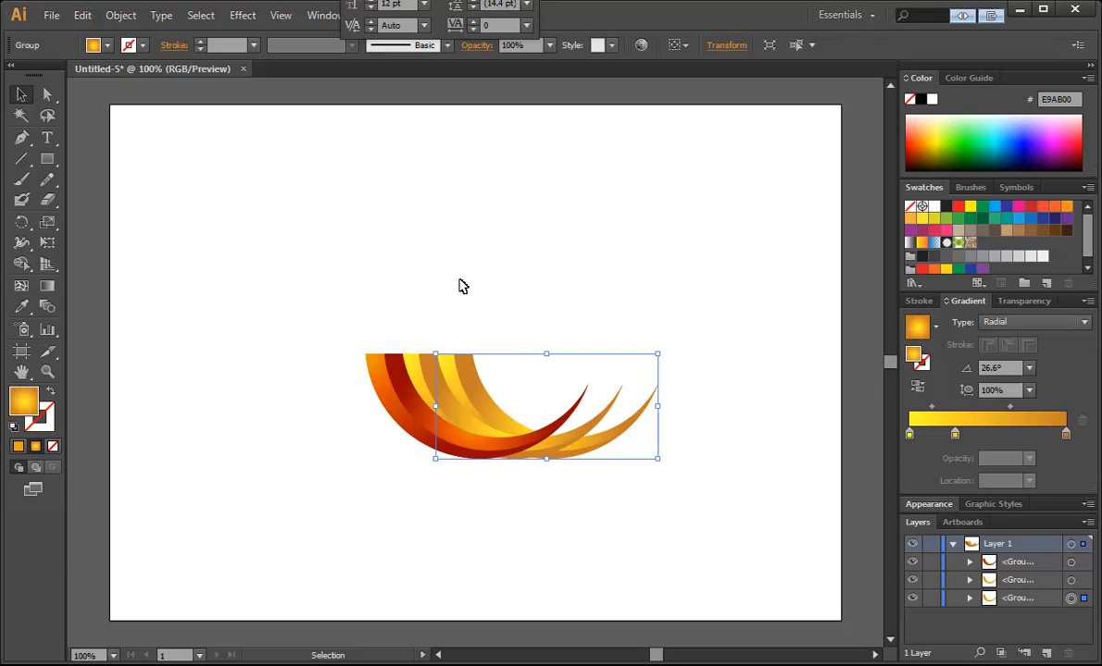
mouse_move(340, 101)
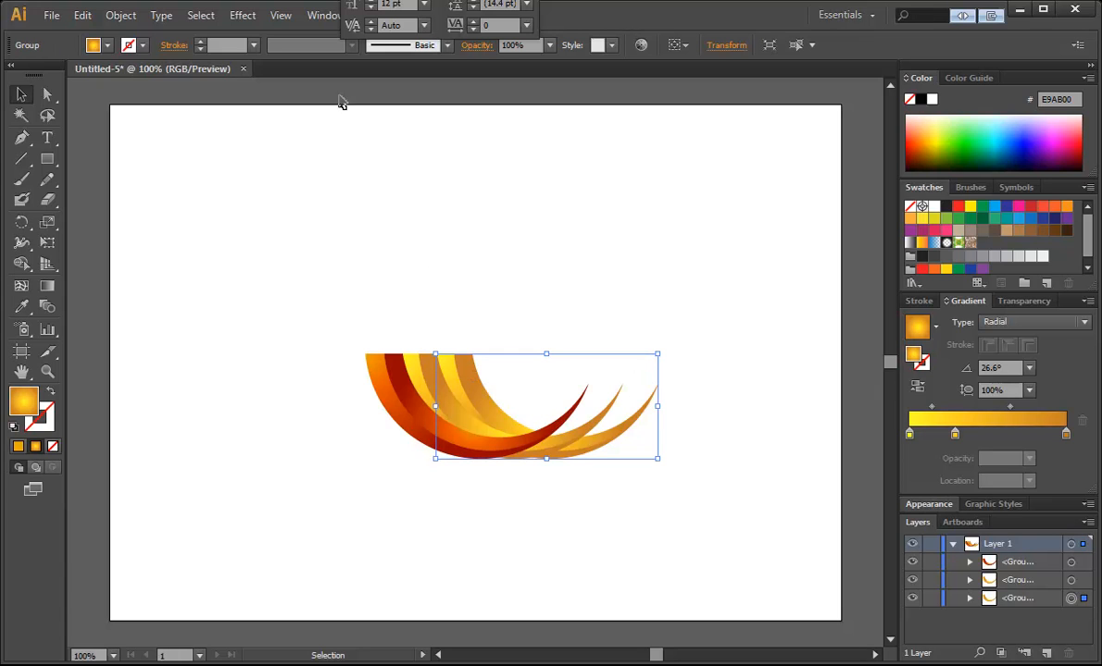
click(120, 15)
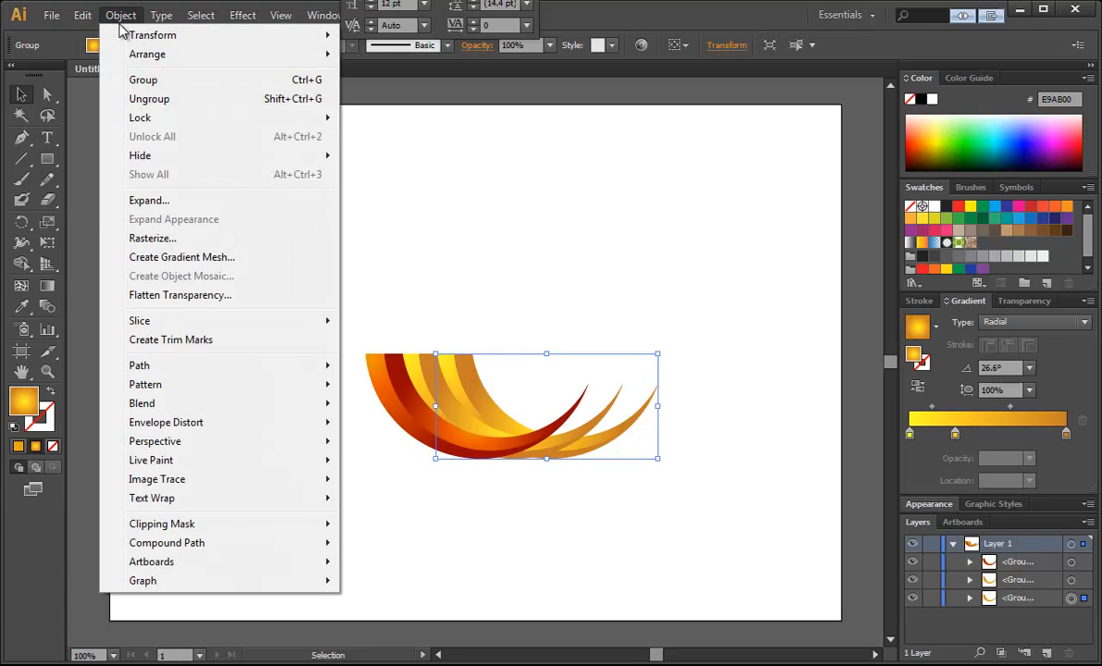
click(83, 15)
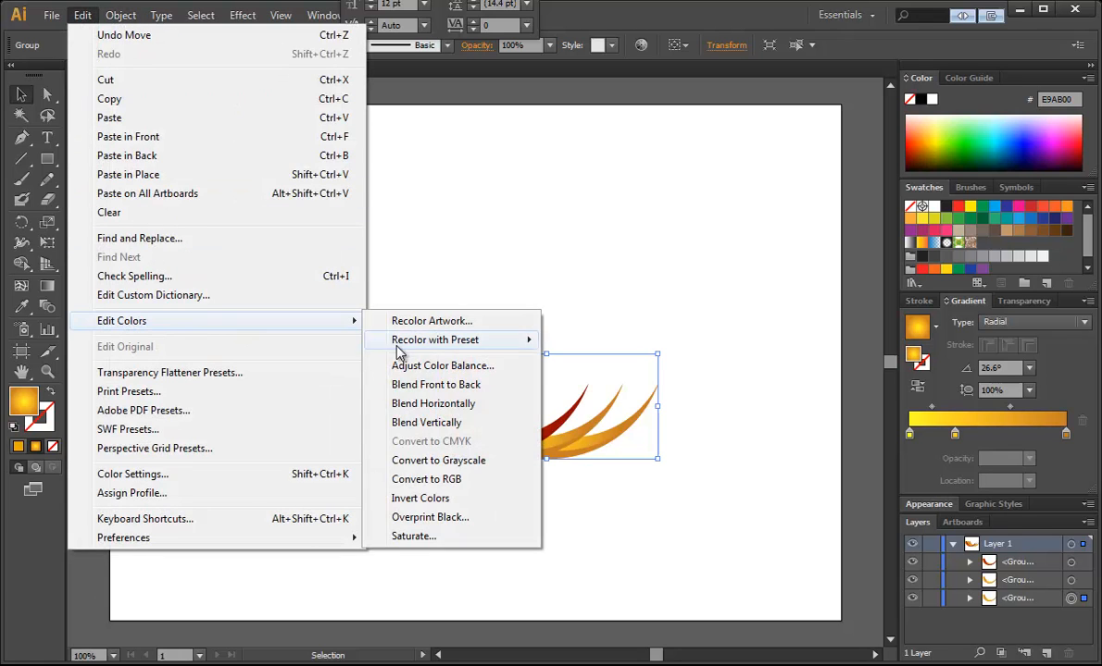
click(443, 365)
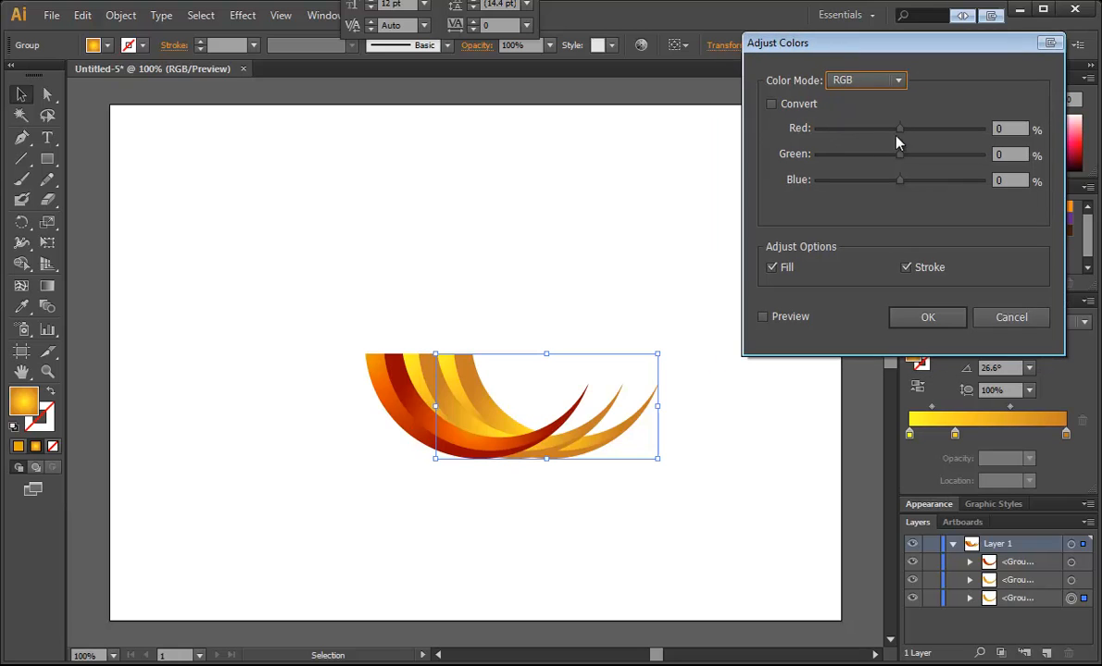
drag(899, 128, 885, 128)
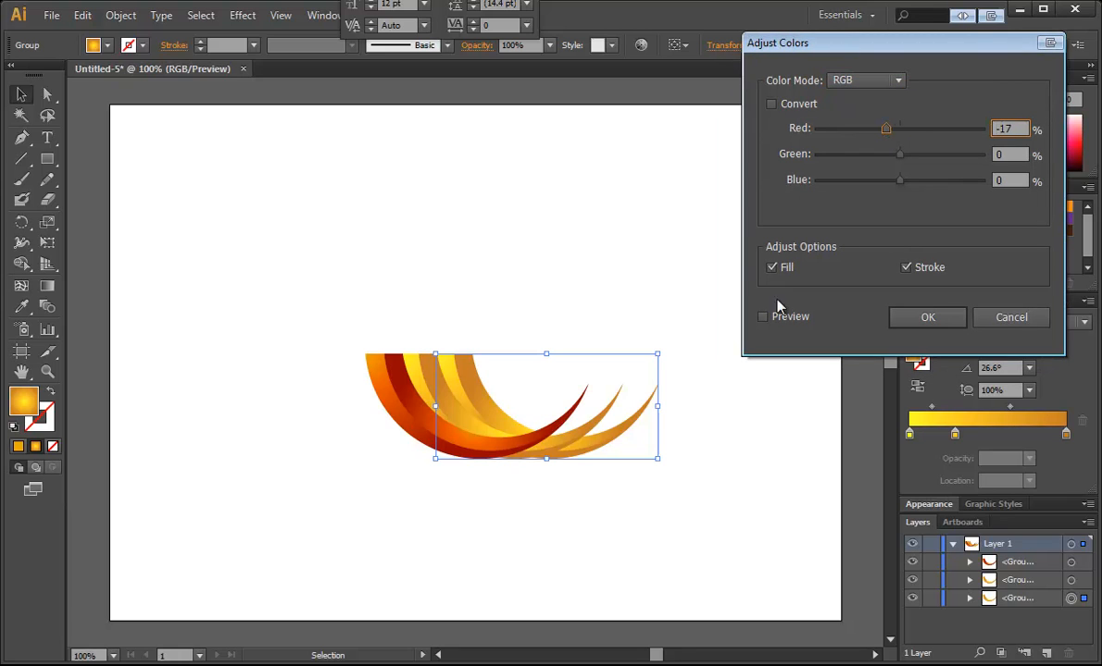
drag(885, 128, 857, 128)
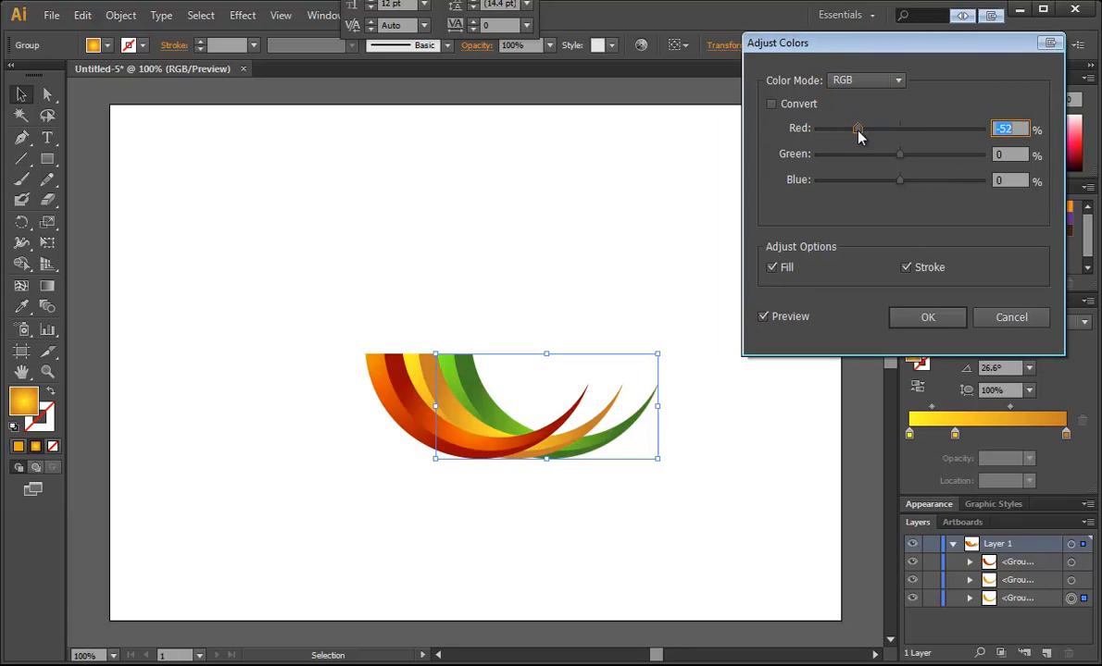
drag(899, 154, 930, 154)
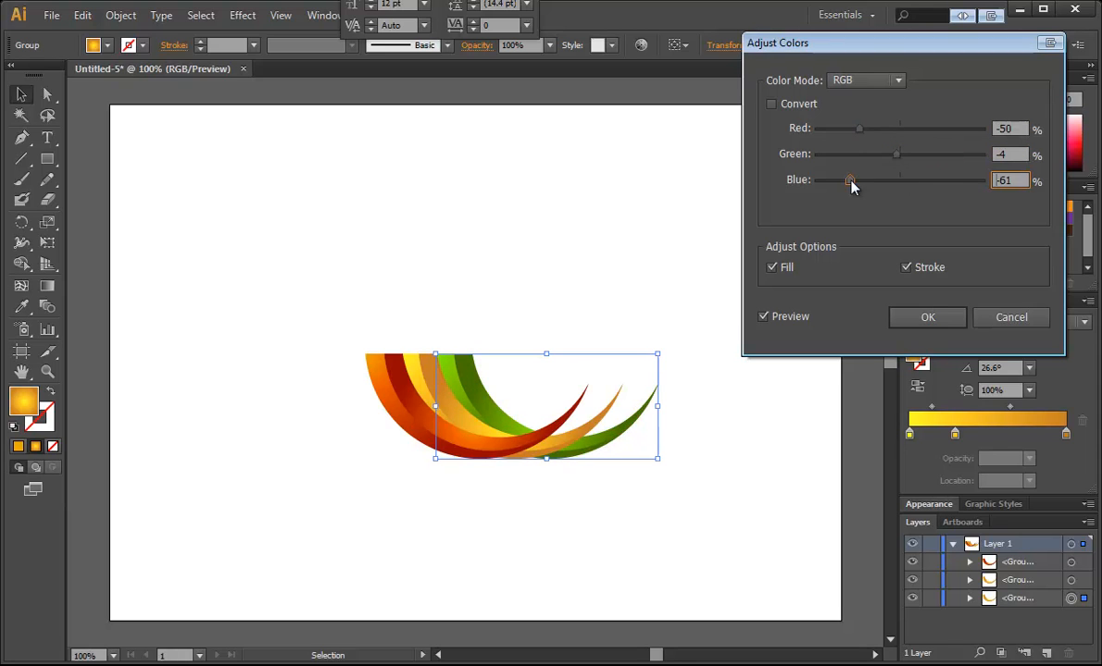
drag(849, 179, 942, 180)
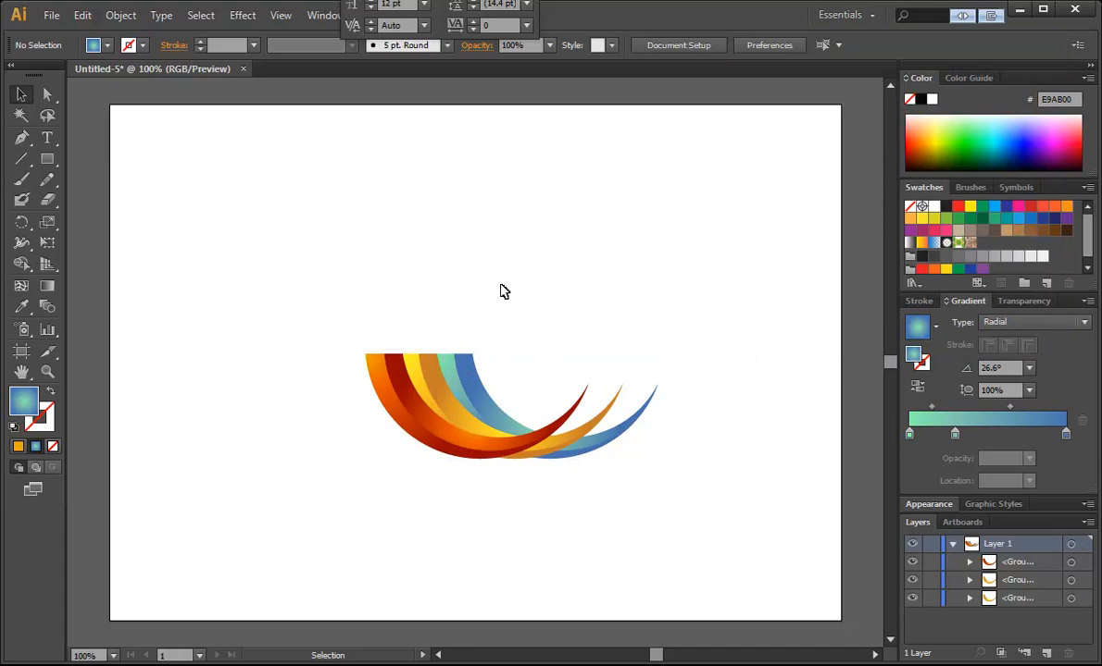
mouse_move(620, 386)
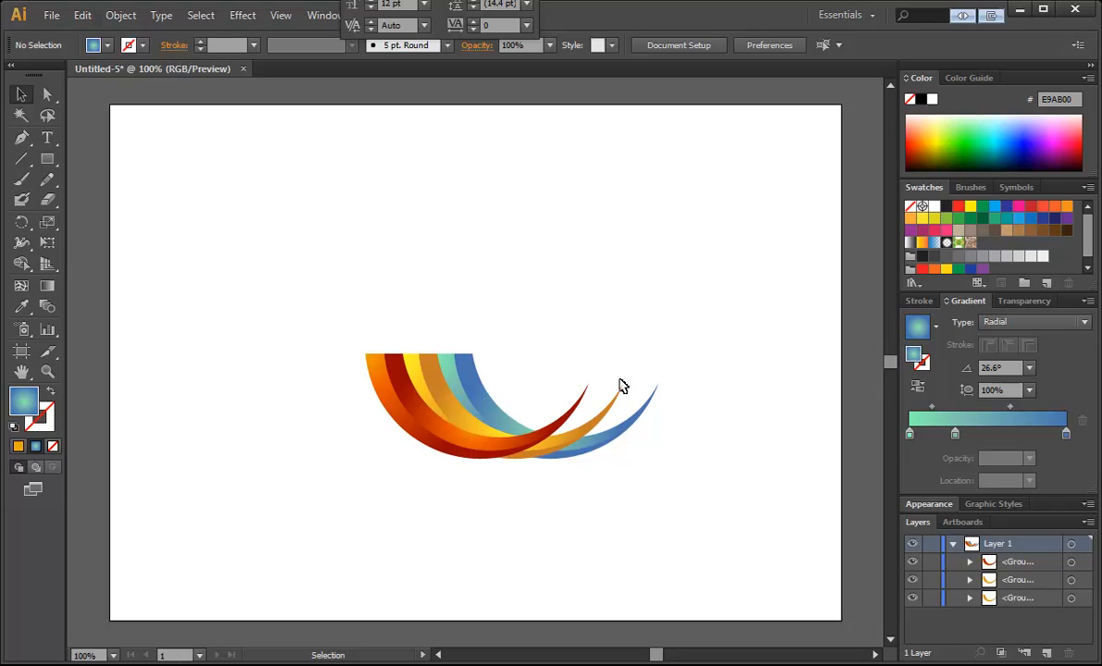
mouse_move(671, 384)
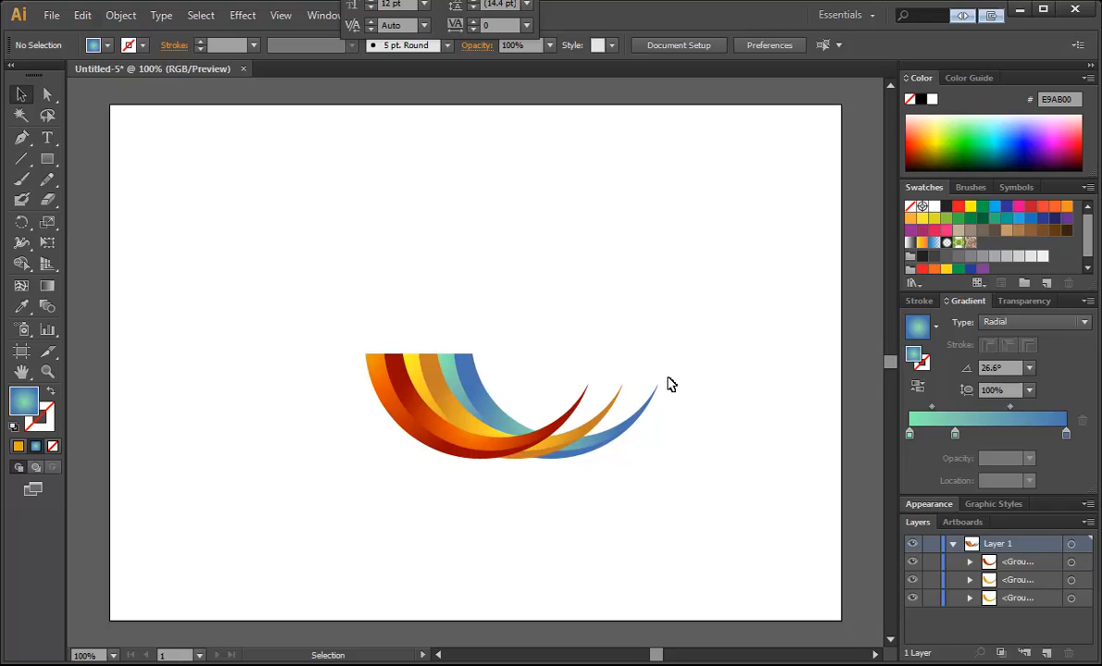
mouse_move(587, 395)
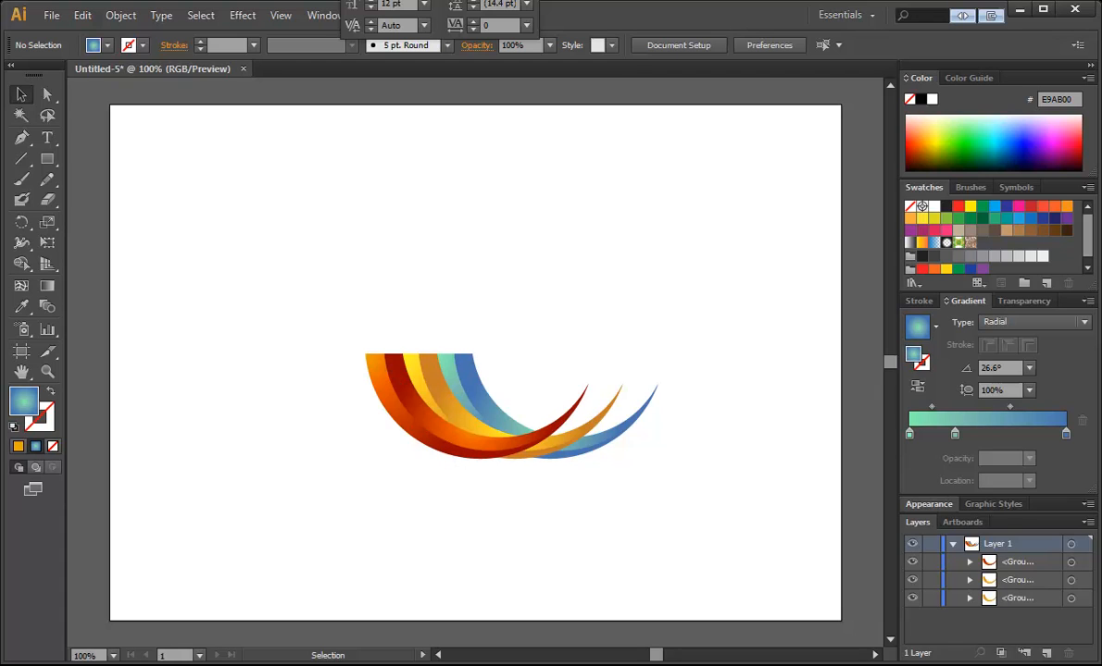
Step: Zoom in on the swoosh arcs and draw a closed Pen shape below the red arc
click(47, 371)
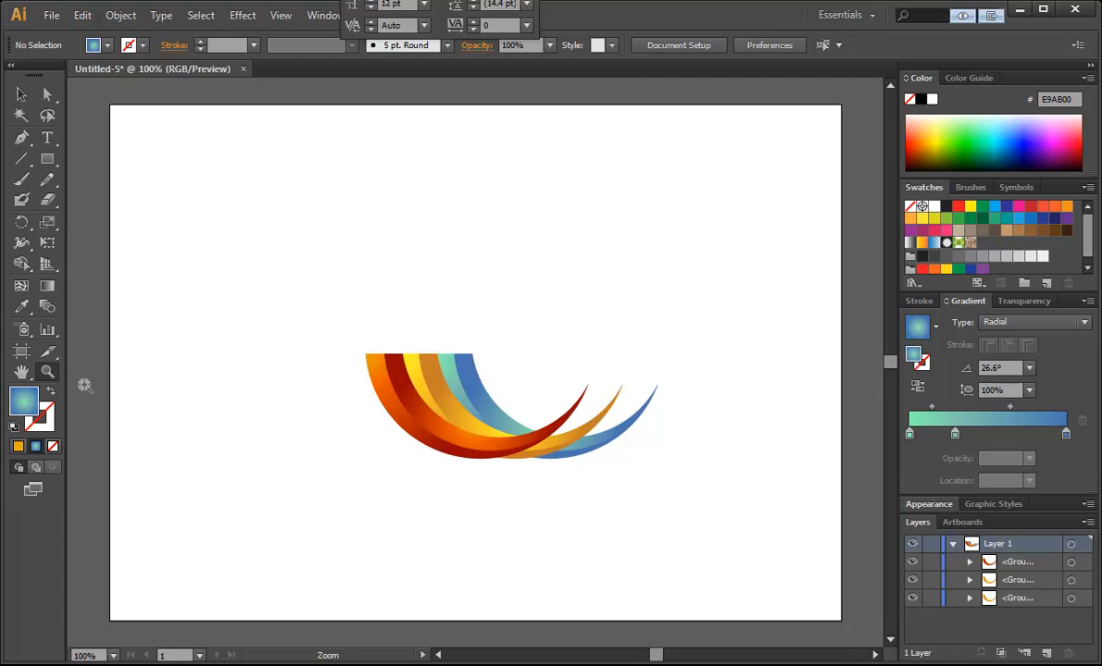
drag(296, 313, 656, 460)
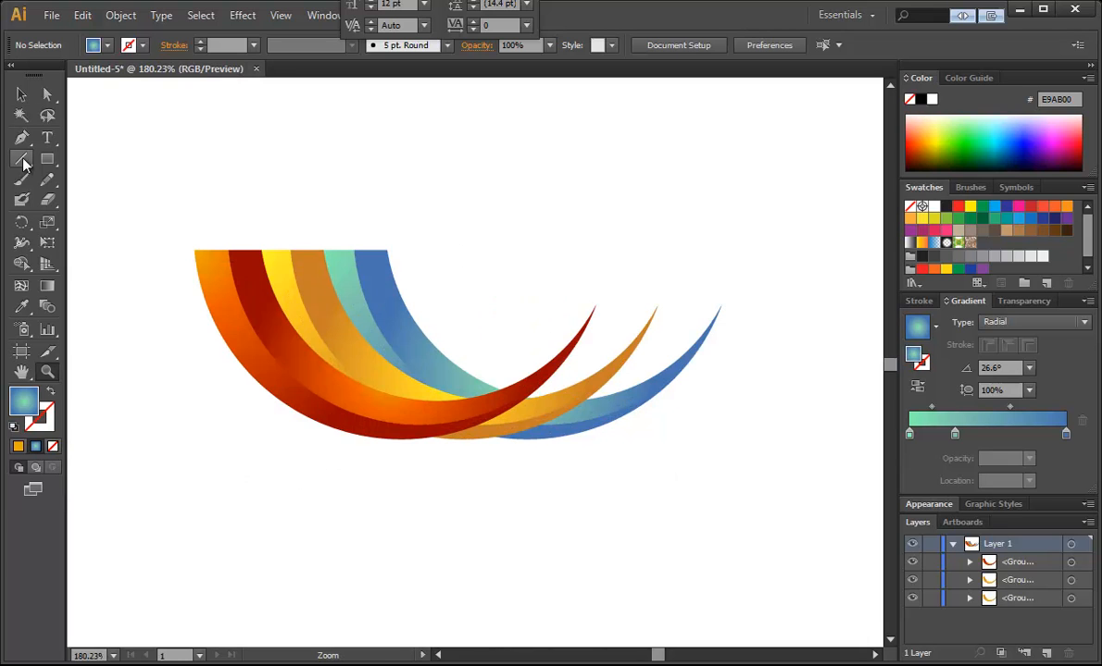
click(22, 137)
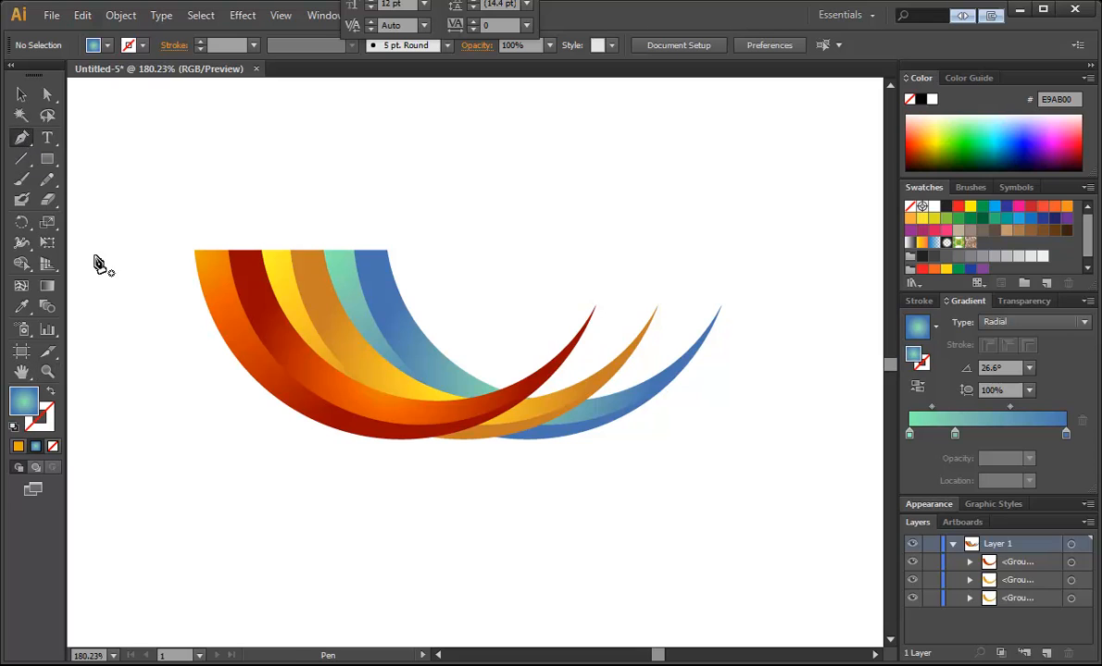
mouse_move(292, 402)
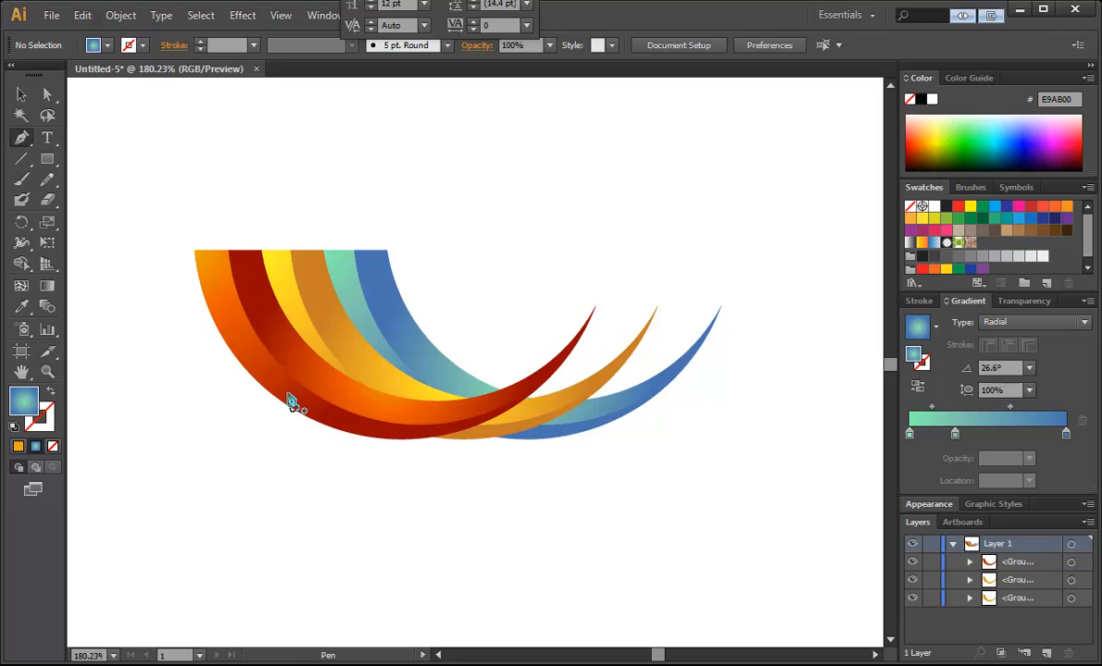
click(549, 414)
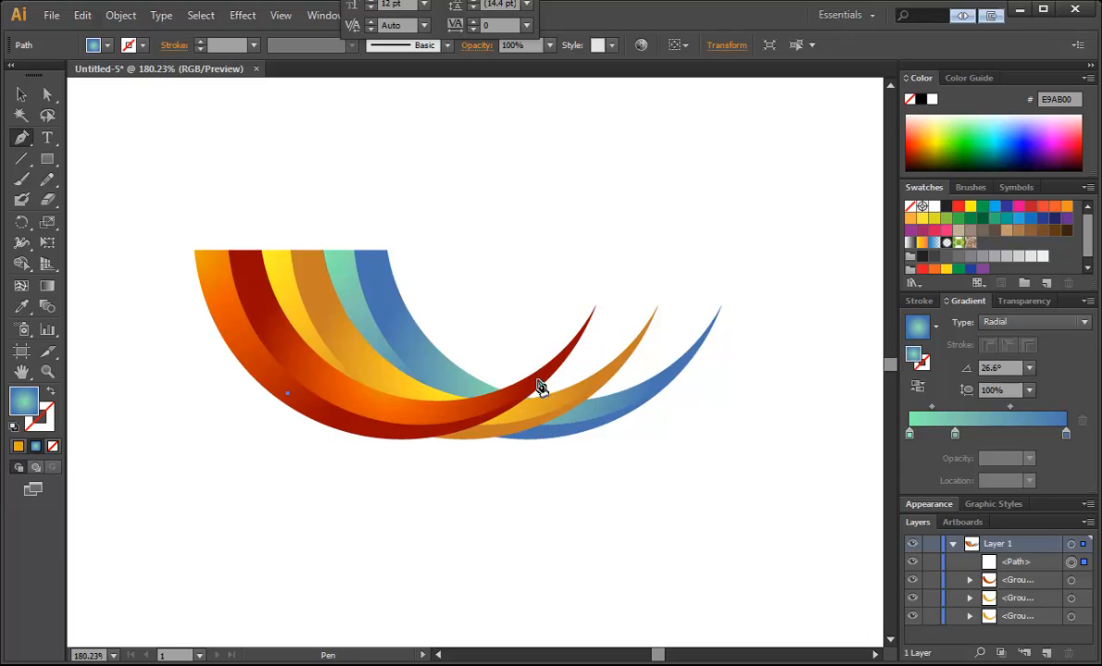
mouse_move(572, 359)
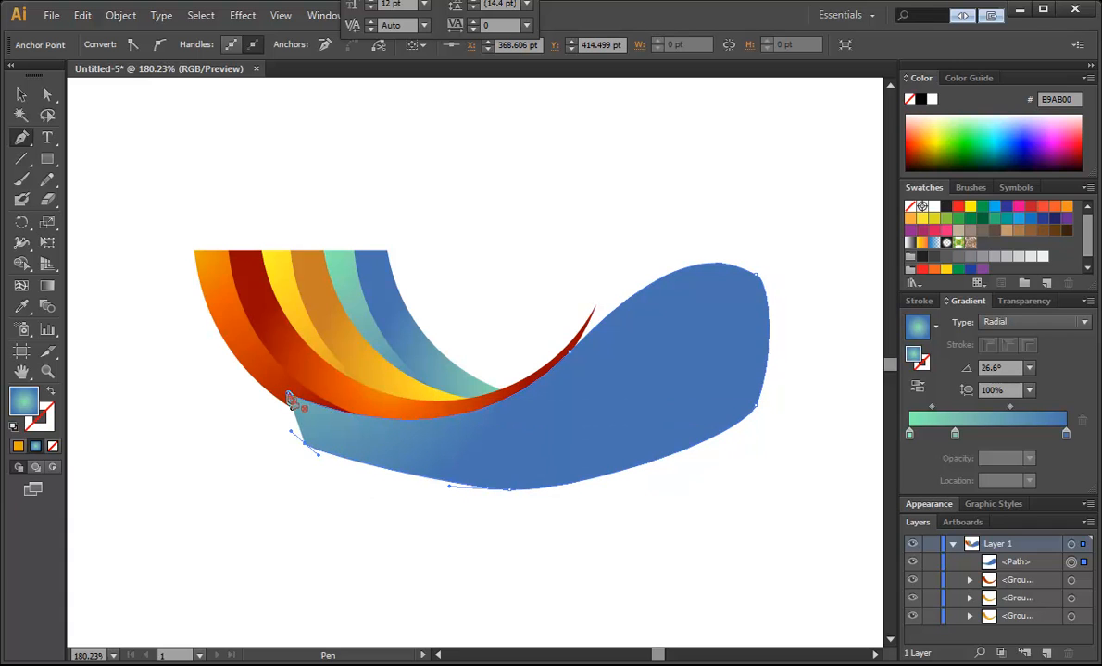
click(22, 93)
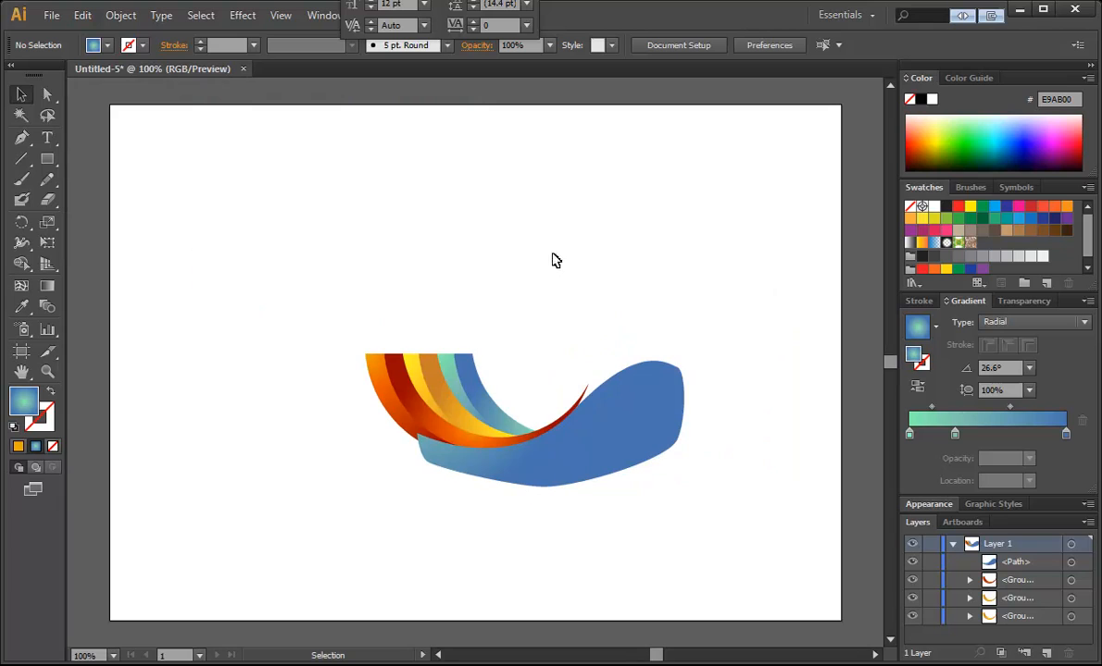
mouse_move(630, 426)
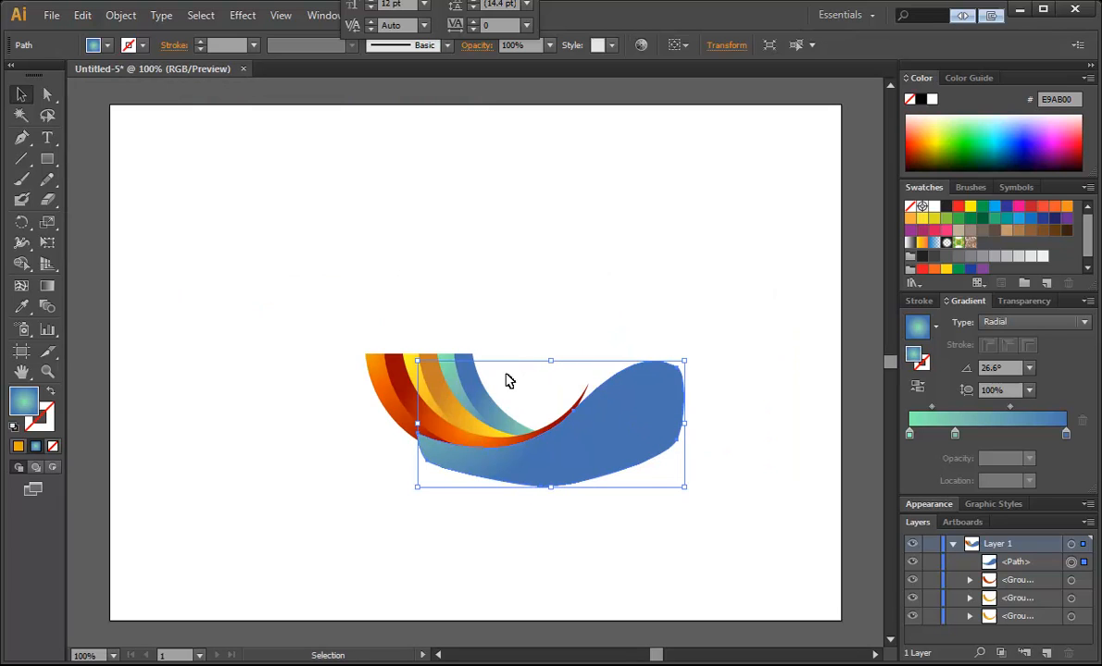
mouse_move(477, 340)
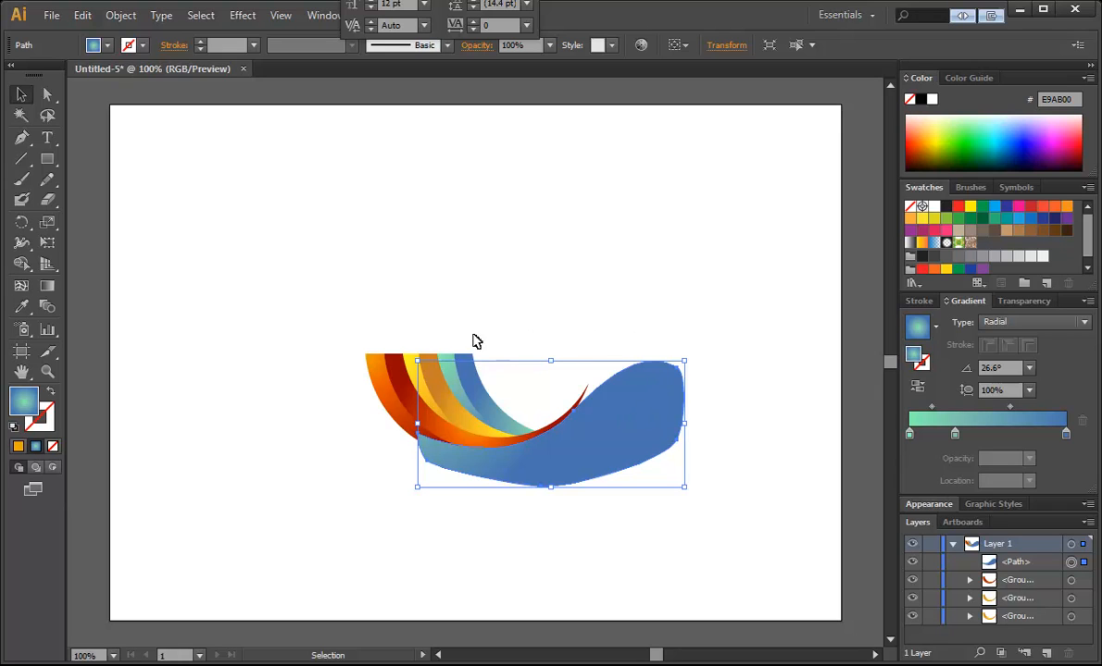
mouse_move(417, 336)
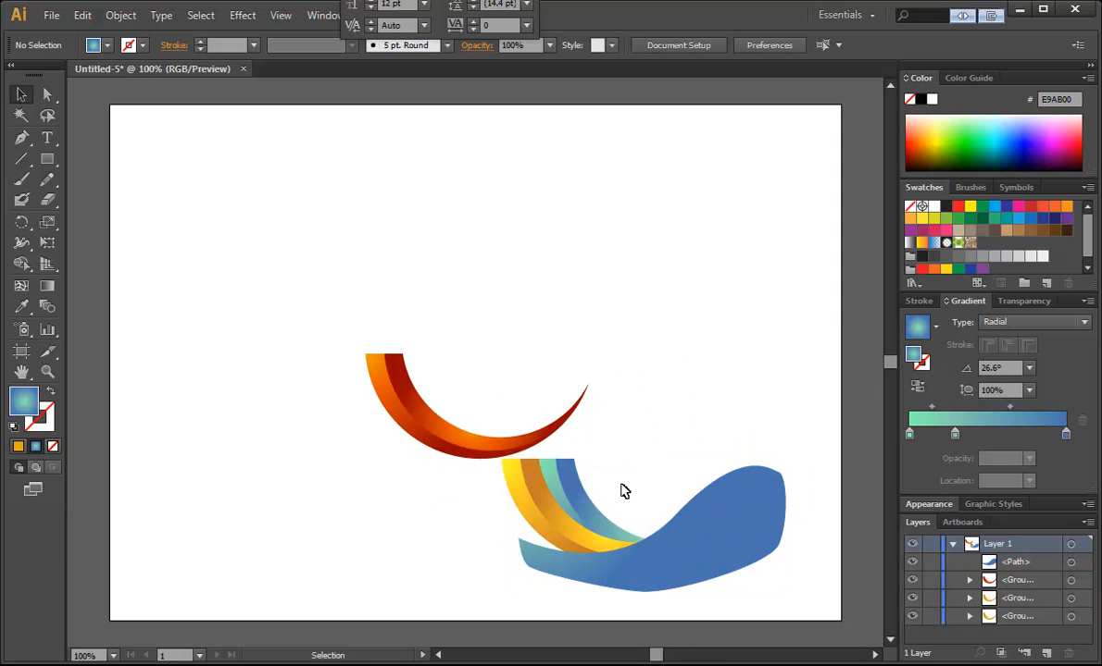
Step: Remove the blue shape and move the yellow, teal and blue bands inside the red arc
click(716, 523)
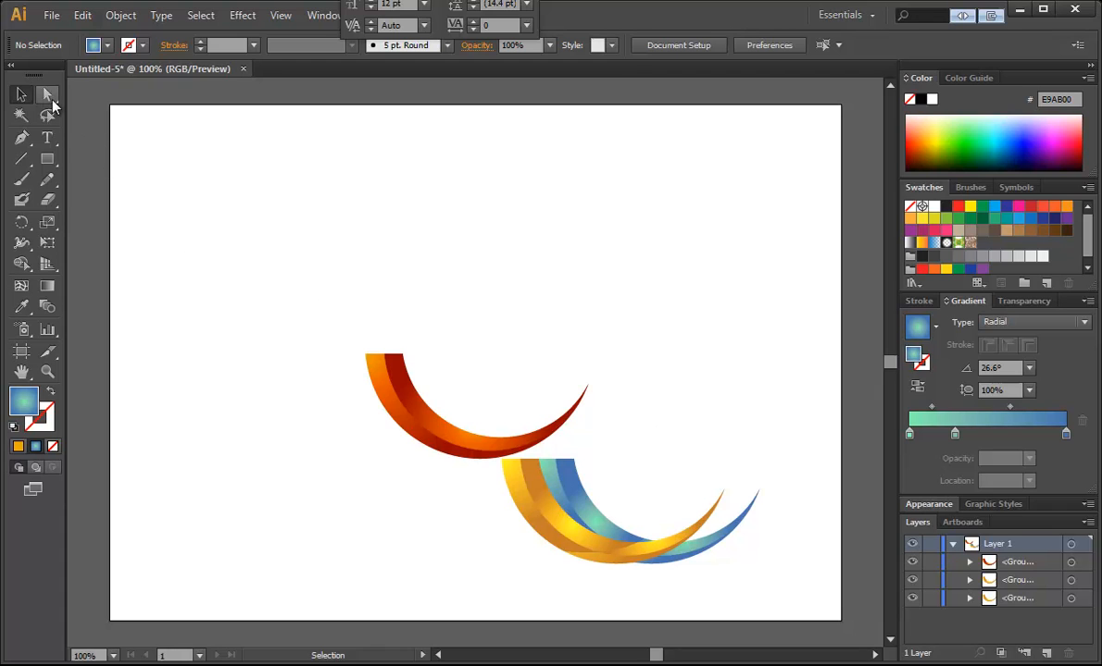
click(47, 94)
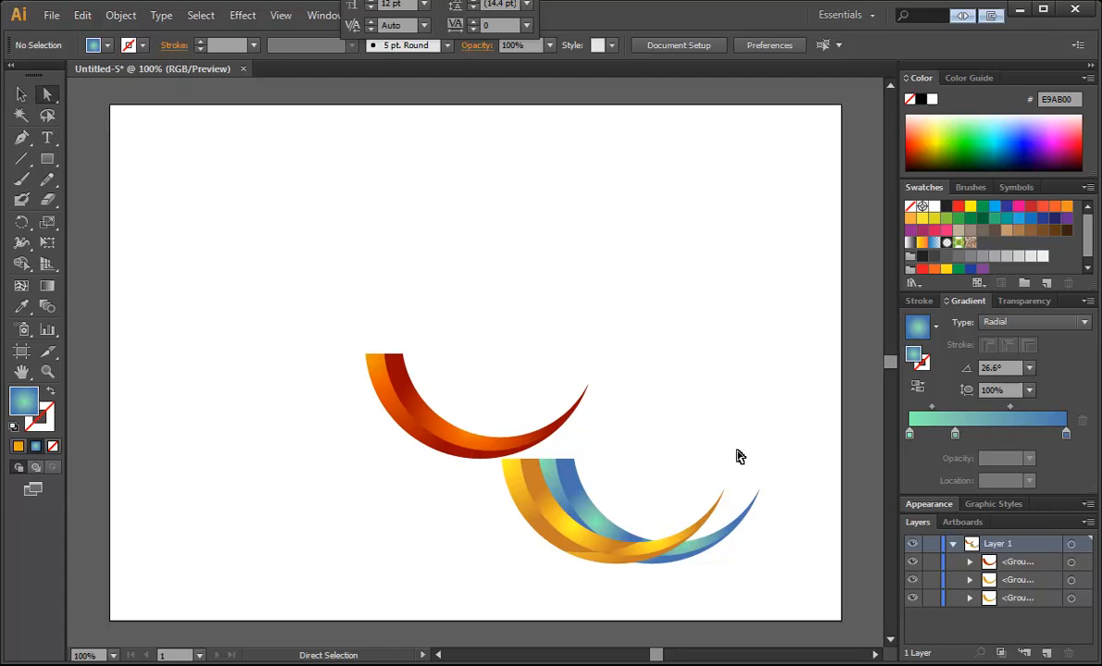
drag(740, 457, 676, 579)
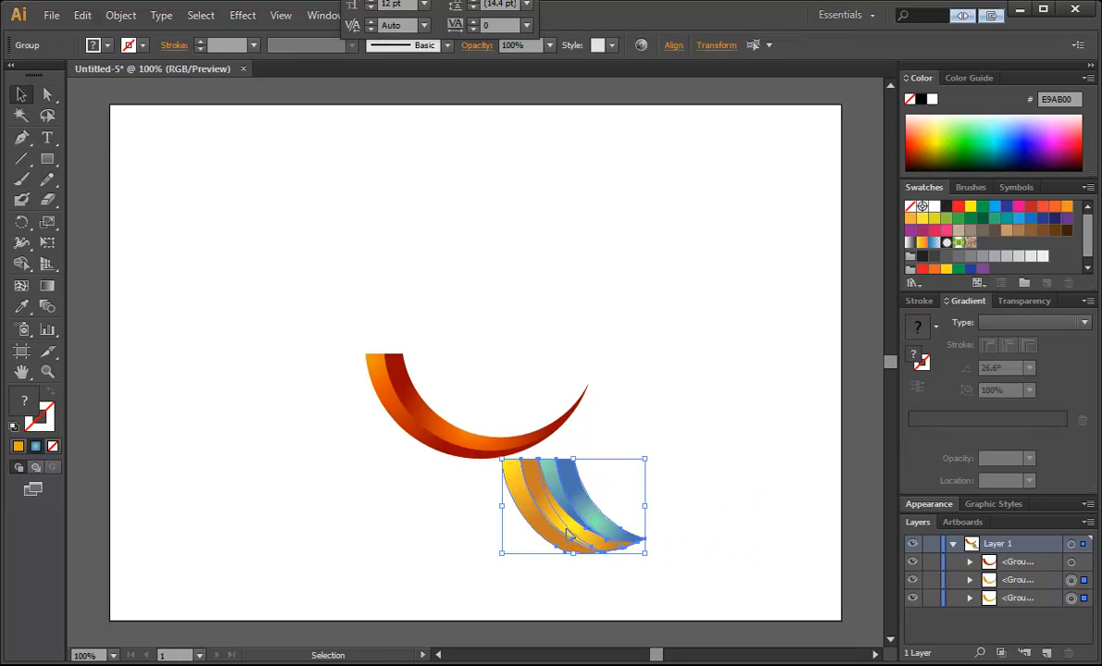
drag(569, 509, 468, 408)
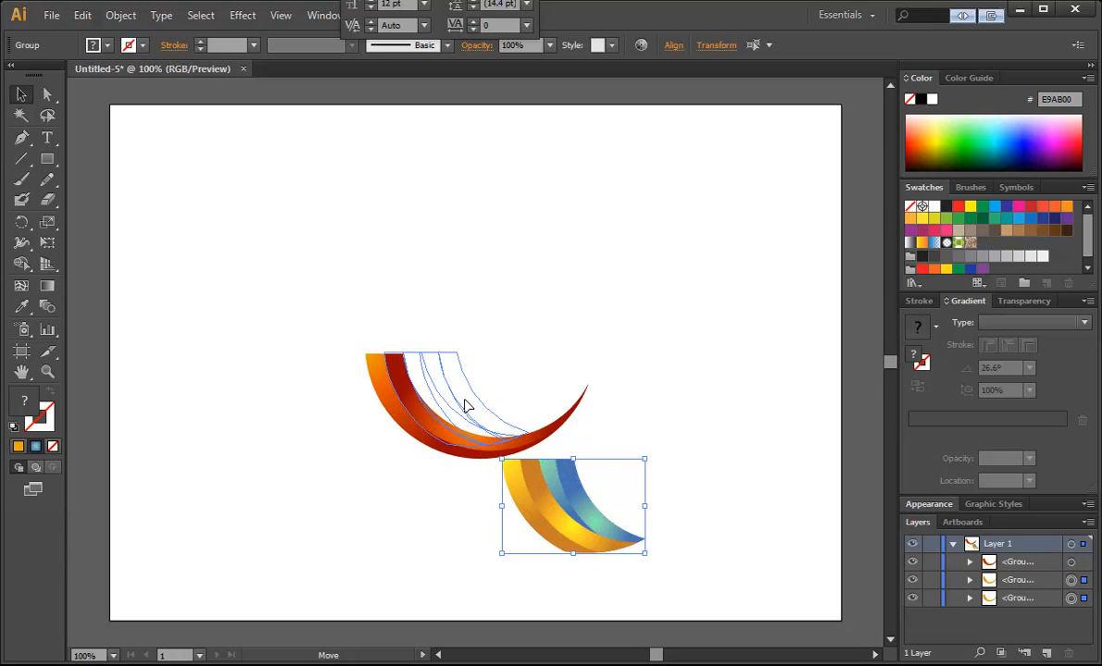
drag(572, 506, 454, 404)
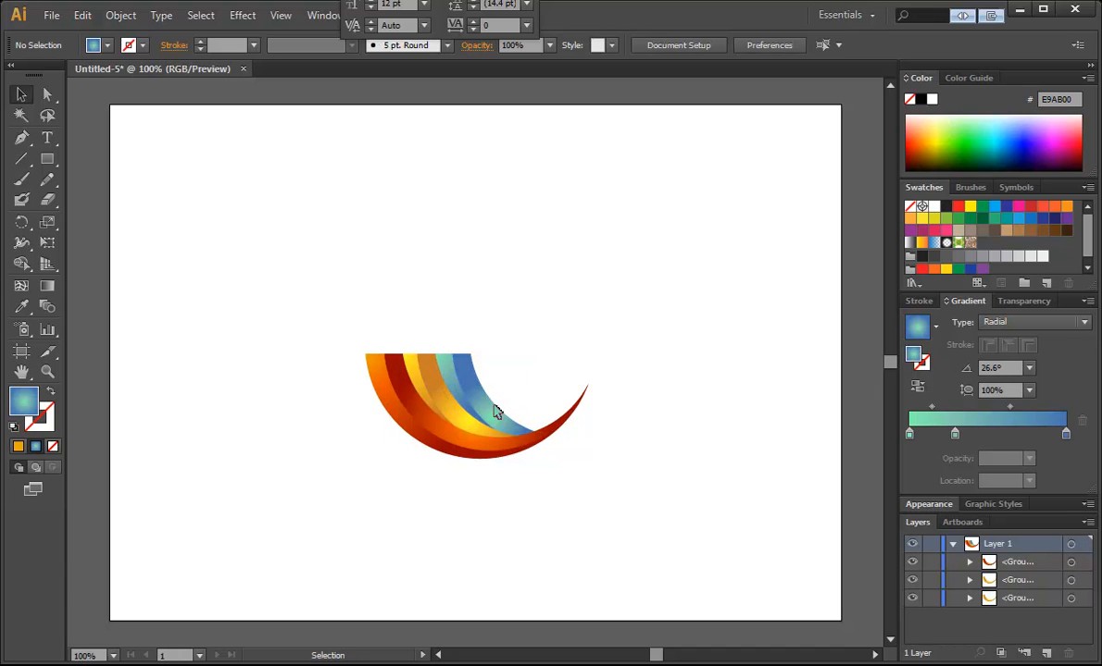
click(474, 408)
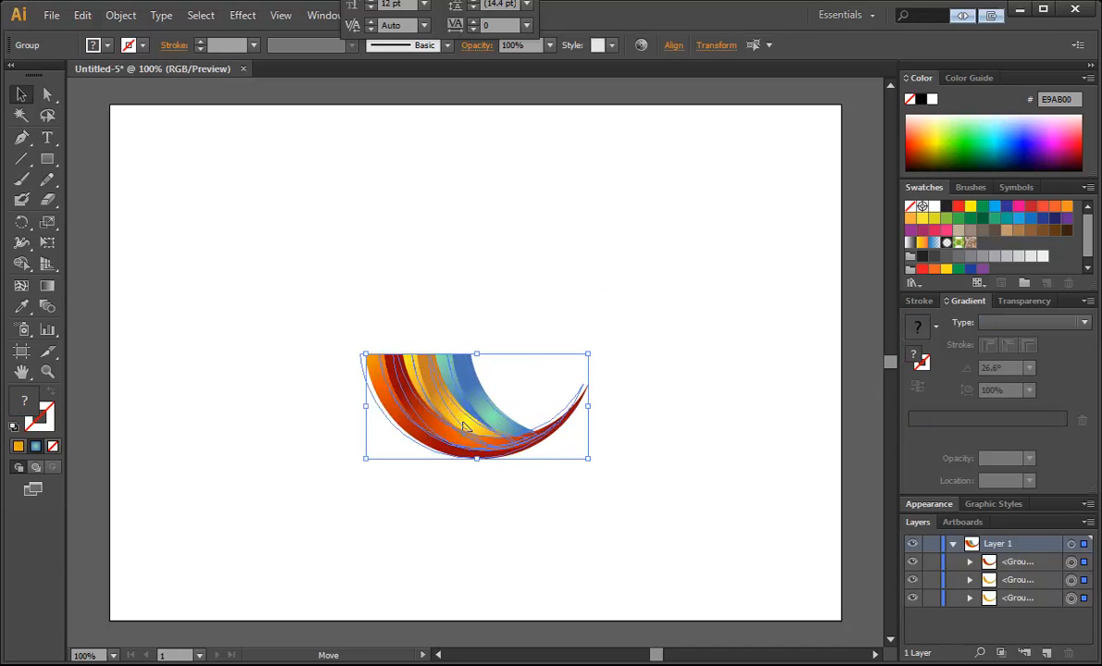
click(208, 187)
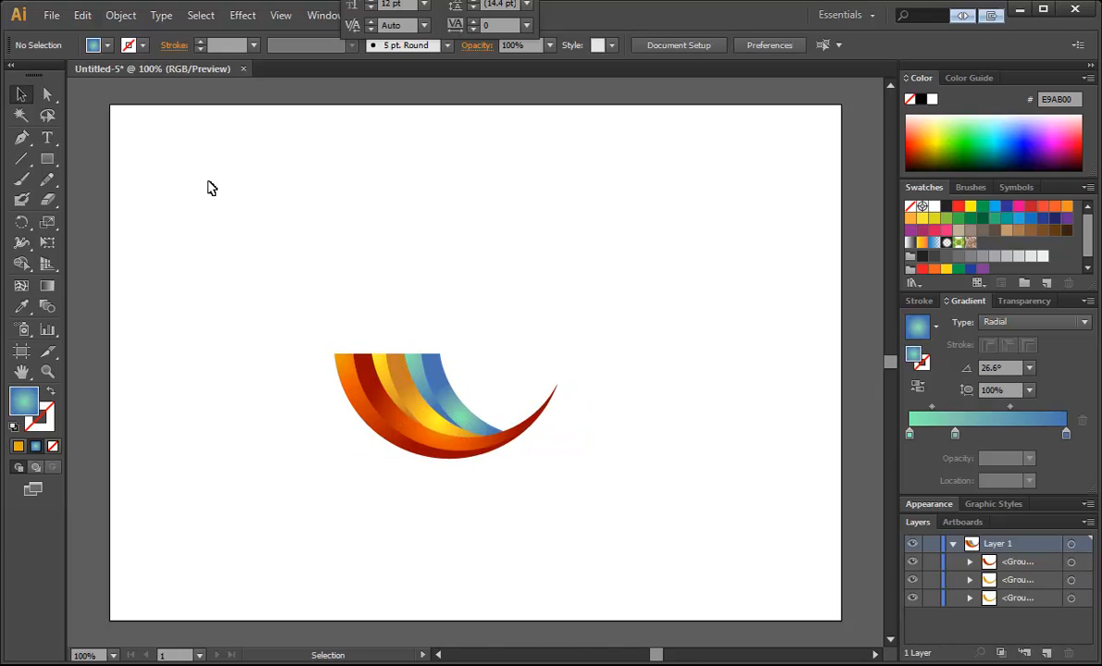
Step: Type 'archfold' above the swoosh with the Type tool
click(47, 138)
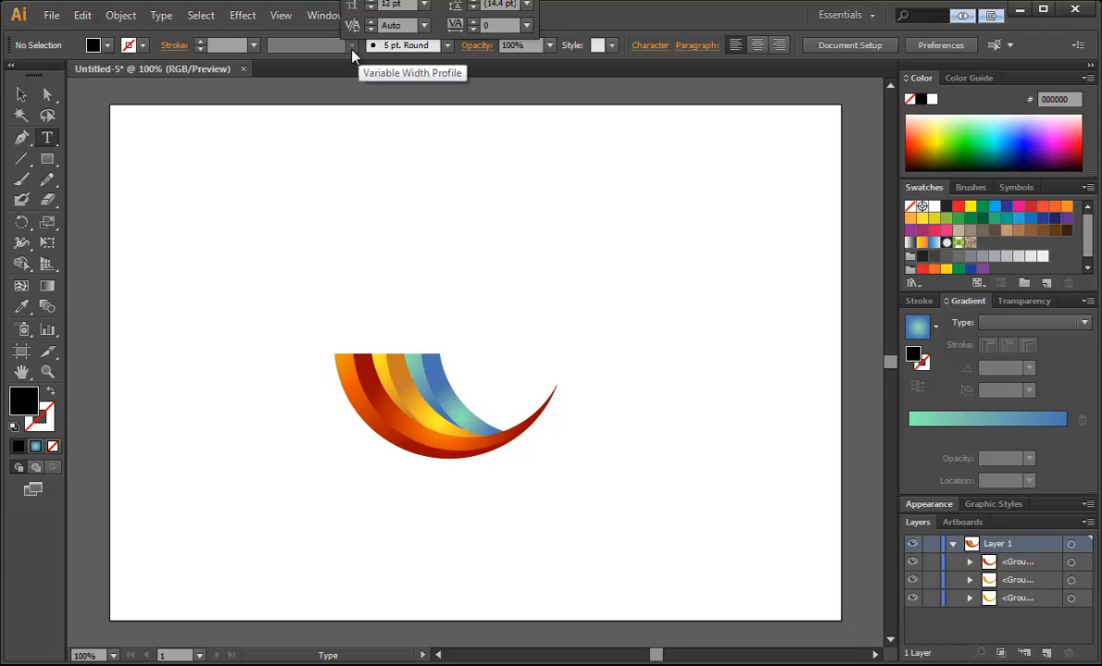
mouse_move(384, 54)
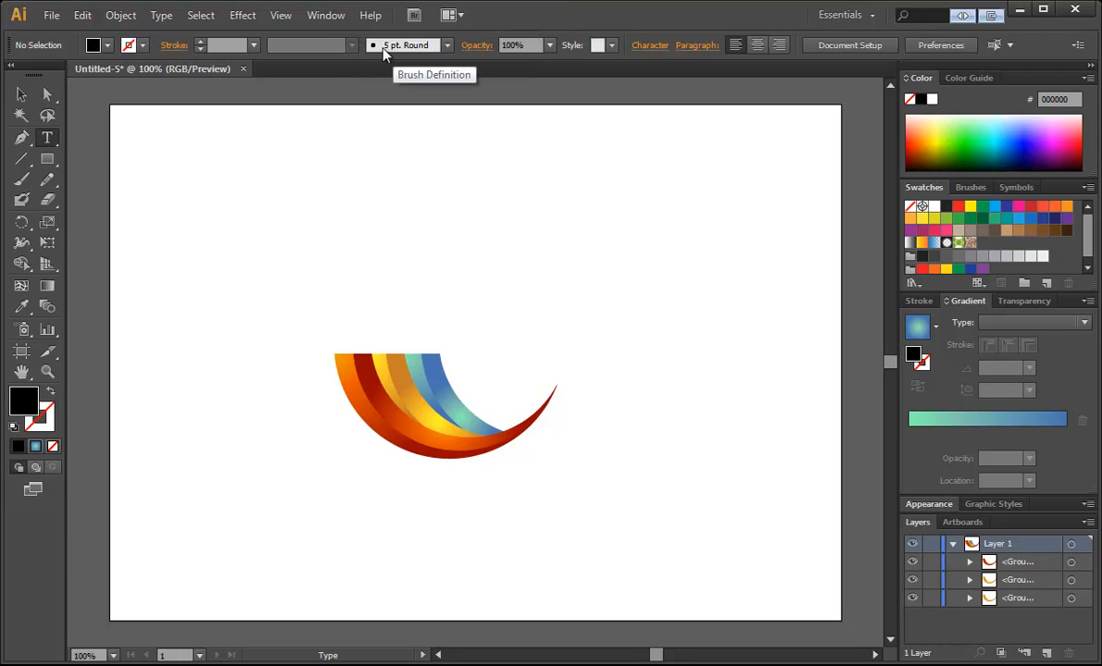
click(47, 137)
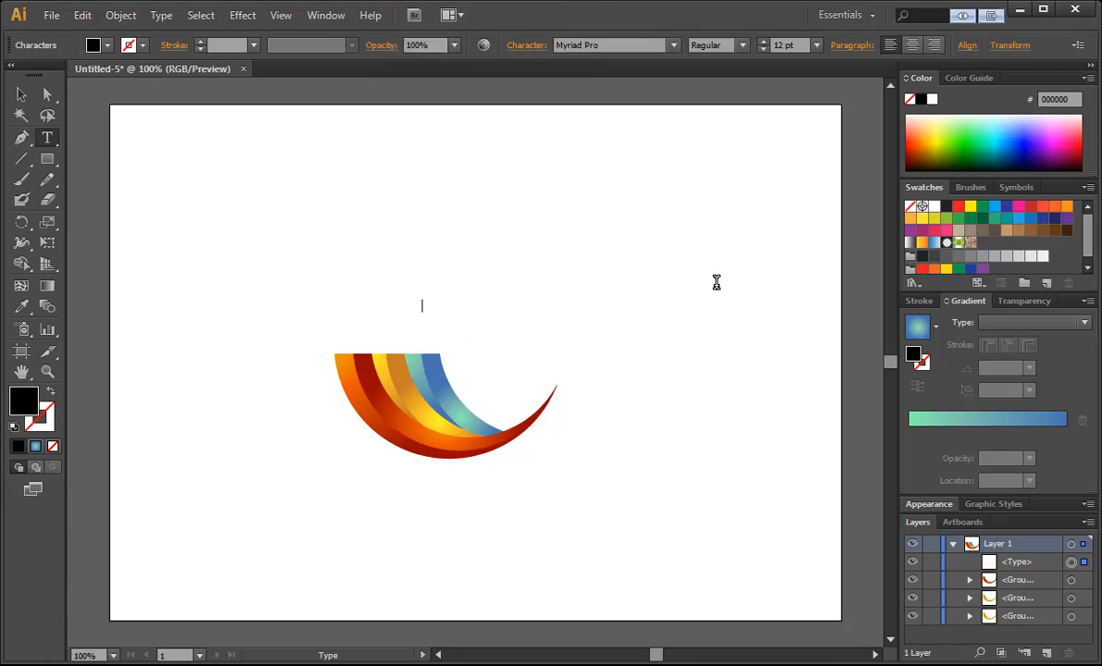
text(archfold)
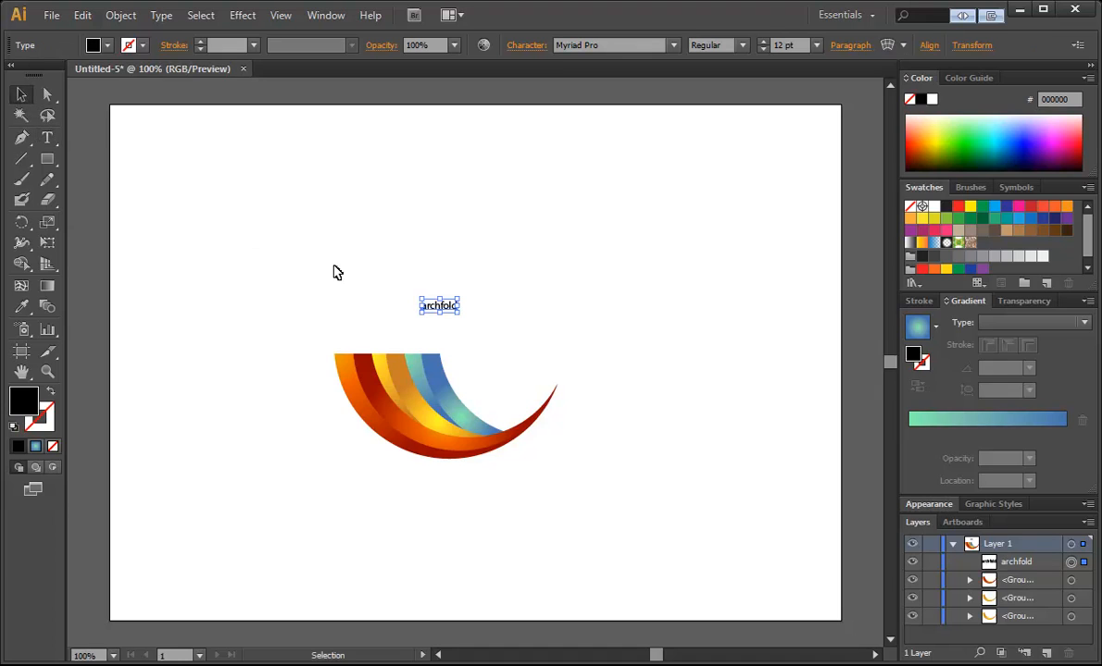
mouse_move(460, 310)
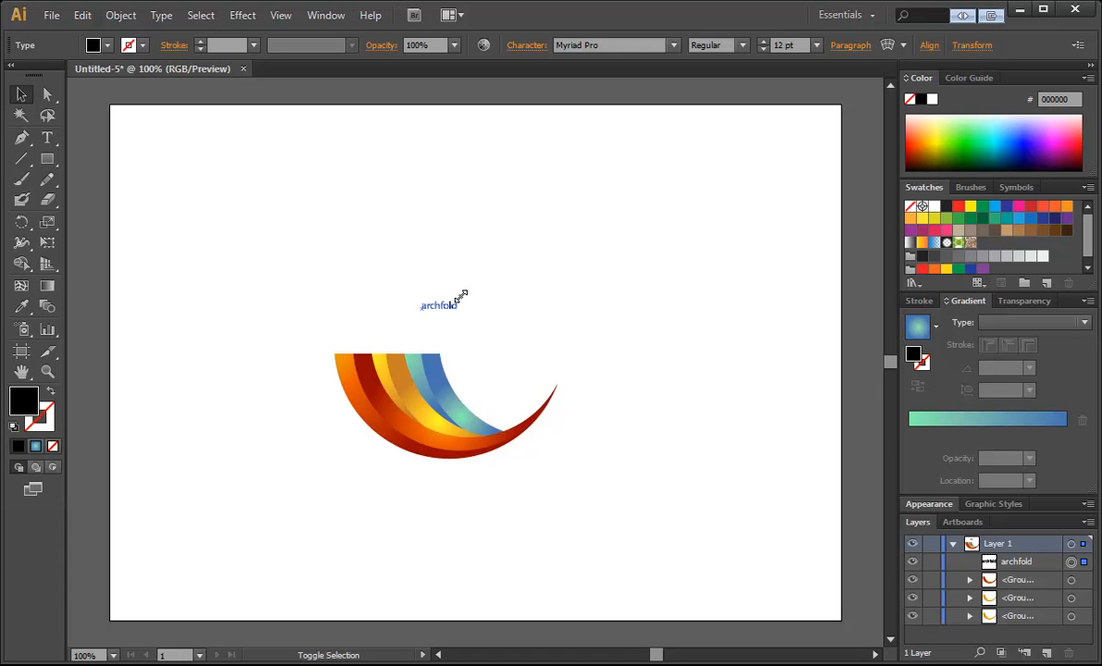
Step: Enlarge archfold, set it just above the swoosh, and choose a bold Trade Gothic font
drag(468, 296, 669, 226)
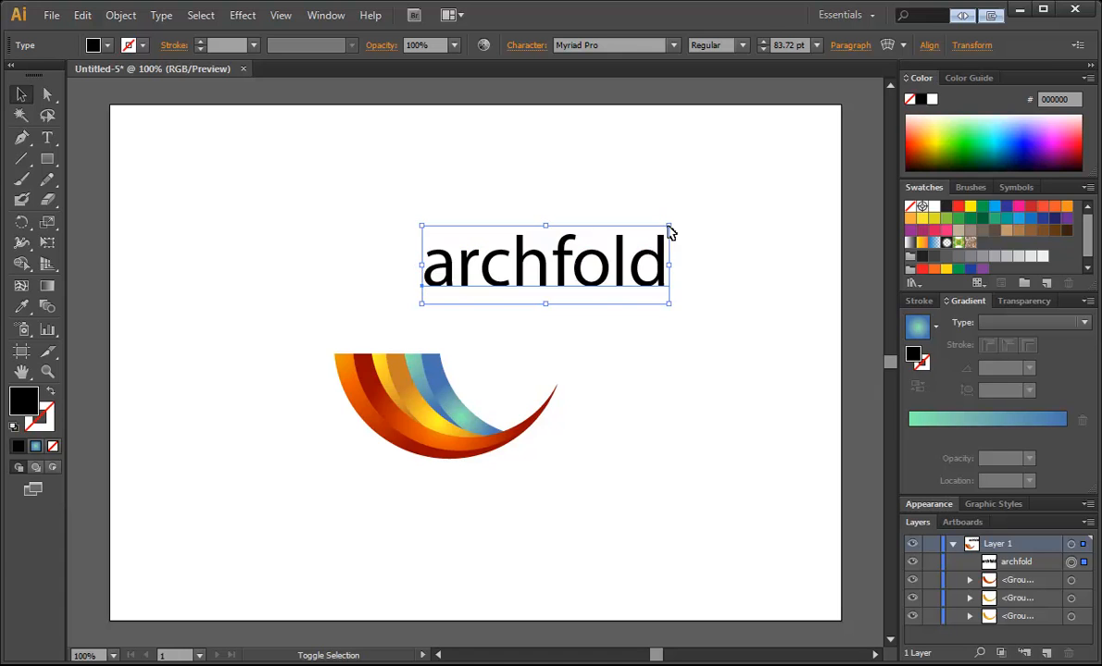
drag(546, 263, 454, 324)
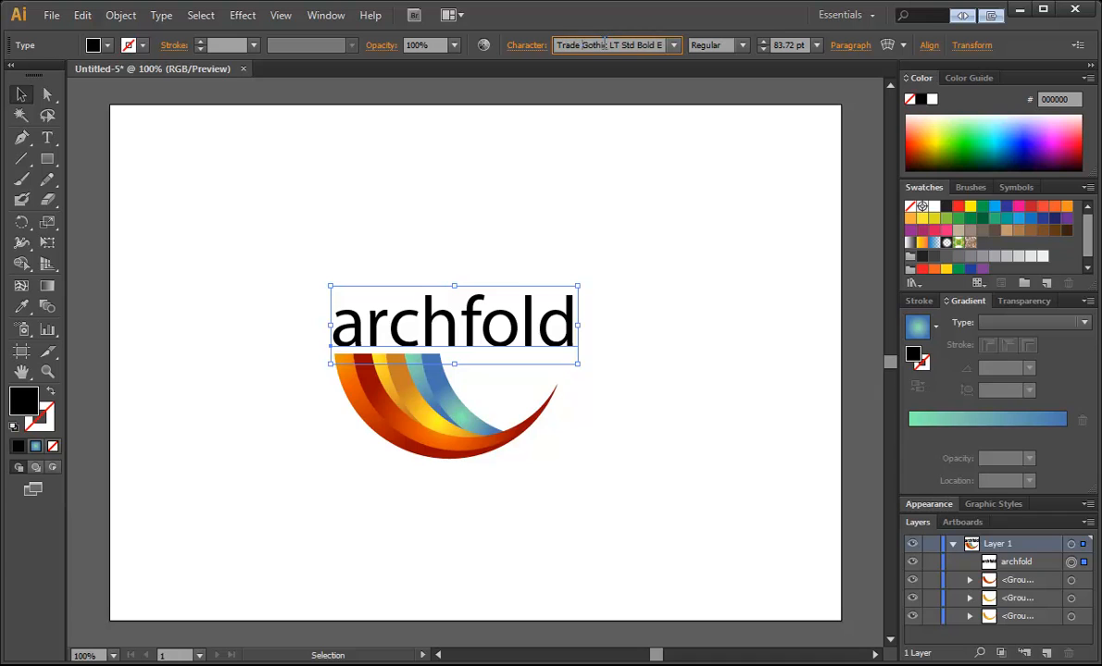
click(717, 44)
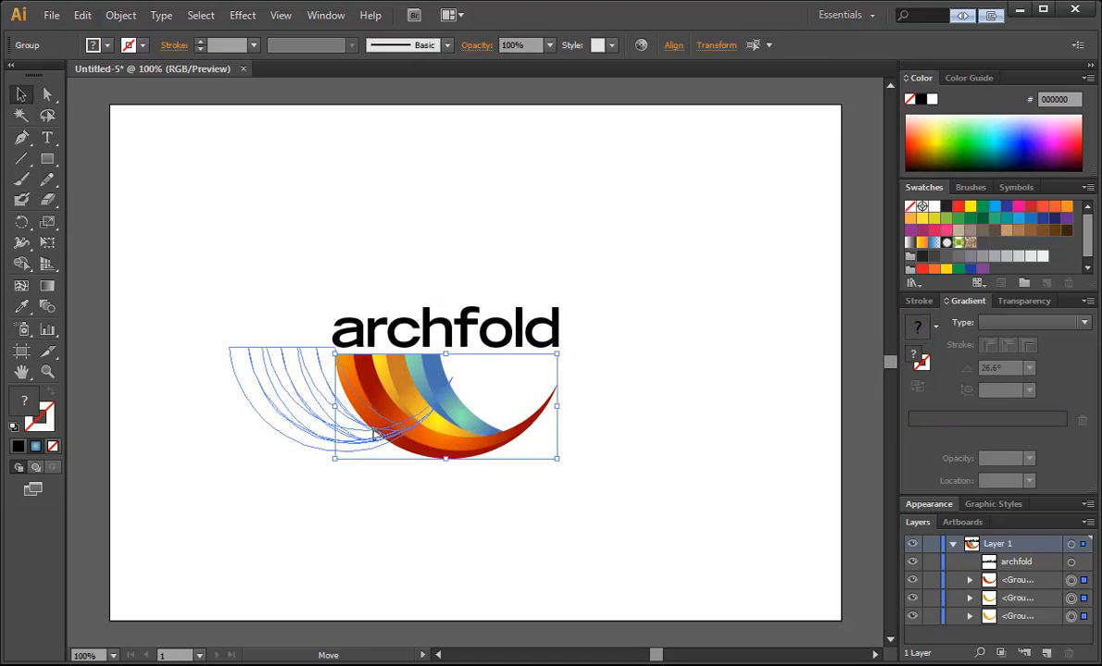
drag(444, 405, 314, 372)
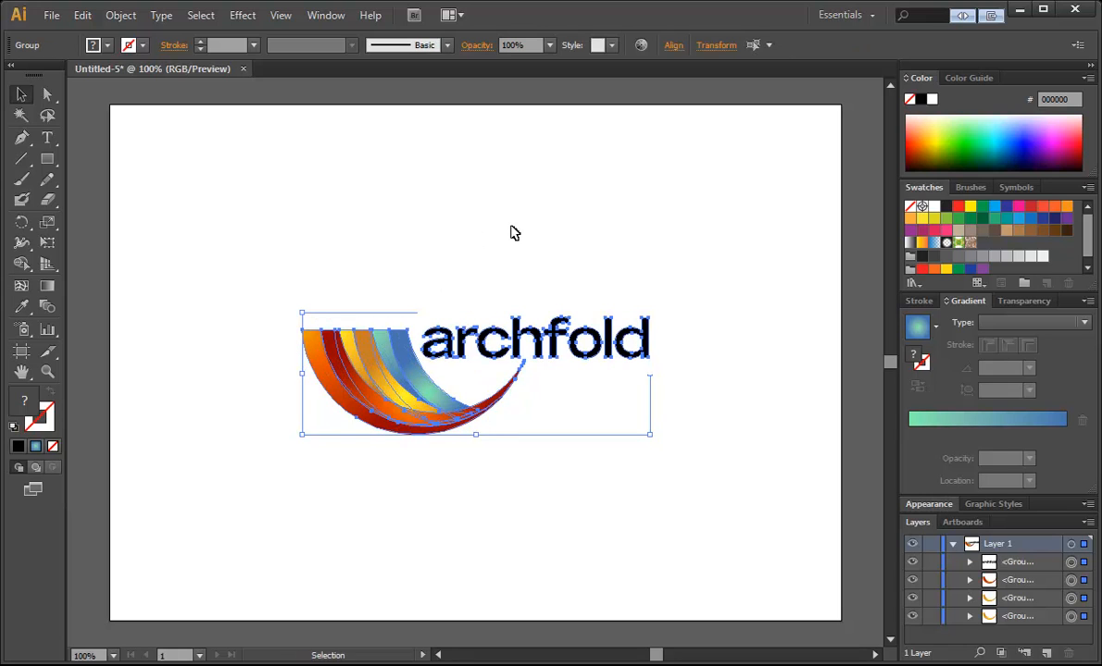
click(516, 231)
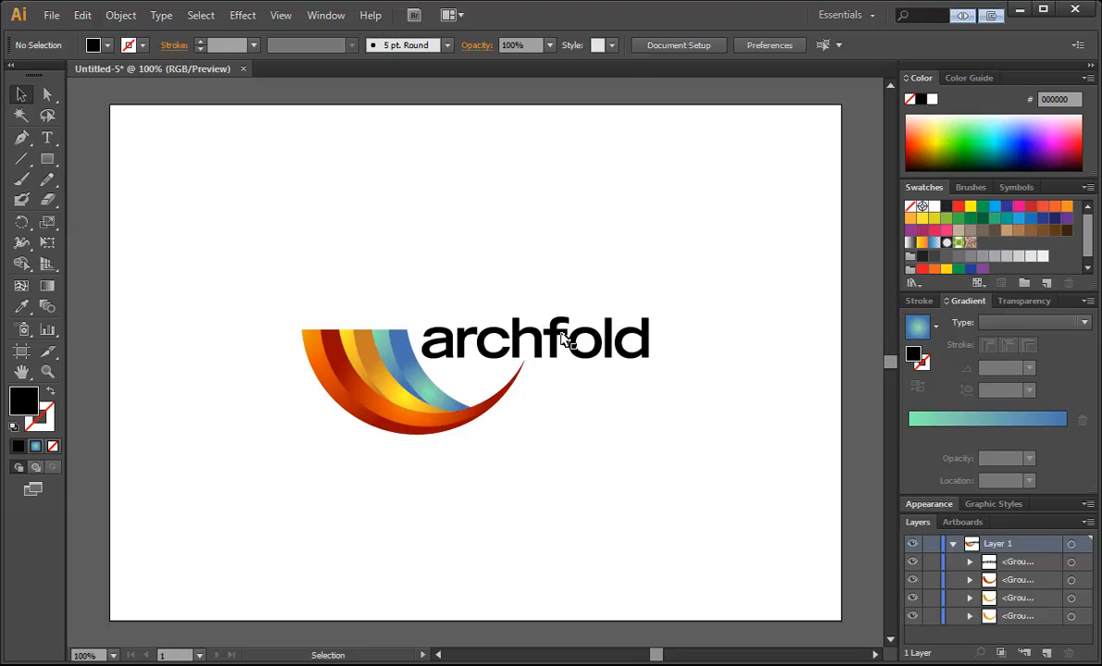
mouse_move(635, 268)
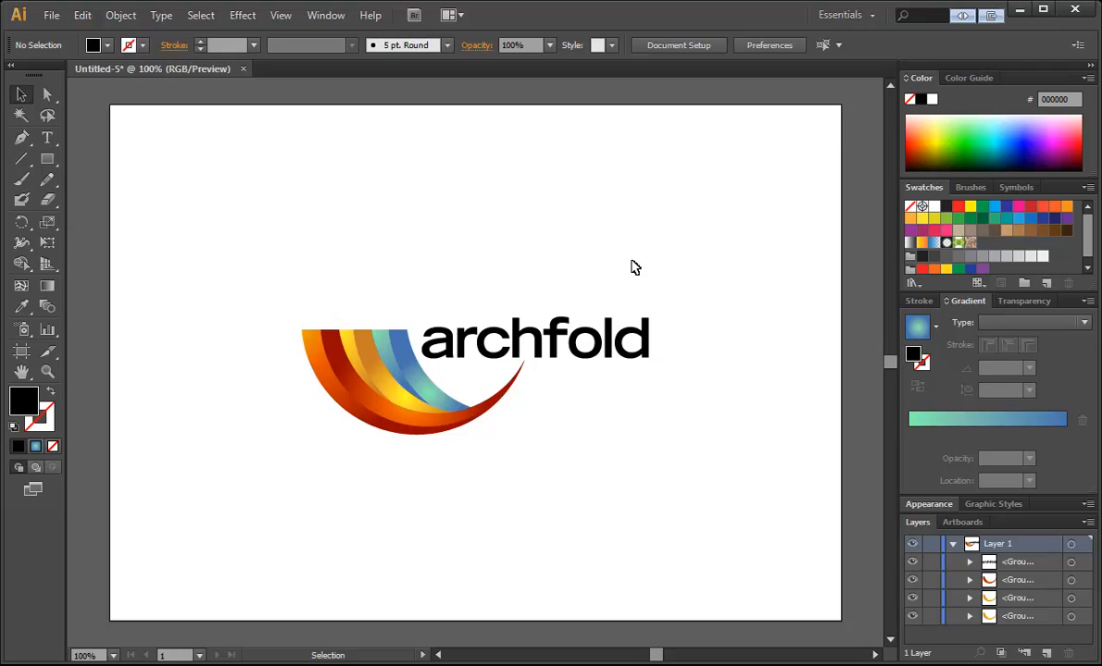
mouse_move(499, 267)
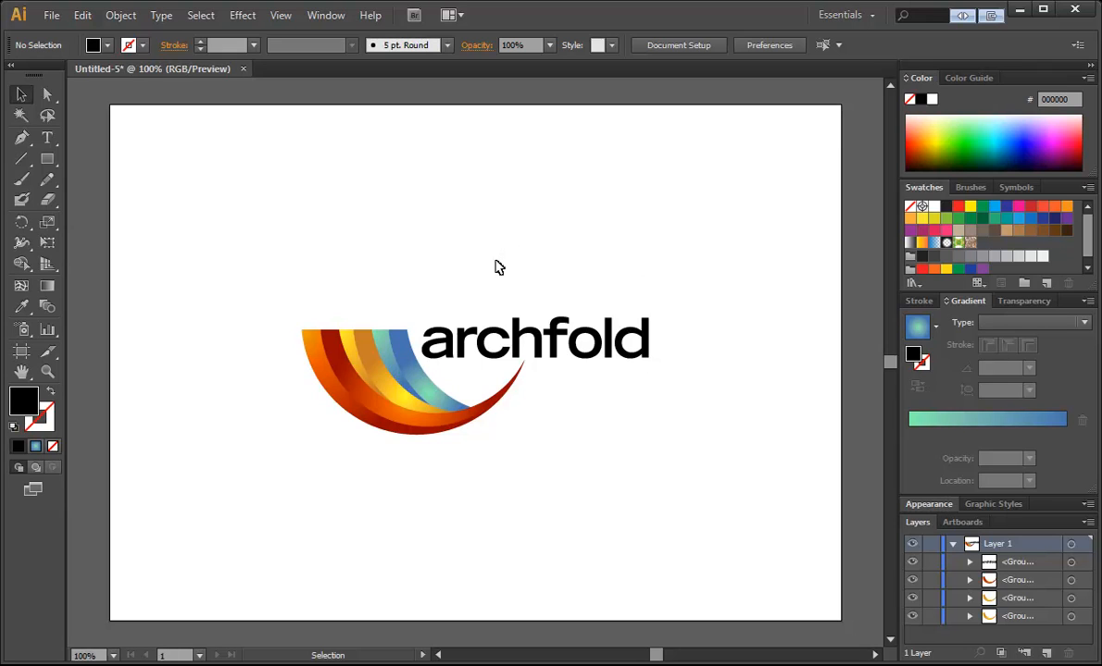
mouse_move(255, 230)
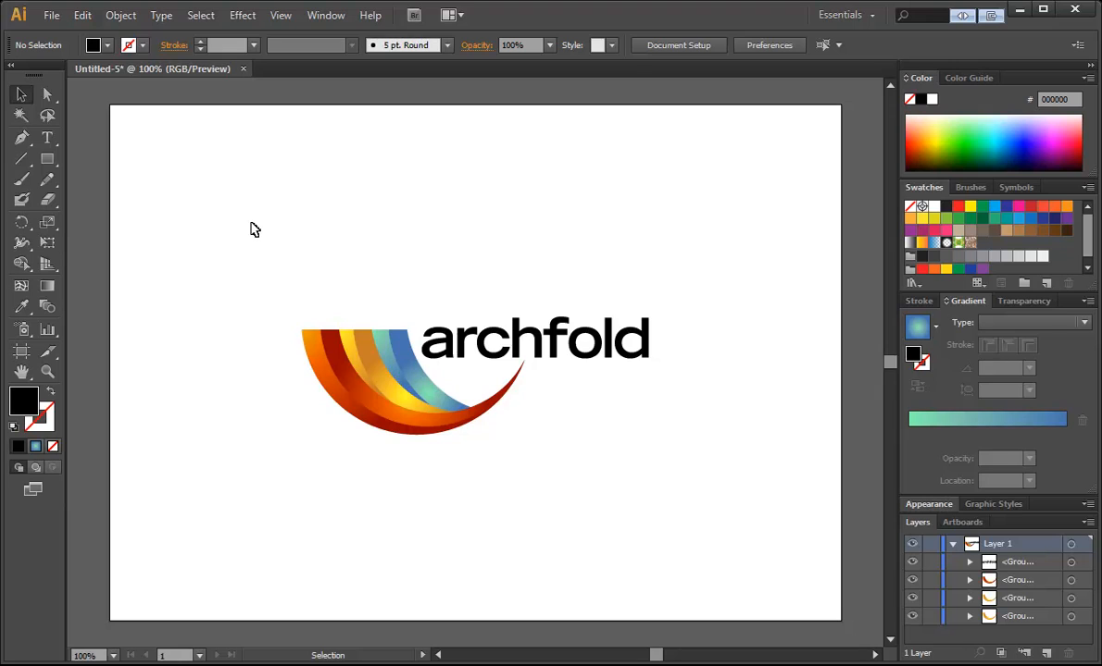
mouse_move(254, 260)
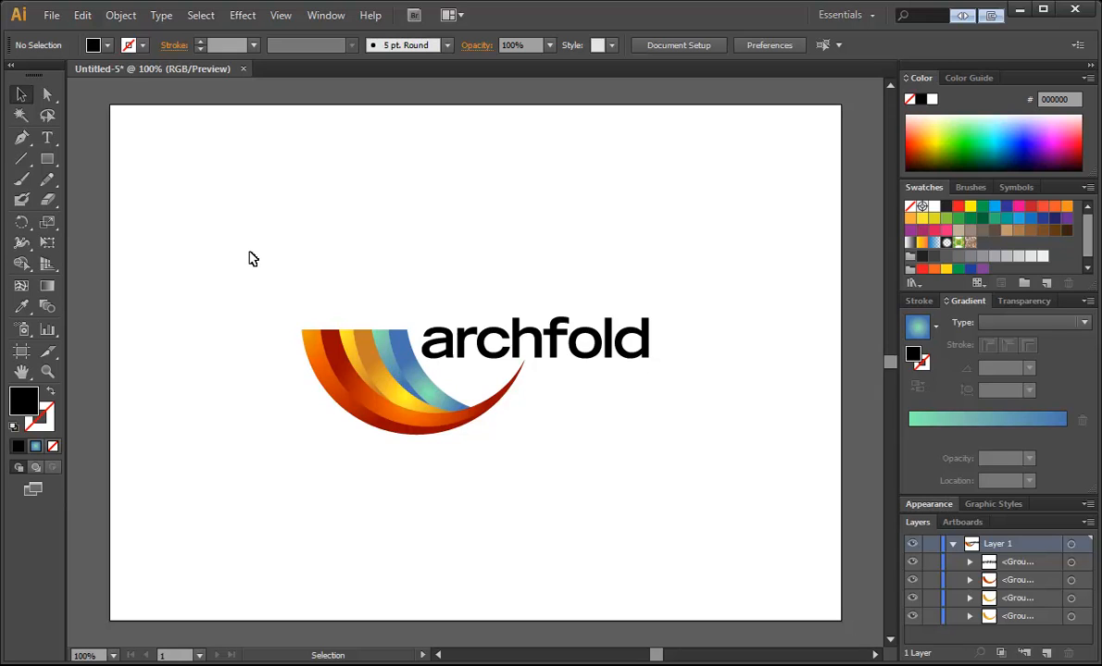
mouse_move(267, 360)
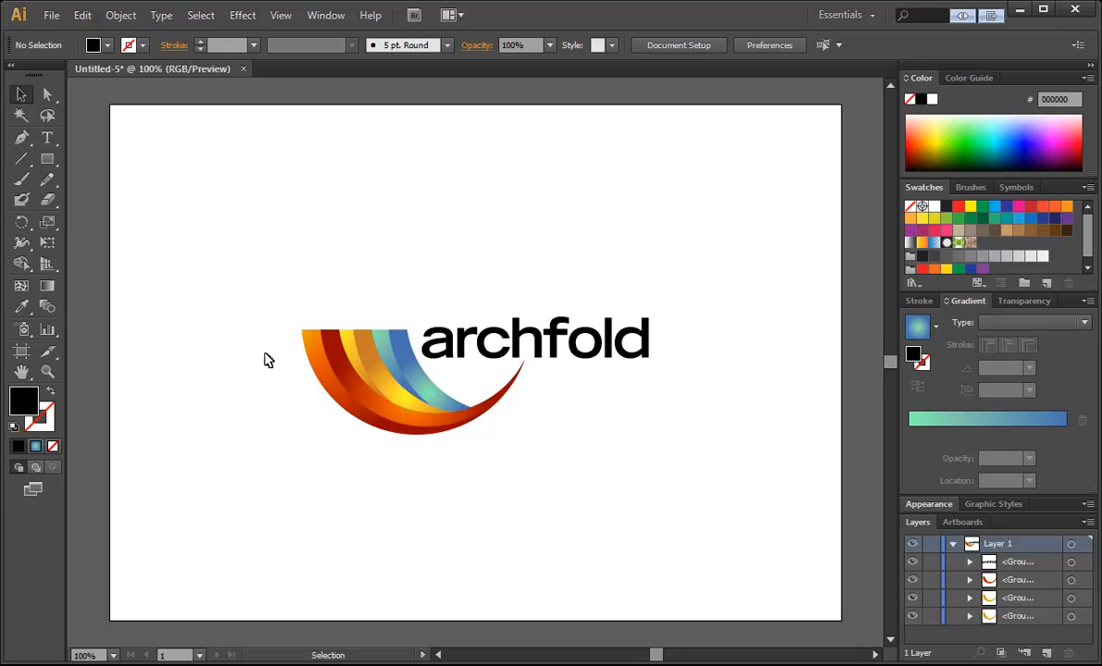
click(398, 380)
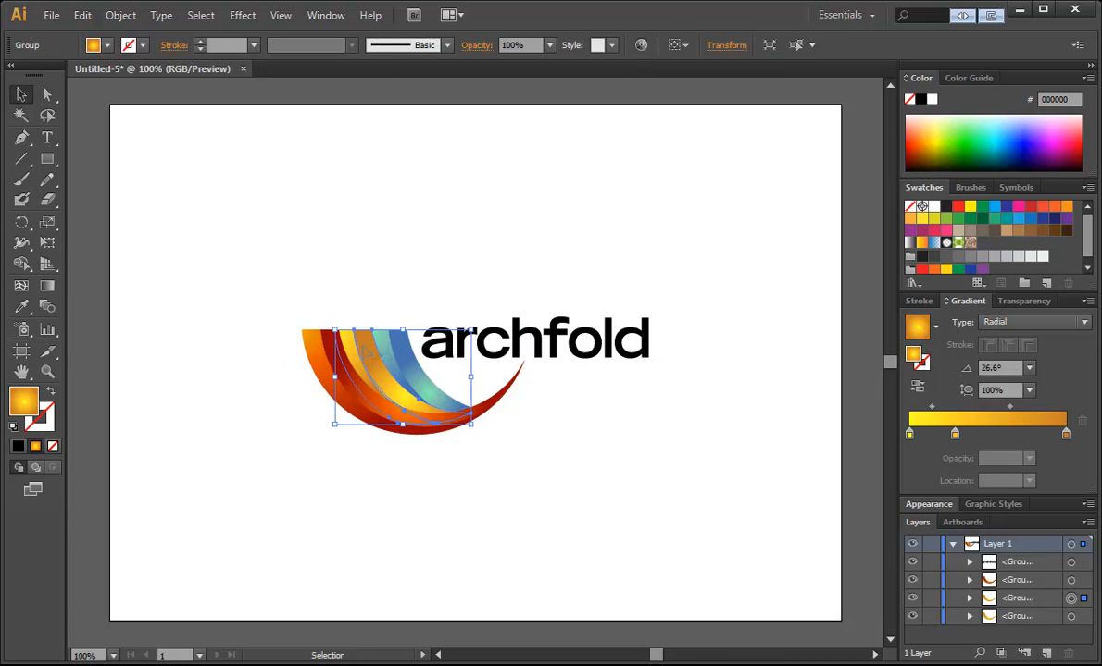
click(479, 302)
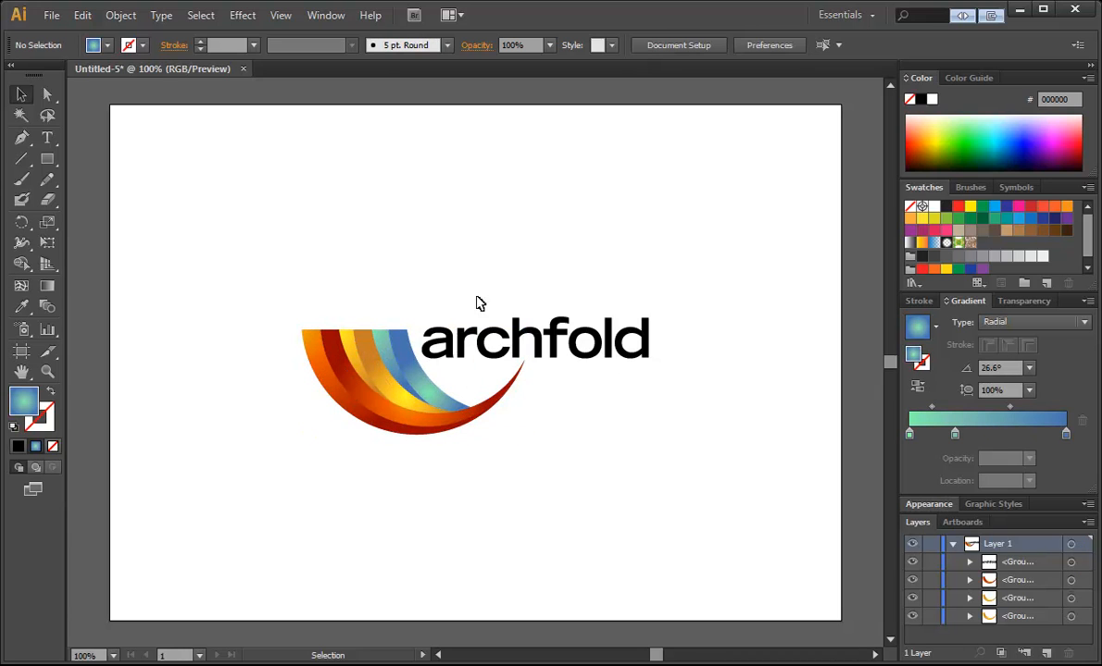
mouse_move(111, 111)
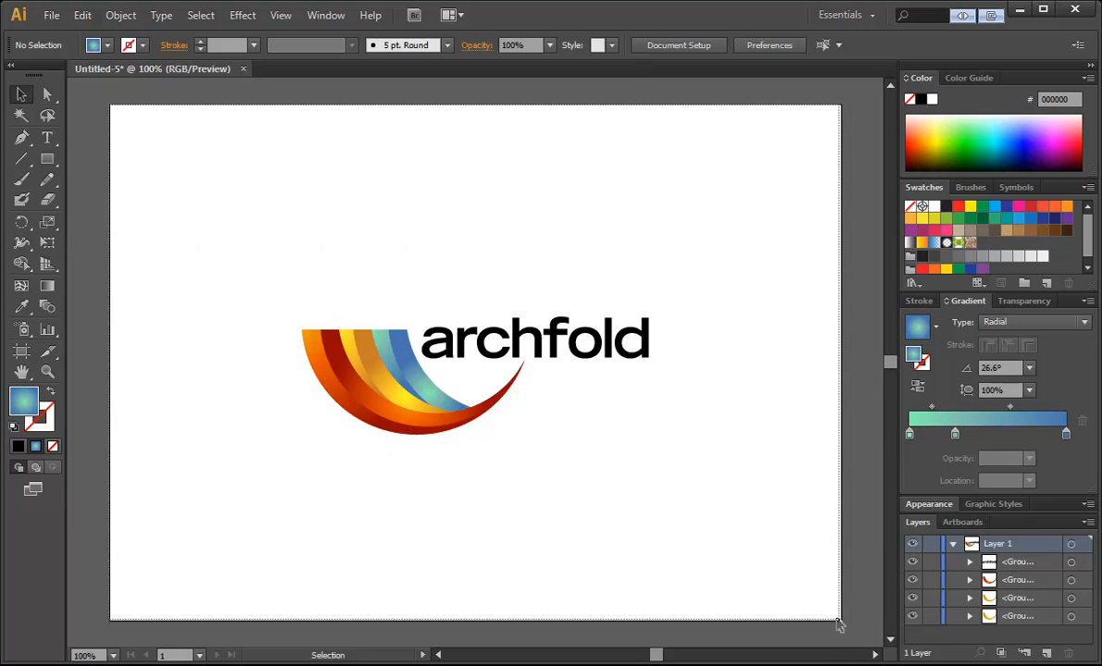
mouse_move(467, 254)
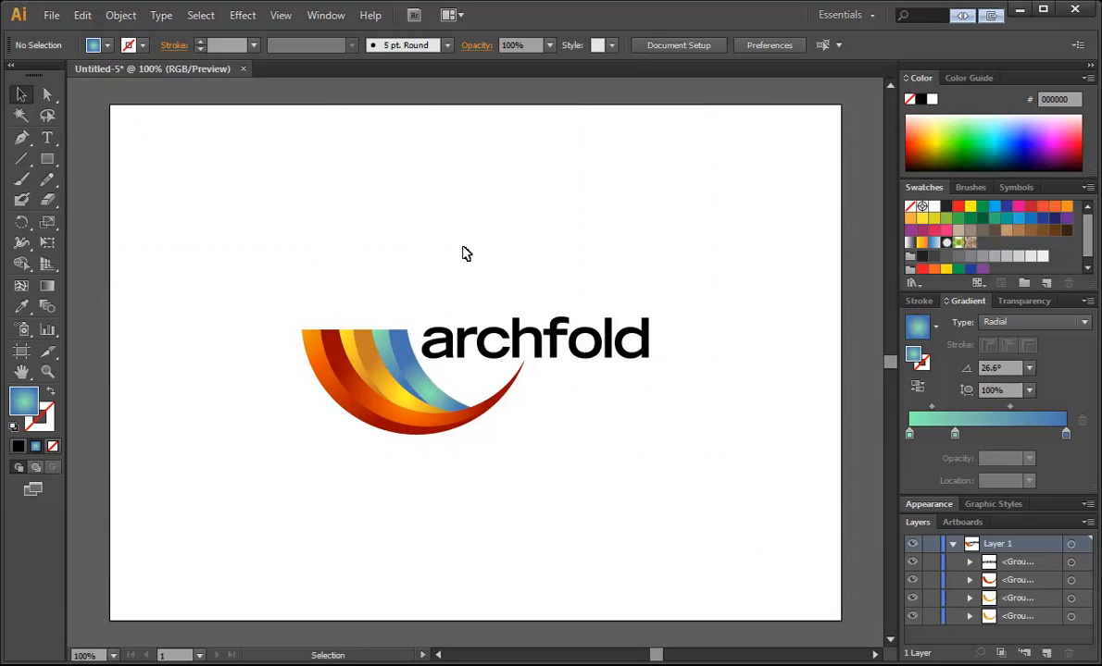
mouse_move(697, 423)
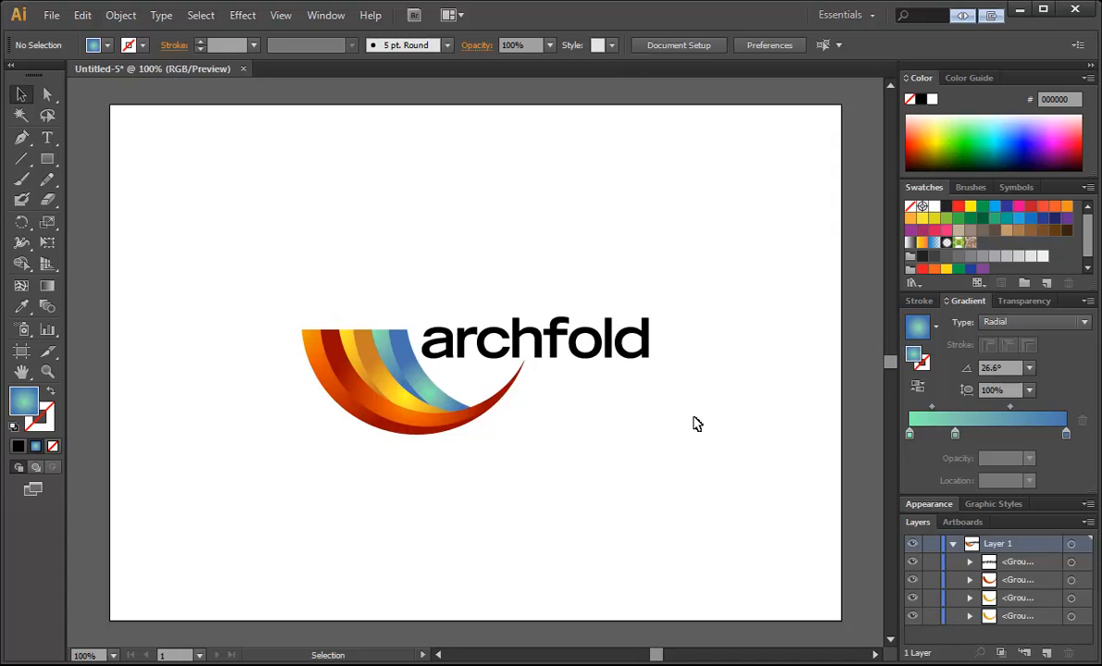
mouse_move(263, 280)
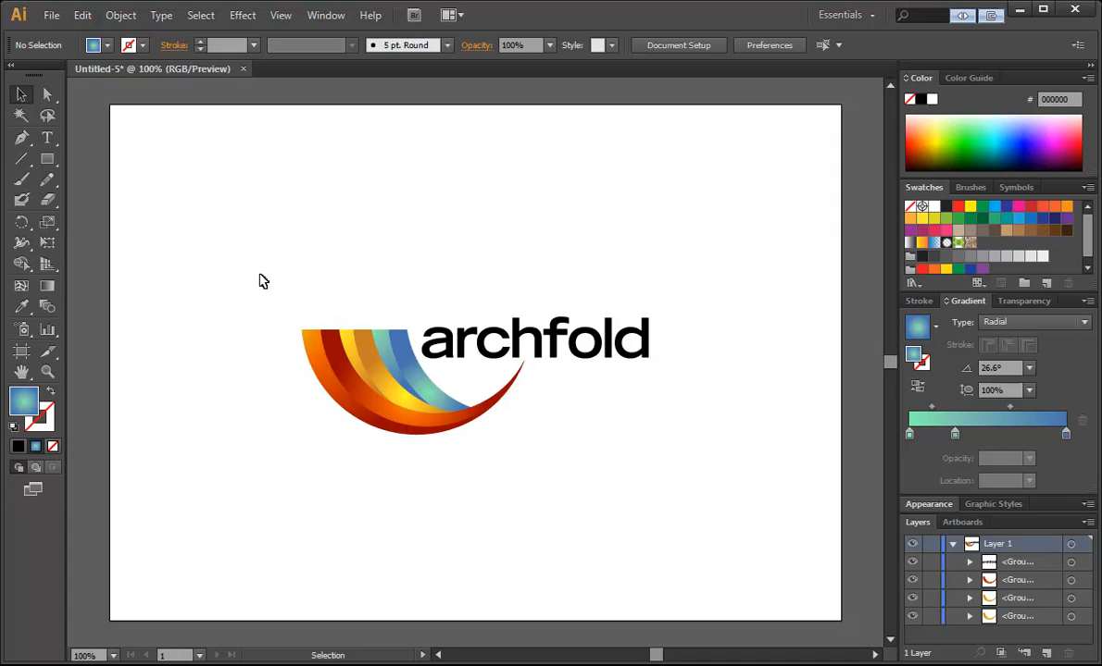
Step: Duplicate the swoosh pieces and scale the copy down to a small size above the logo
drag(264, 277, 393, 467)
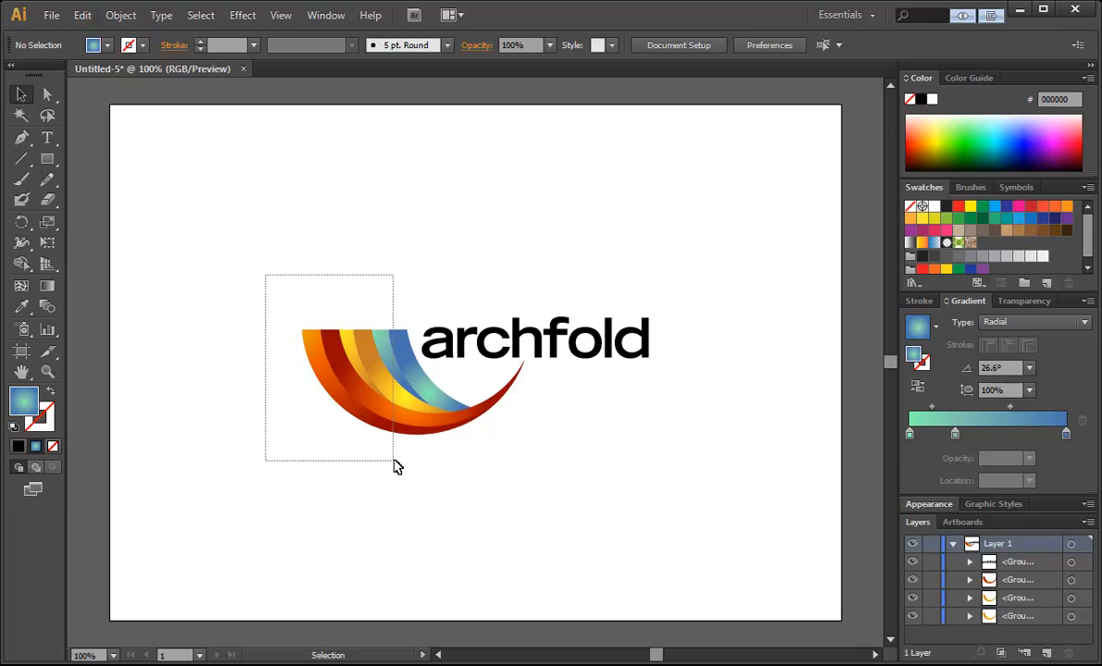
click(411, 380)
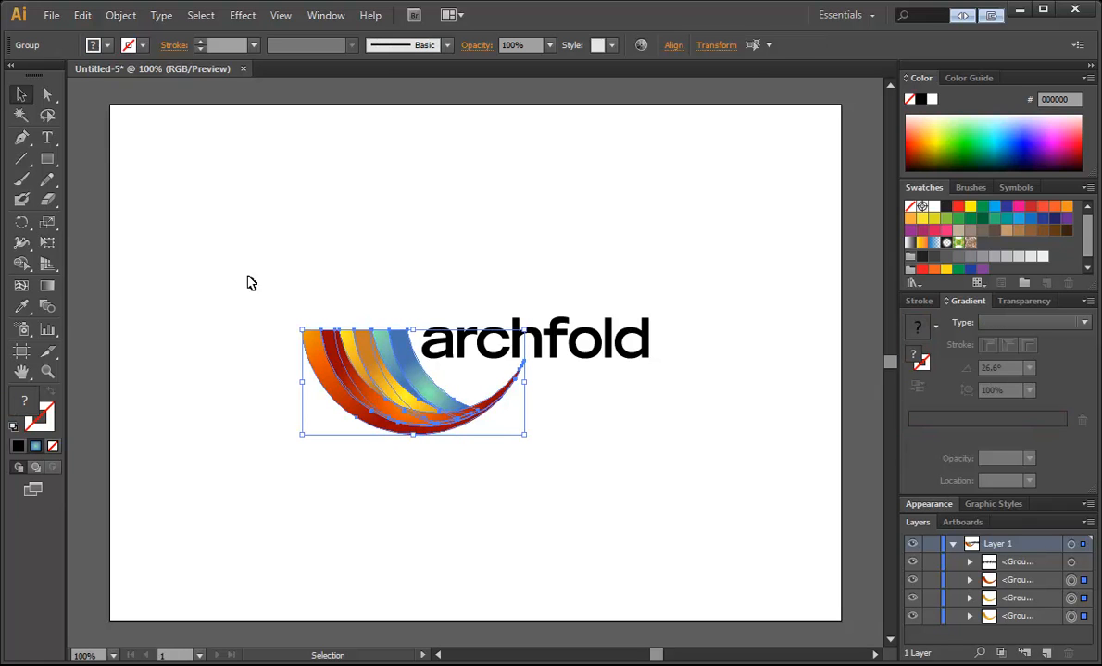
mouse_move(450, 241)
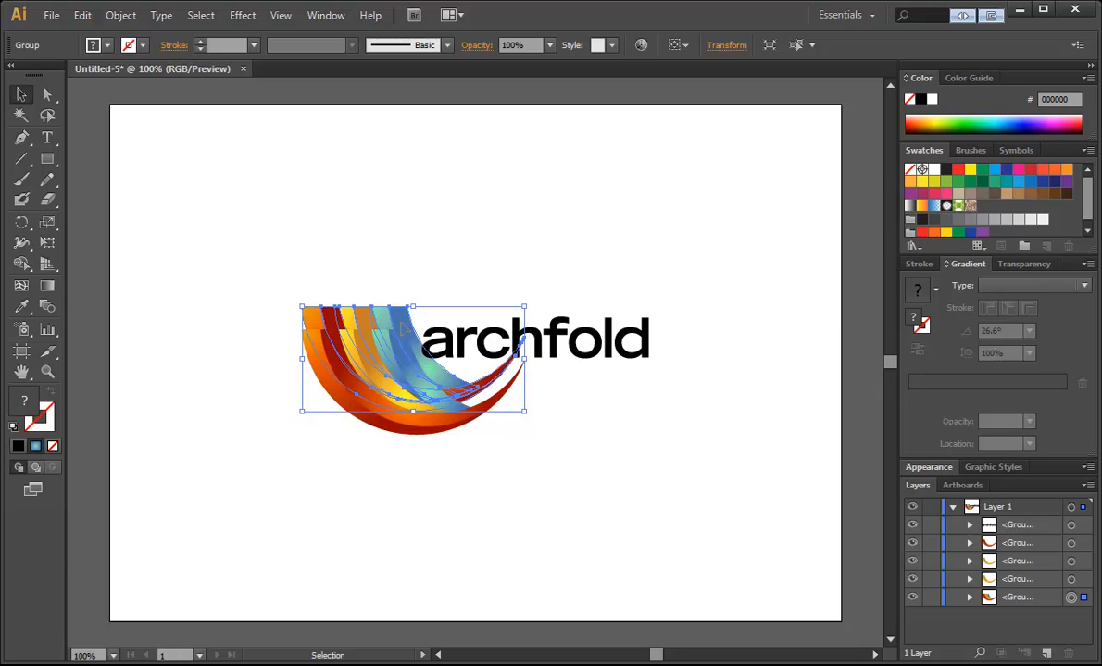
drag(412, 361, 442, 226)
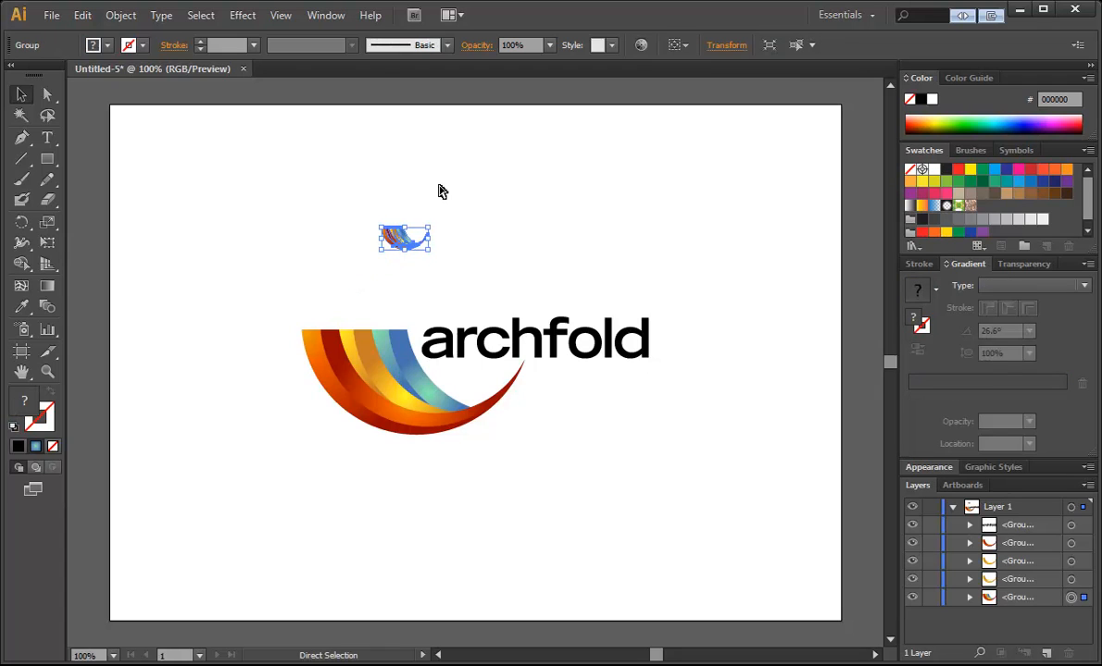
click(22, 95)
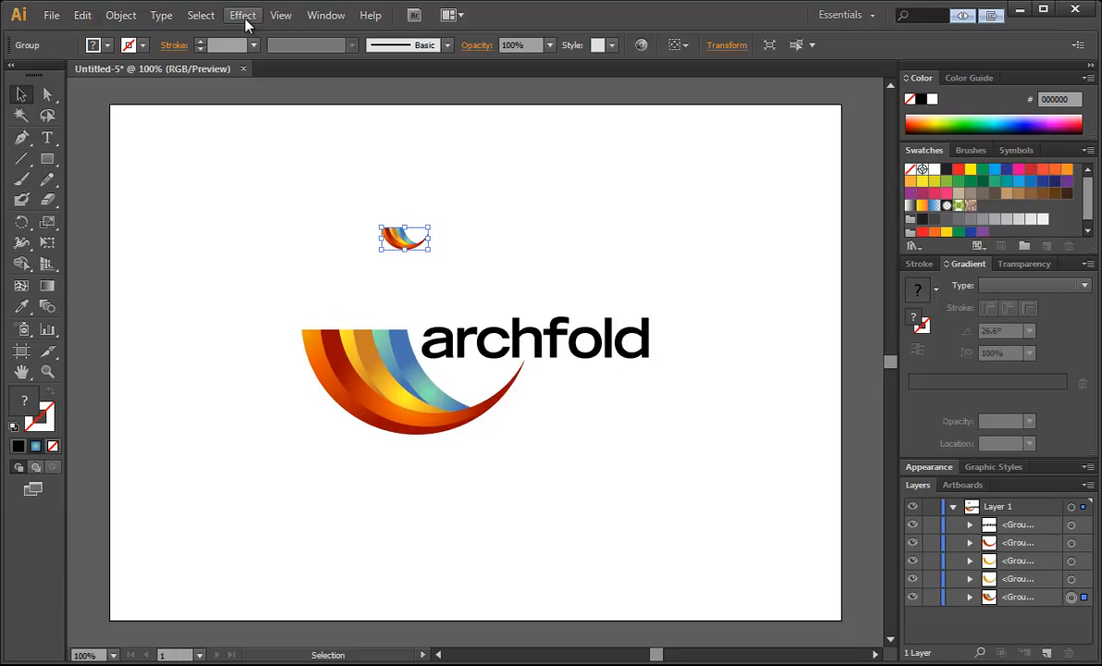
Step: Make a pattern from the small swoosh with Object > Pattern > Make and dismiss the notice
click(120, 15)
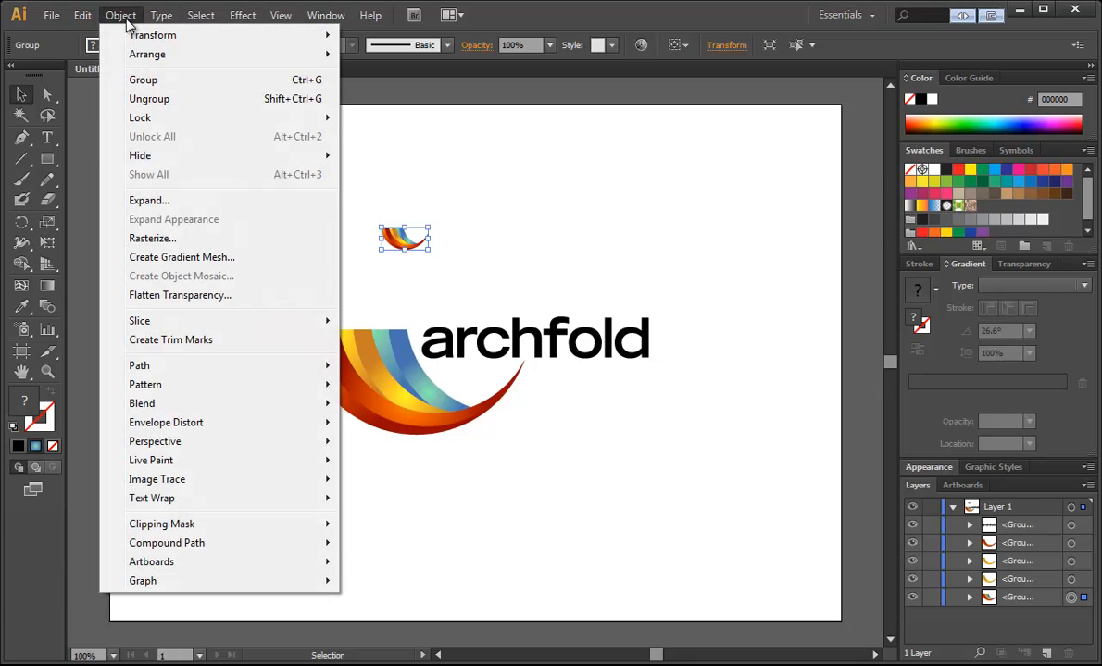
mouse_move(145, 384)
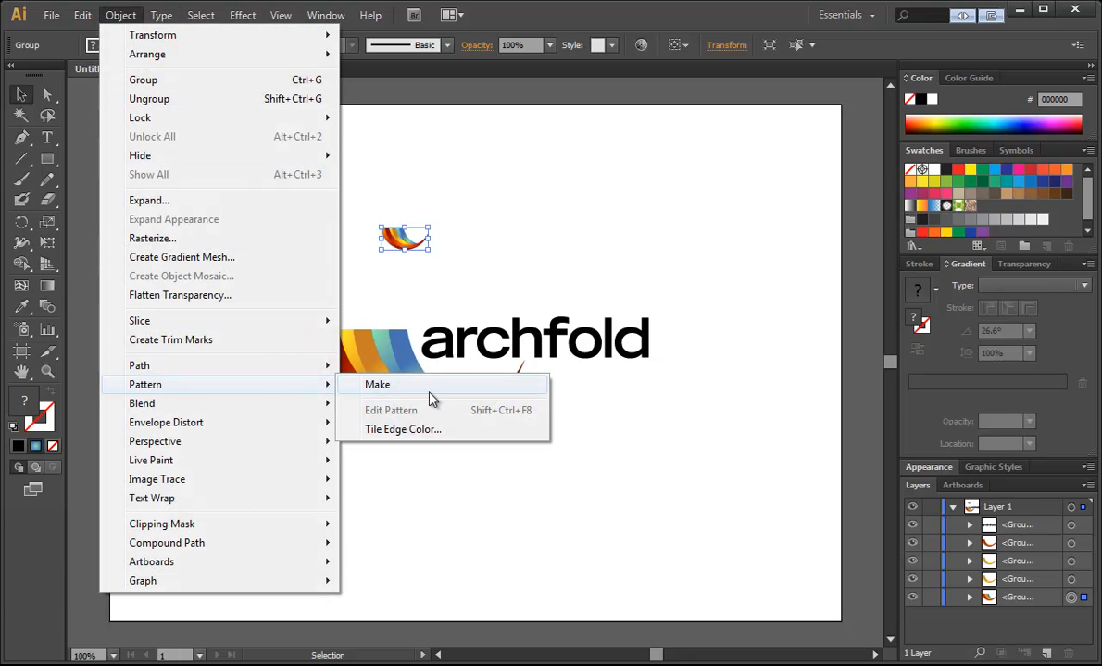
click(378, 384)
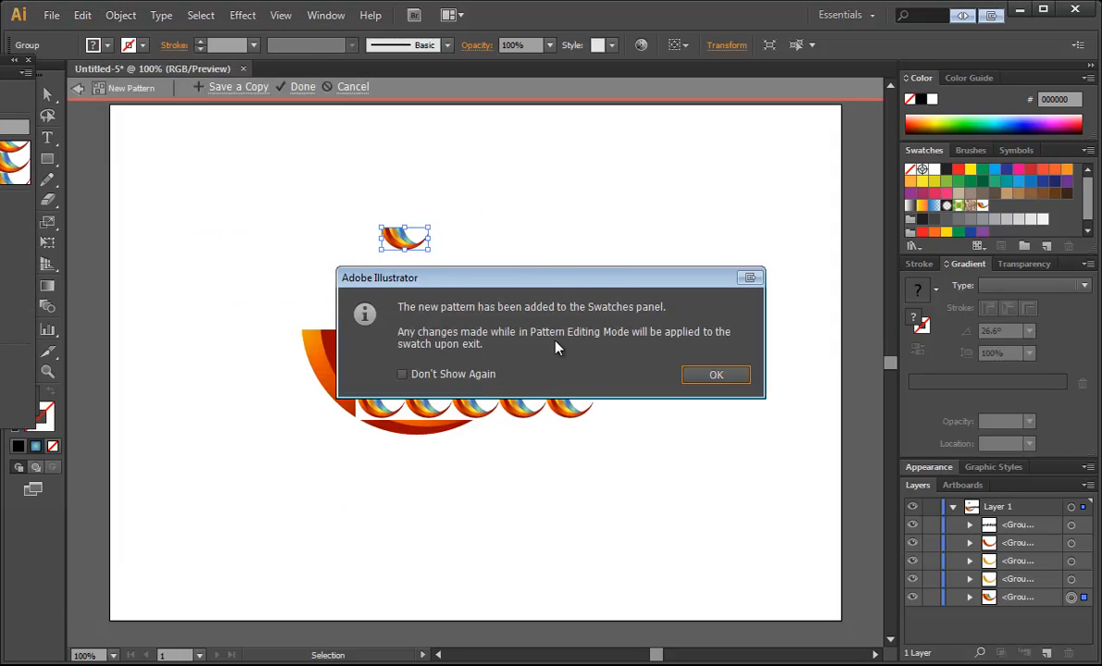
click(715, 374)
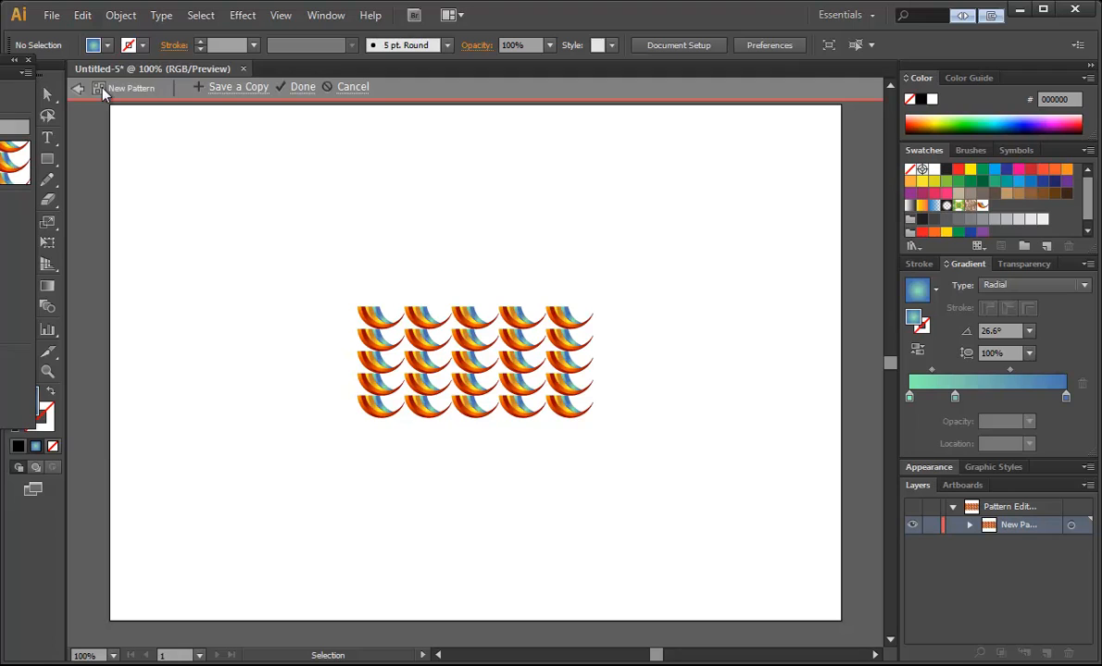
Step: Select the tile artwork and show Pattern Options with grid type and 5 × 5 copies
click(474, 361)
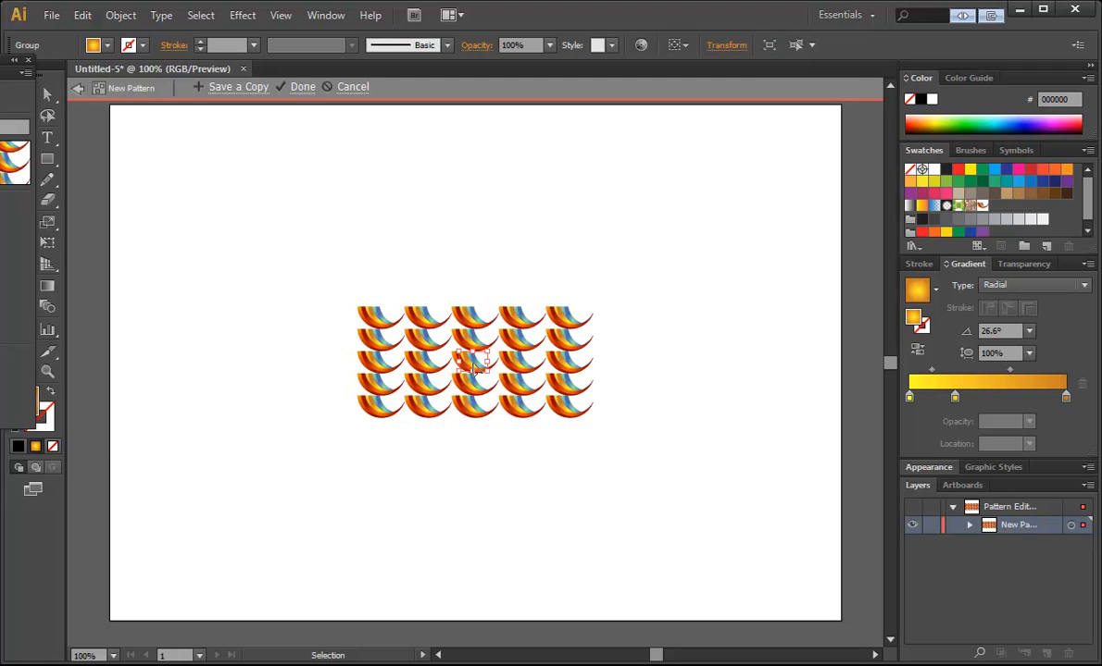
mouse_move(838, 474)
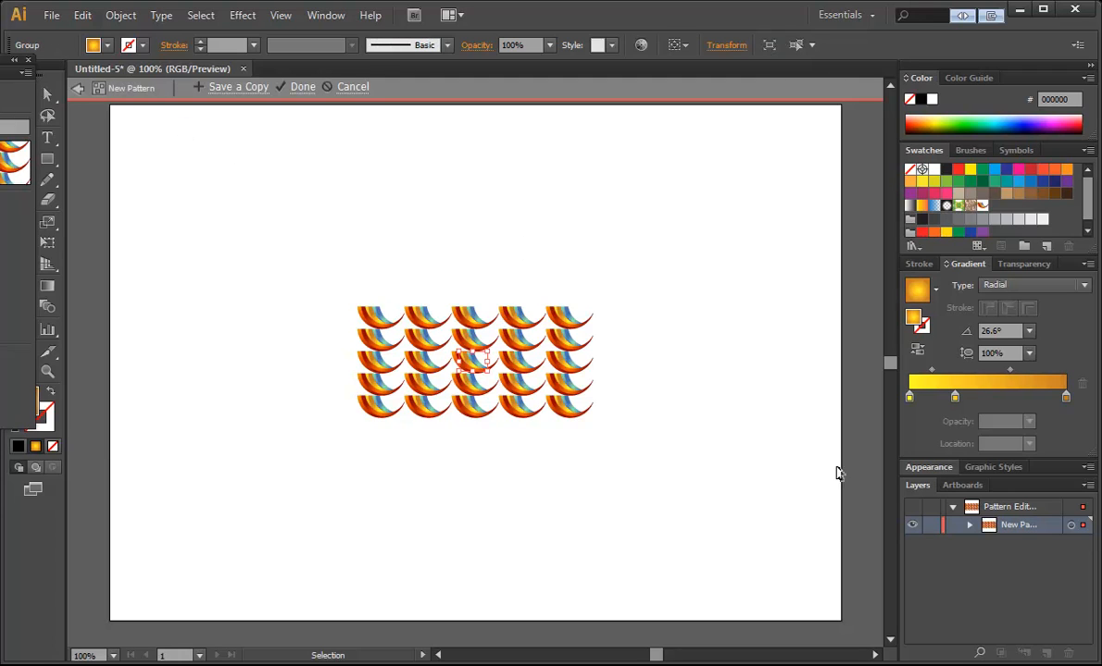
click(968, 525)
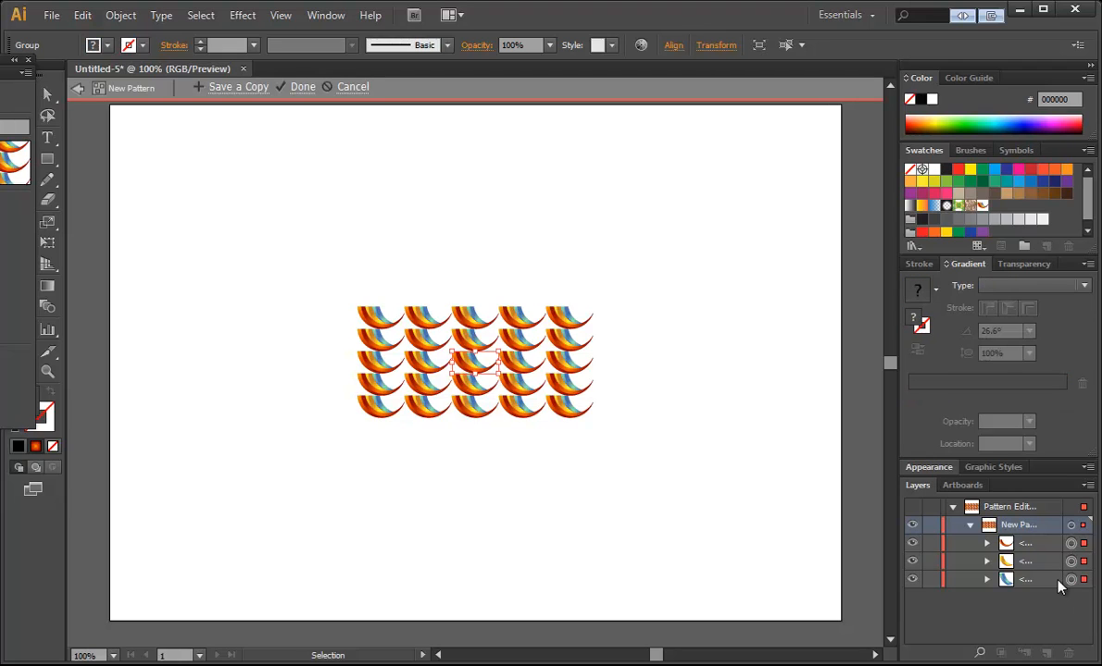
click(969, 525)
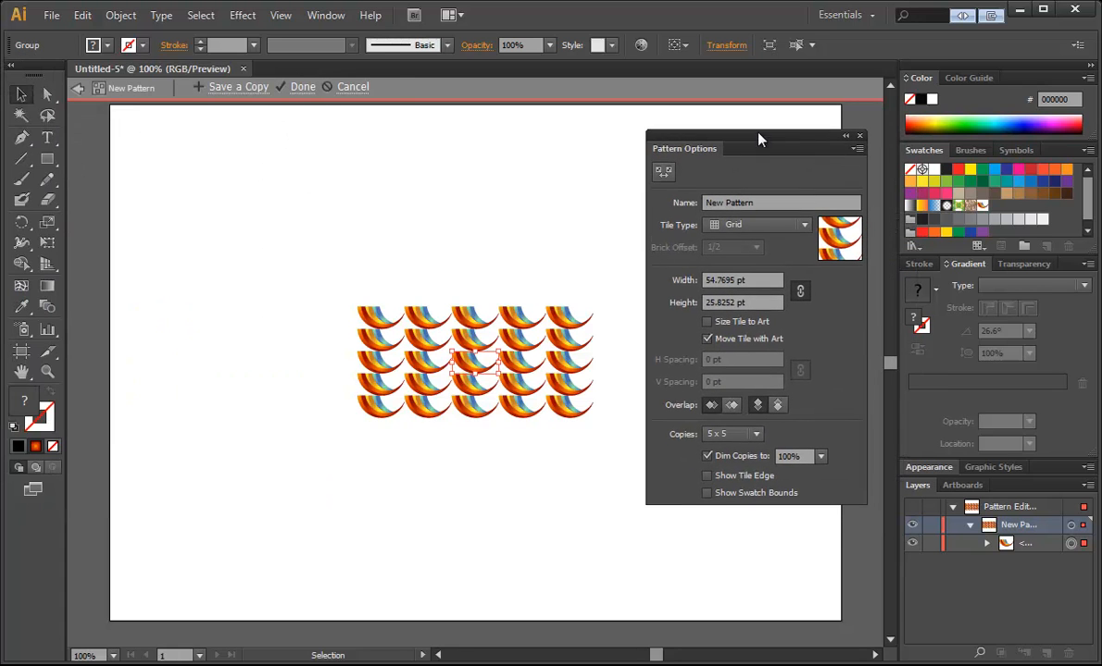
Step: Set the pattern to Brick by Row with a 120.77 × 56.95 pt tile and 9 × 9 copies
drag(759, 139, 750, 131)
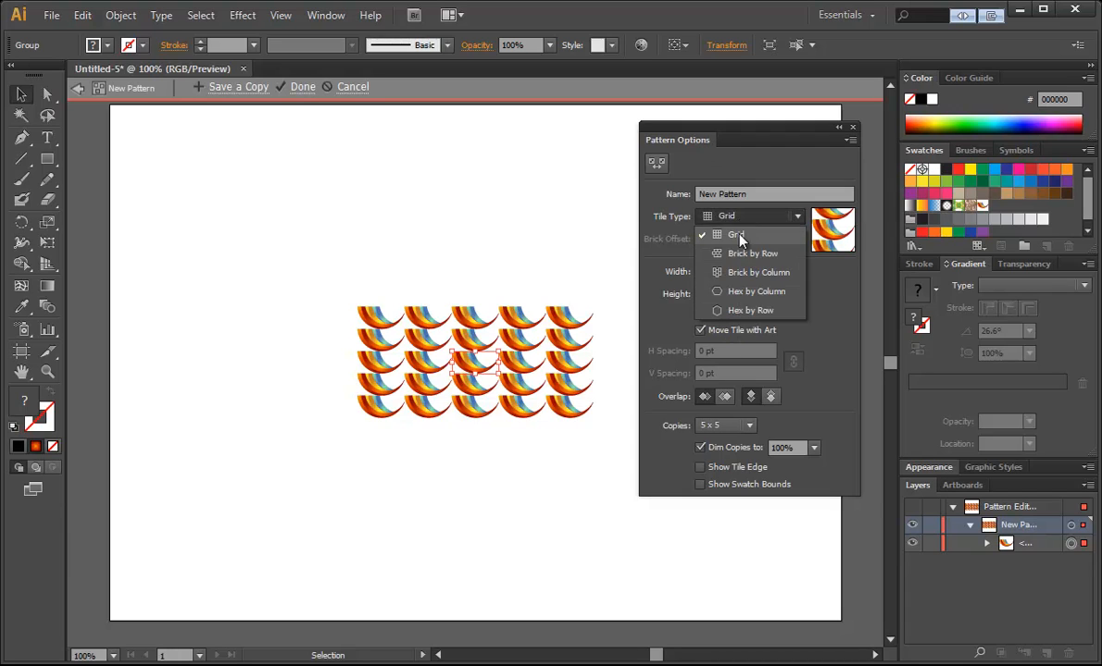
mouse_move(740, 260)
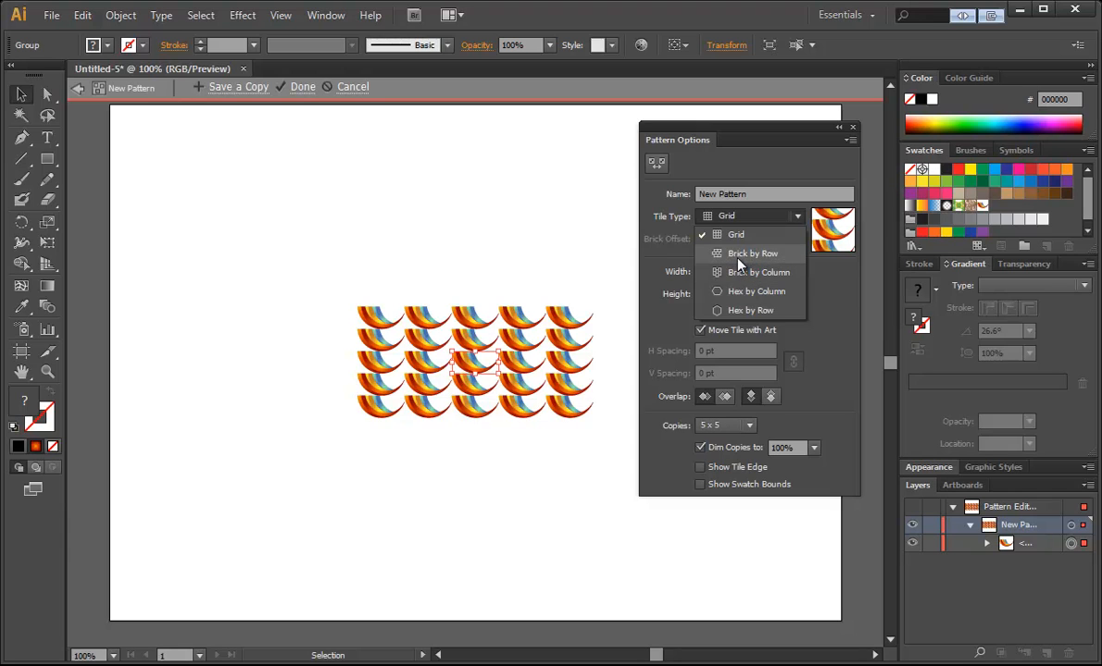
click(753, 252)
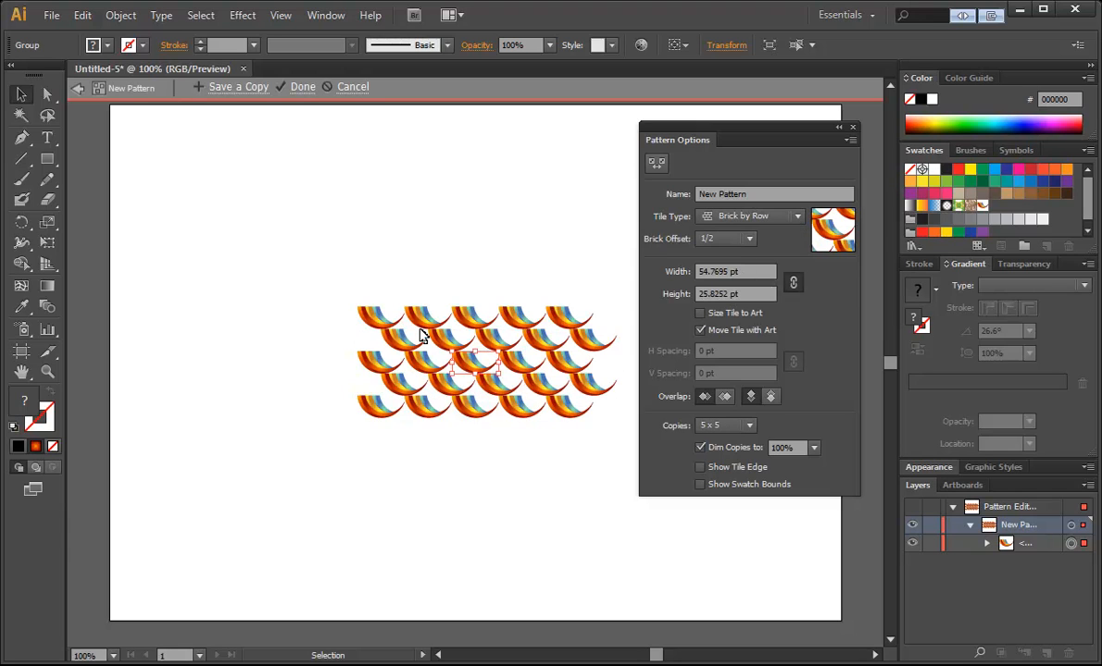
mouse_move(477, 379)
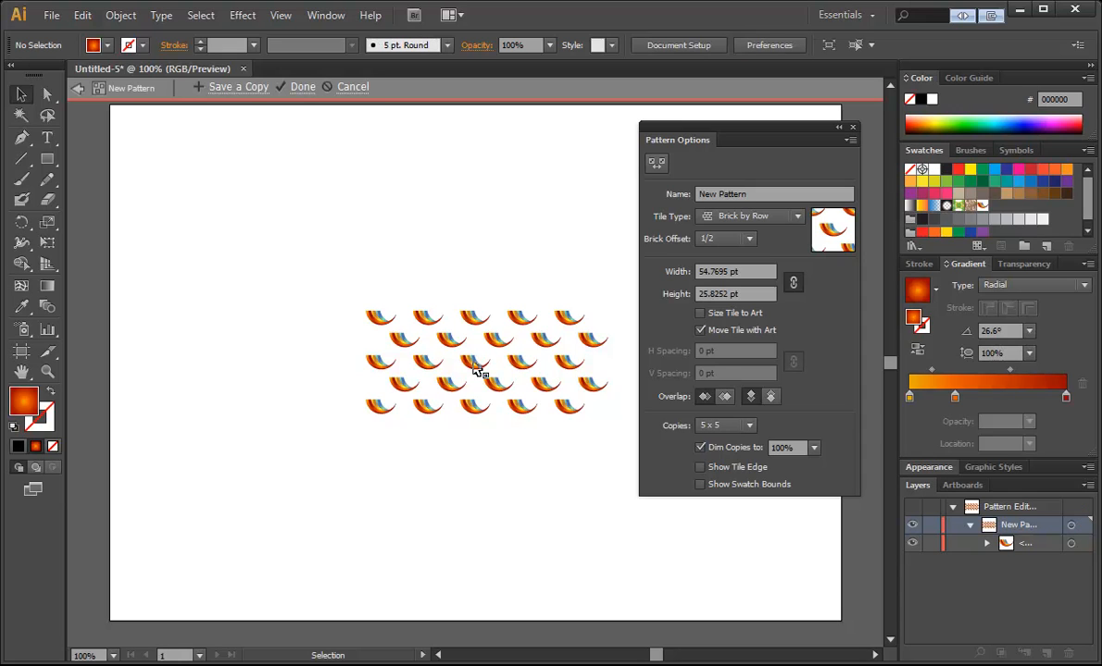
mouse_move(810, 292)
text(70.7695)
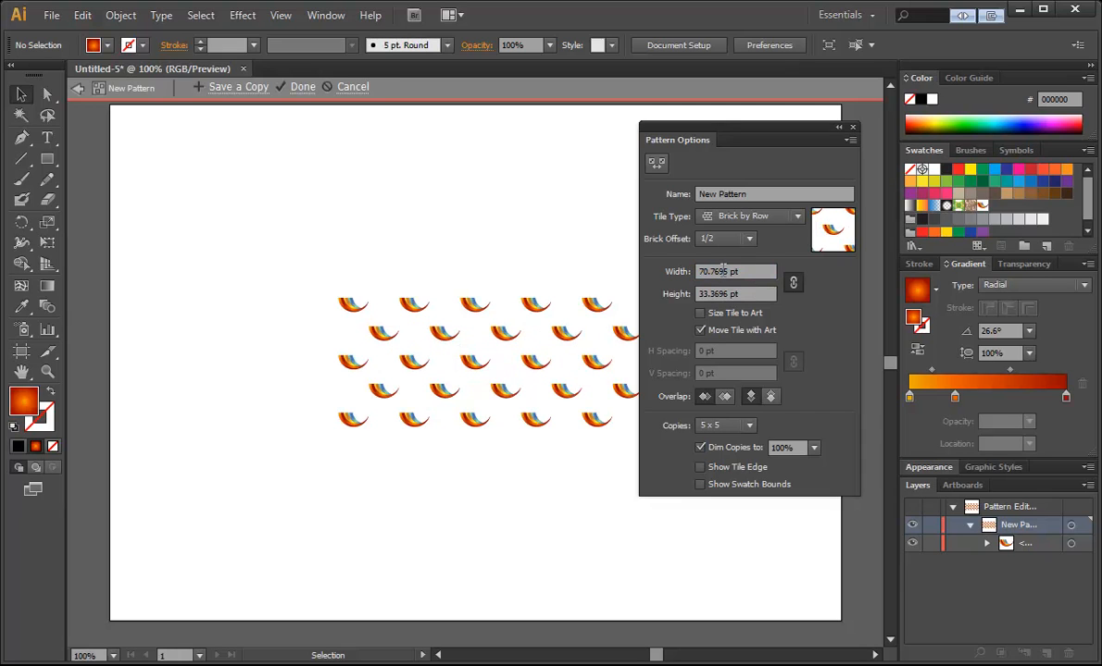
triple_click(734, 271)
text(120.7695)
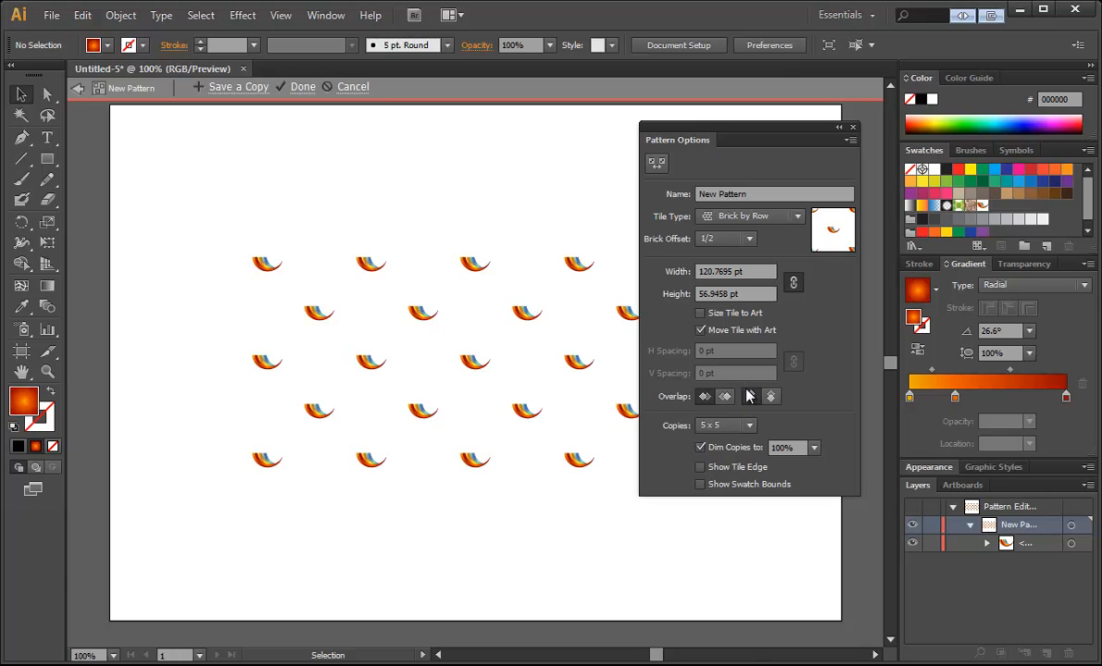
click(725, 425)
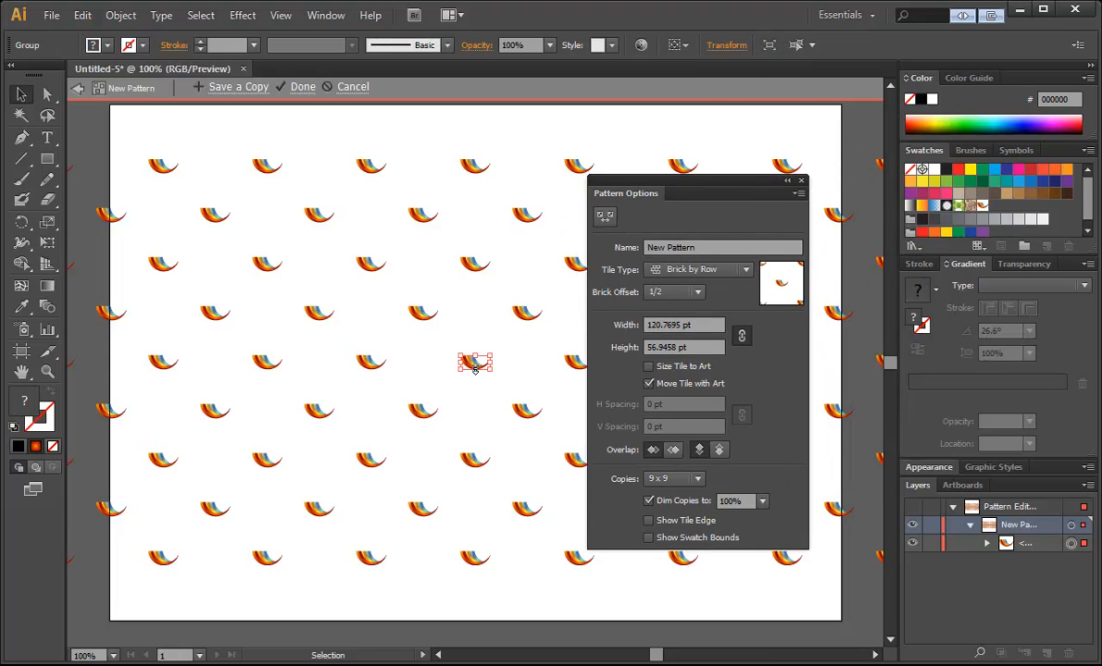
Step: Desaturate the pattern tile's swoosh to near-gray with Edit Colors > Saturate at -90 intensity
click(121, 15)
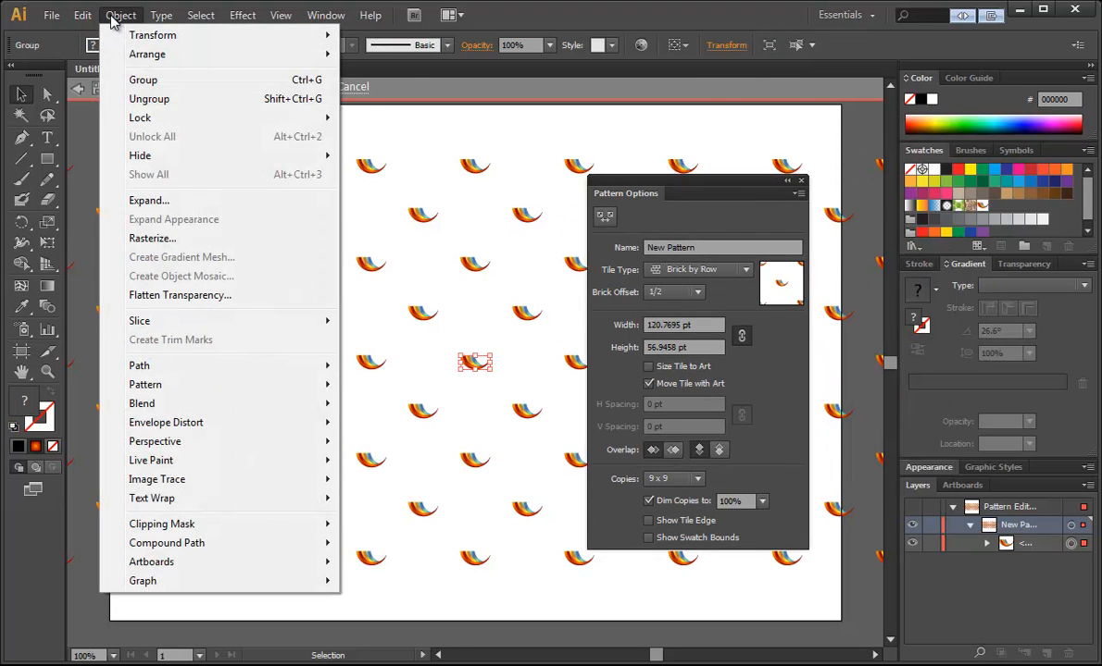
click(83, 14)
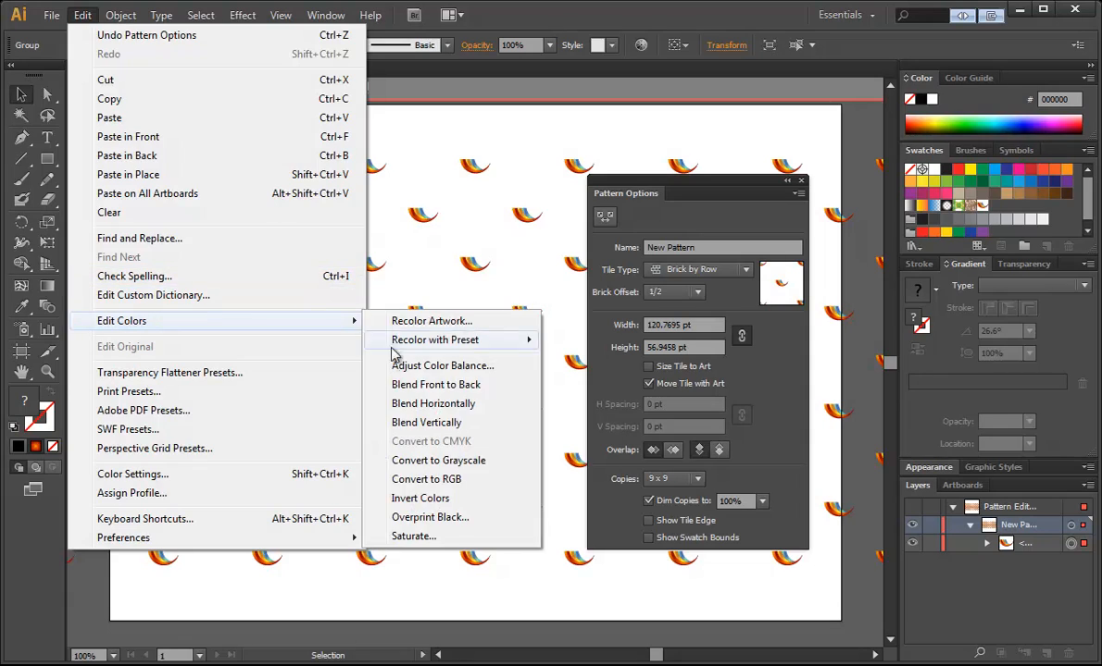
click(442, 365)
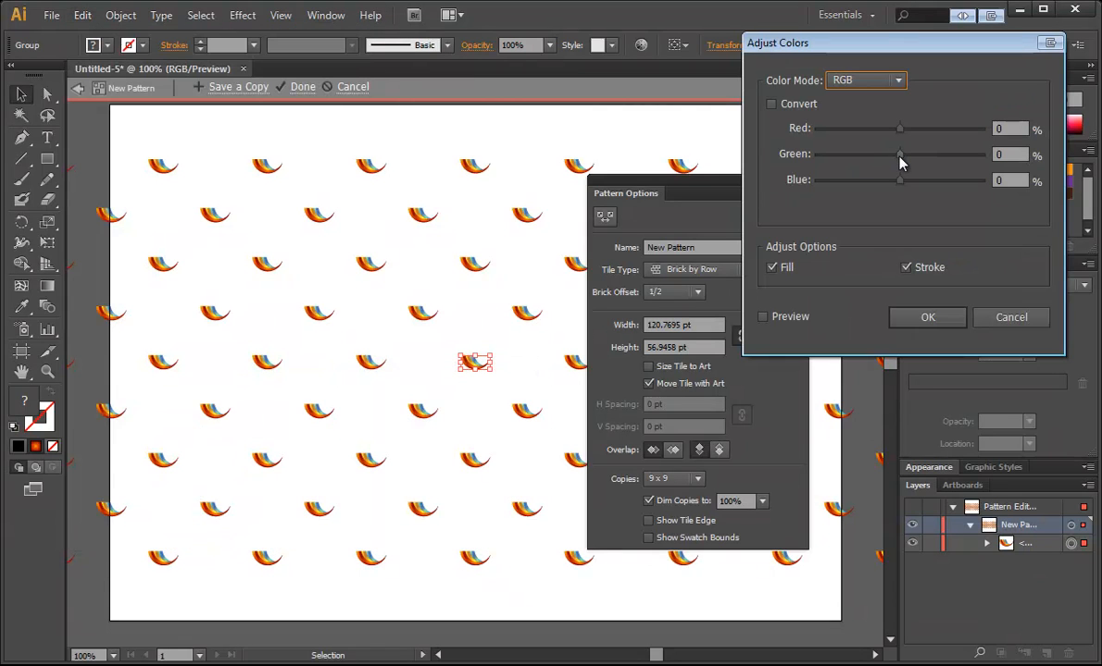
mouse_move(899, 154)
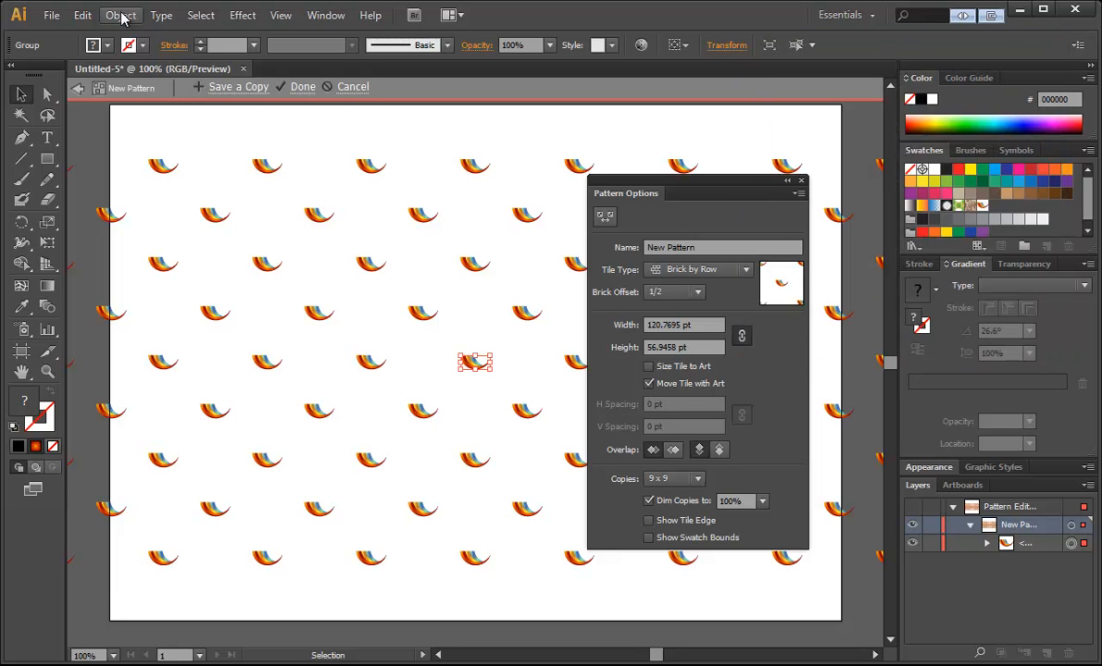
click(82, 15)
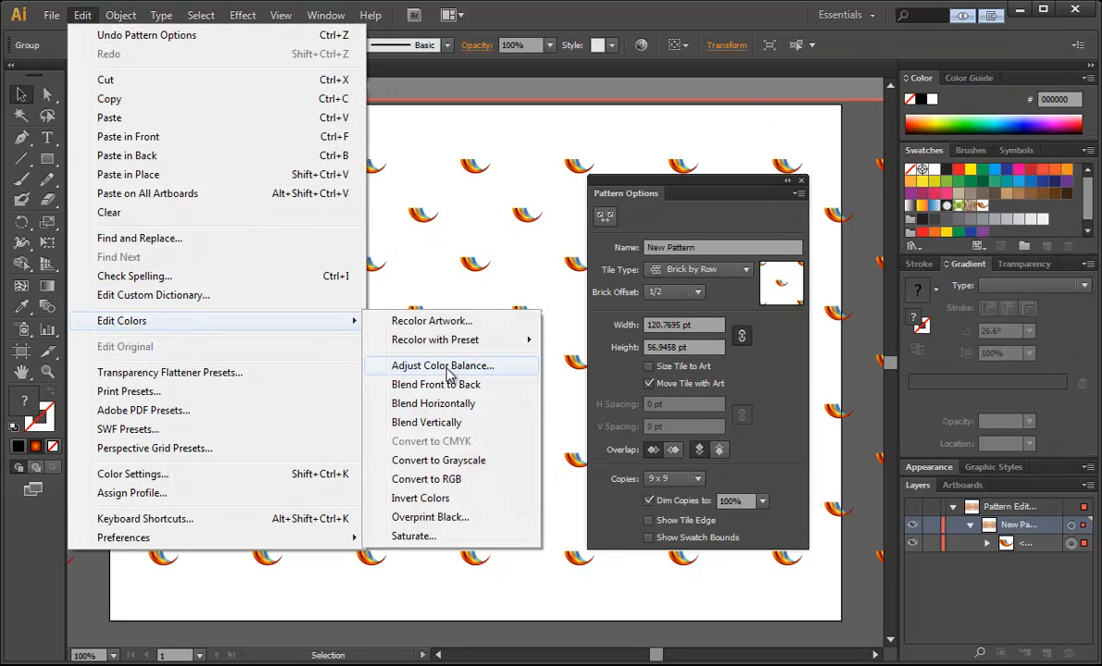
click(414, 535)
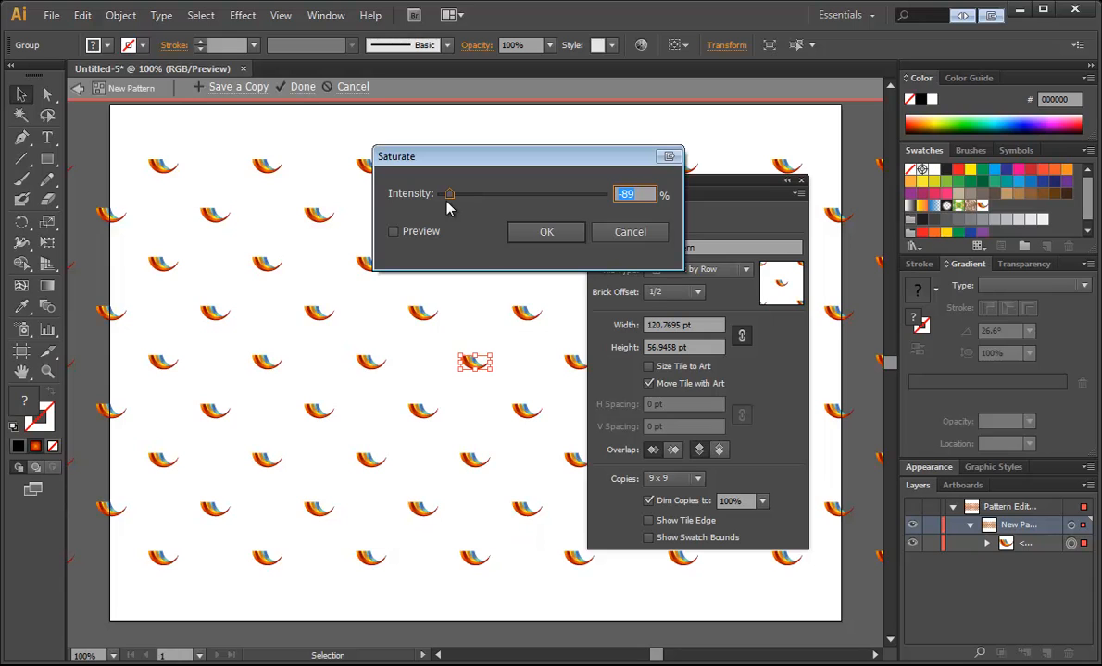
drag(449, 193, 566, 194)
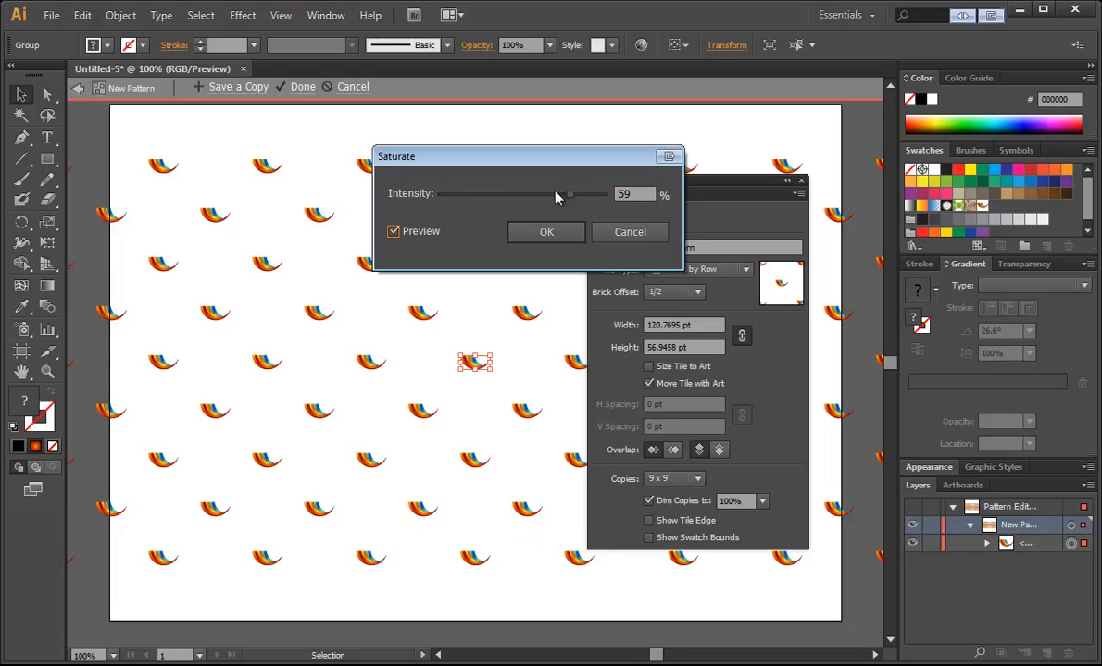
drag(568, 194, 441, 195)
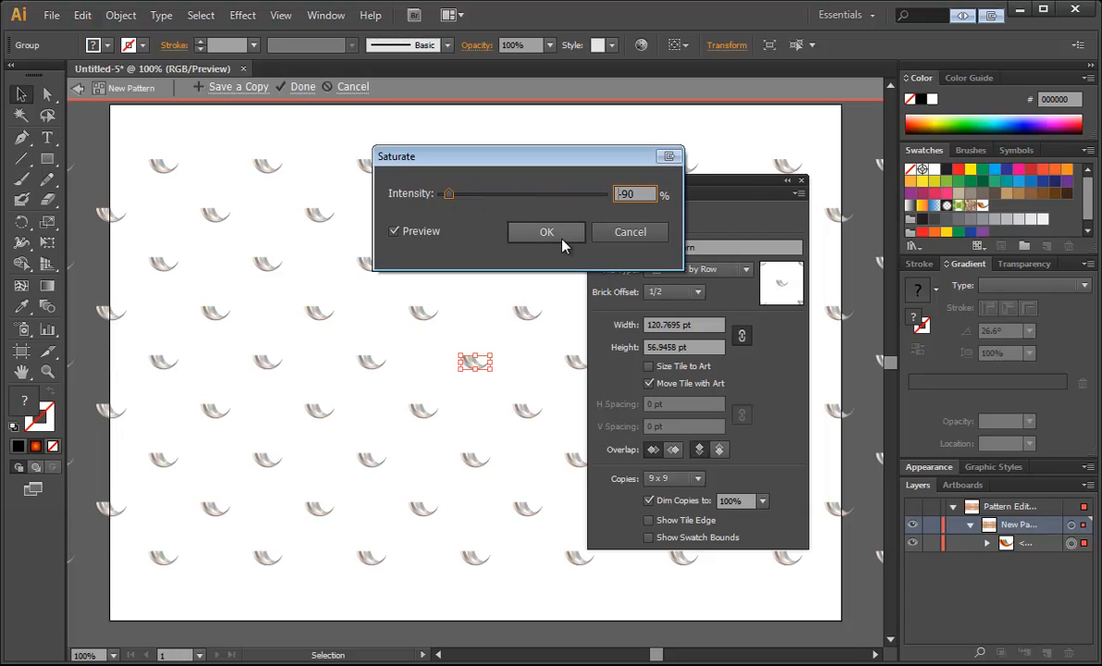
click(546, 231)
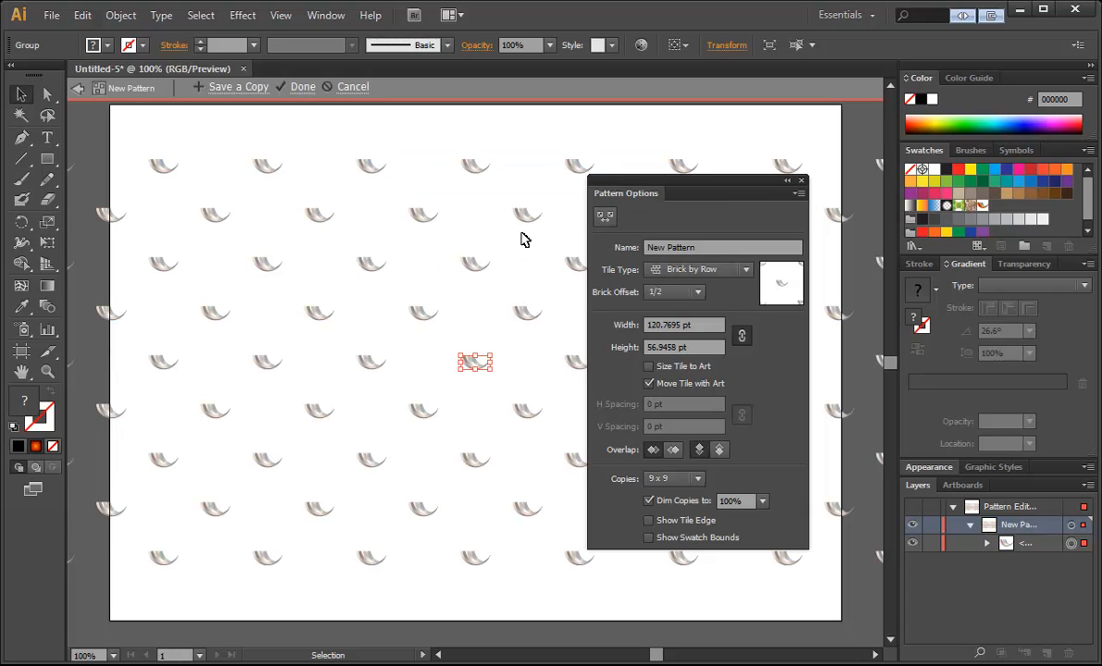
Step: Exit pattern editing, delete the small swoosh, and fill the background rectangle with New Pattern
click(301, 86)
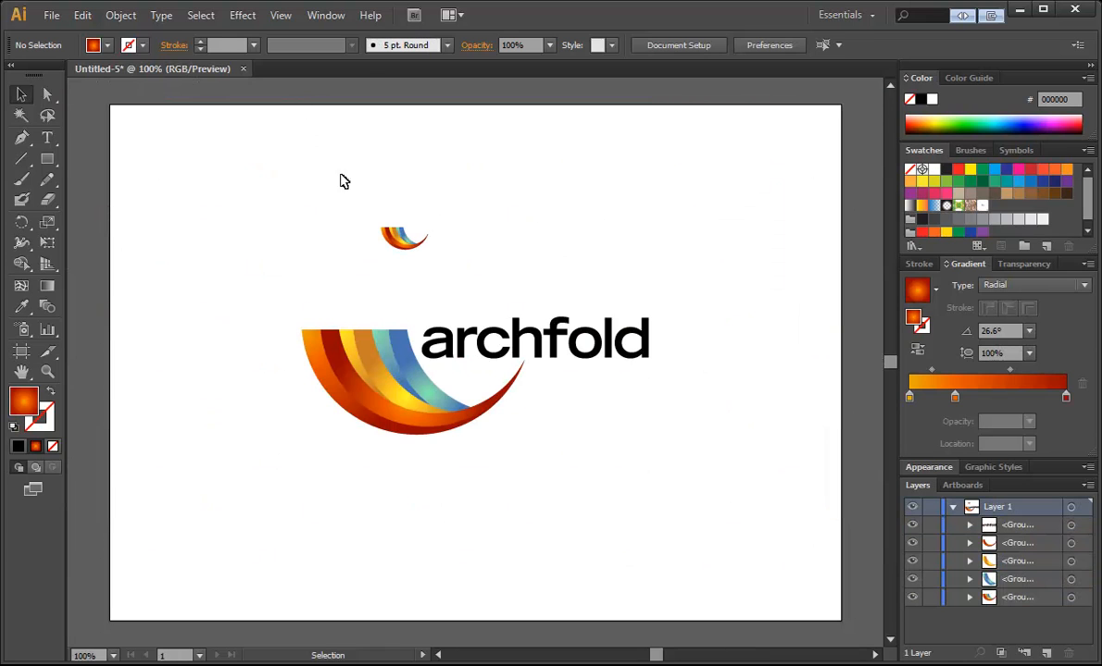
mouse_move(371, 227)
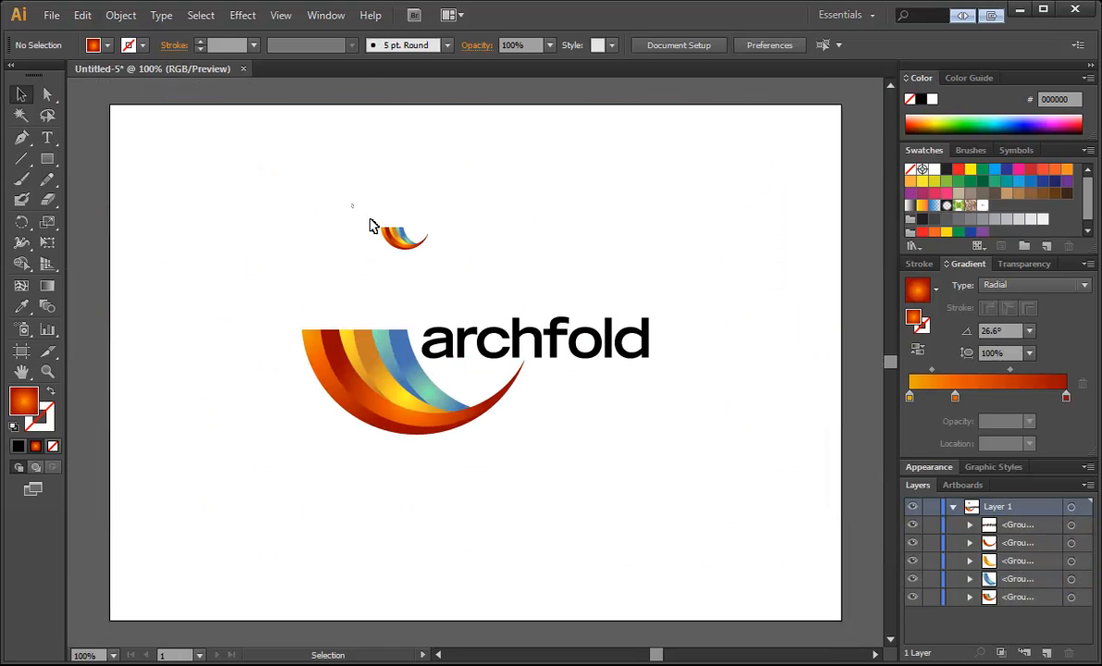
click(398, 236)
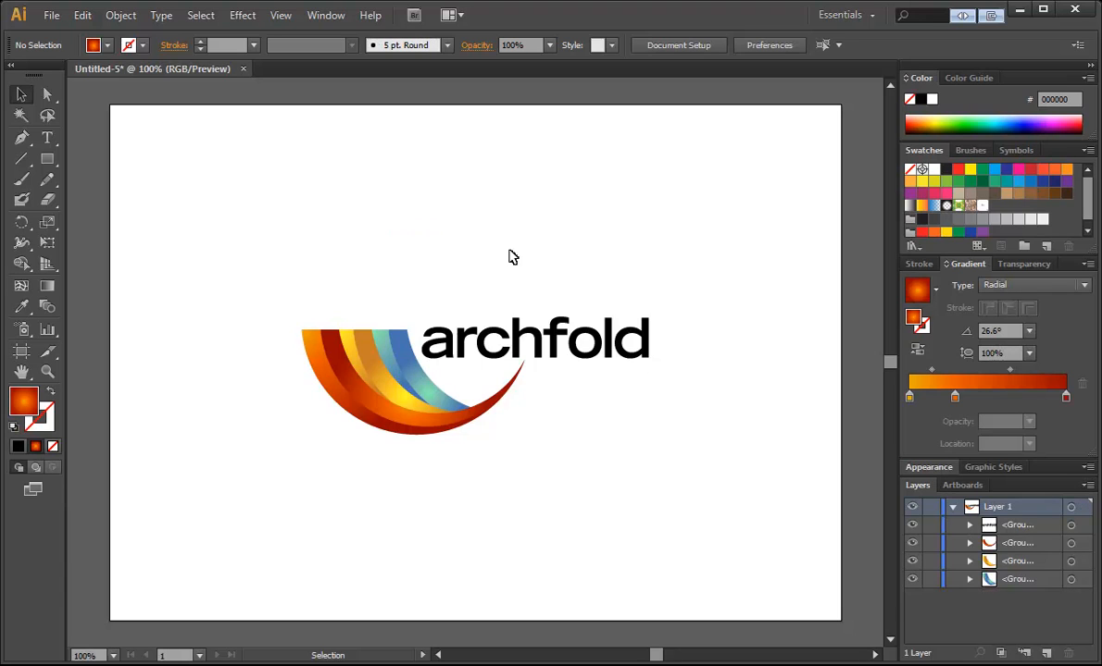
click(47, 157)
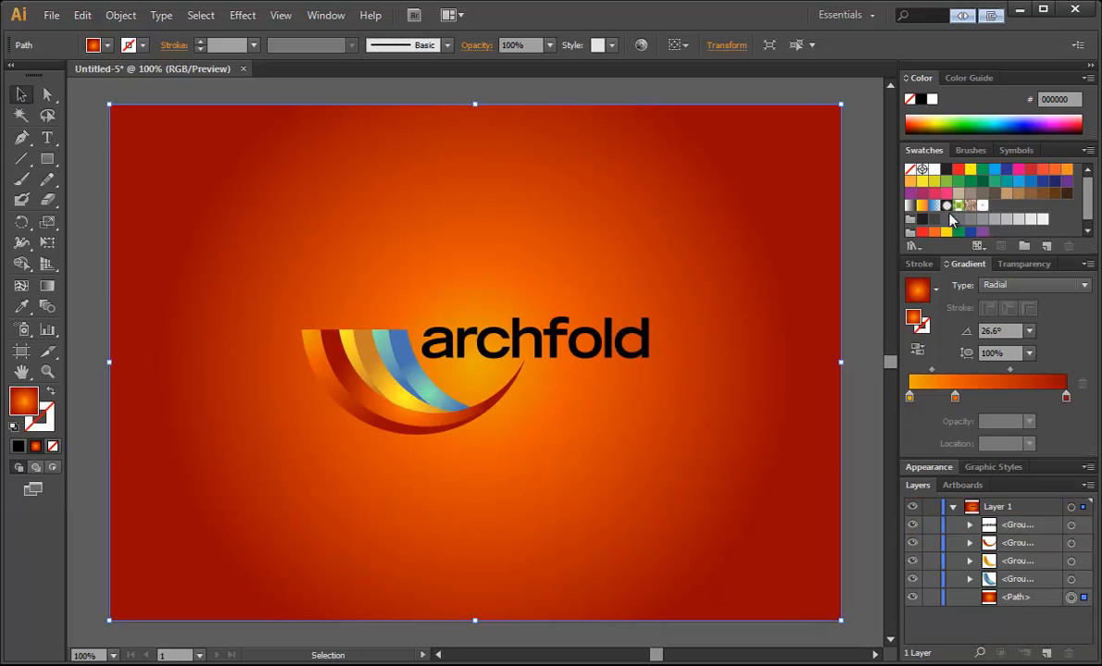
mouse_move(983, 215)
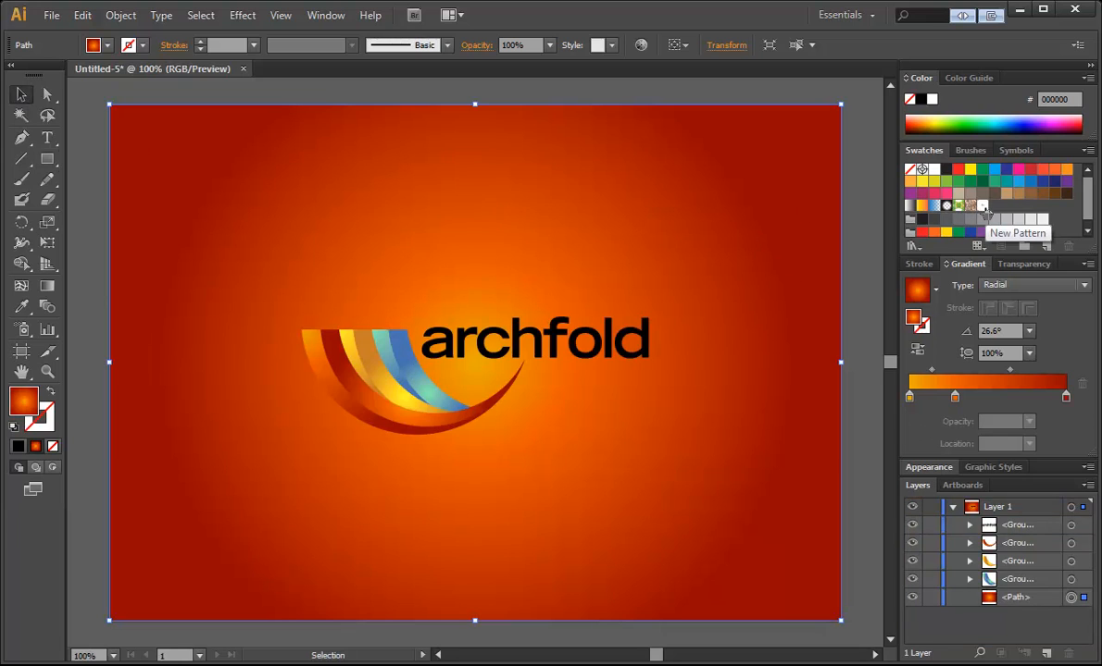
click(982, 206)
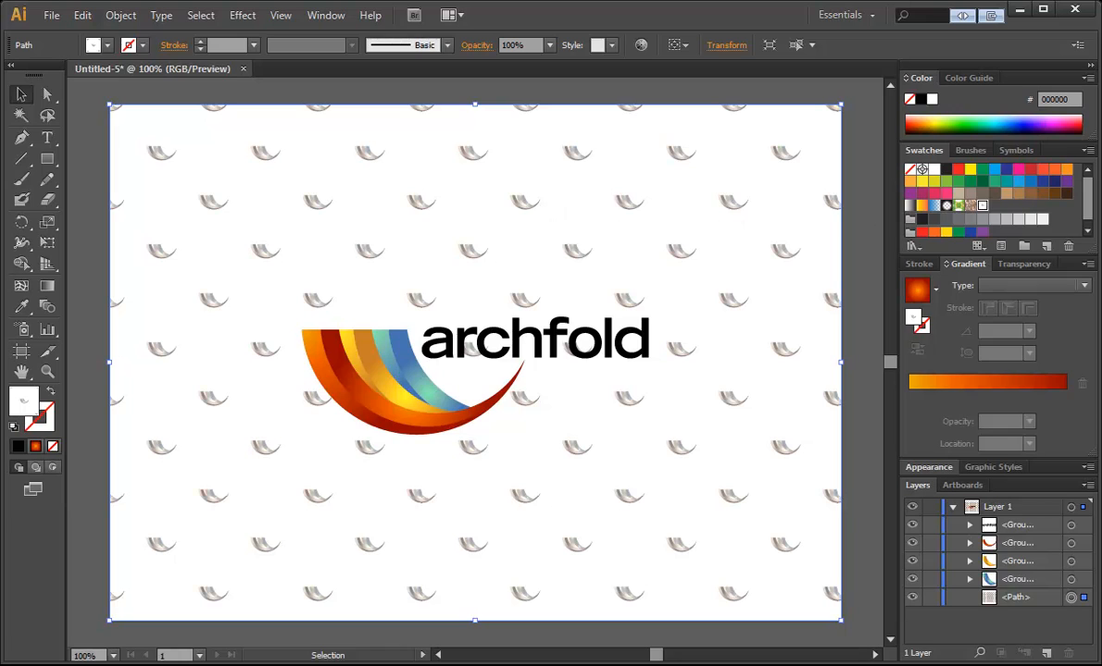
Step: Set the pattern background to 30% opacity, lock it, and paste a copy in front
click(1023, 264)
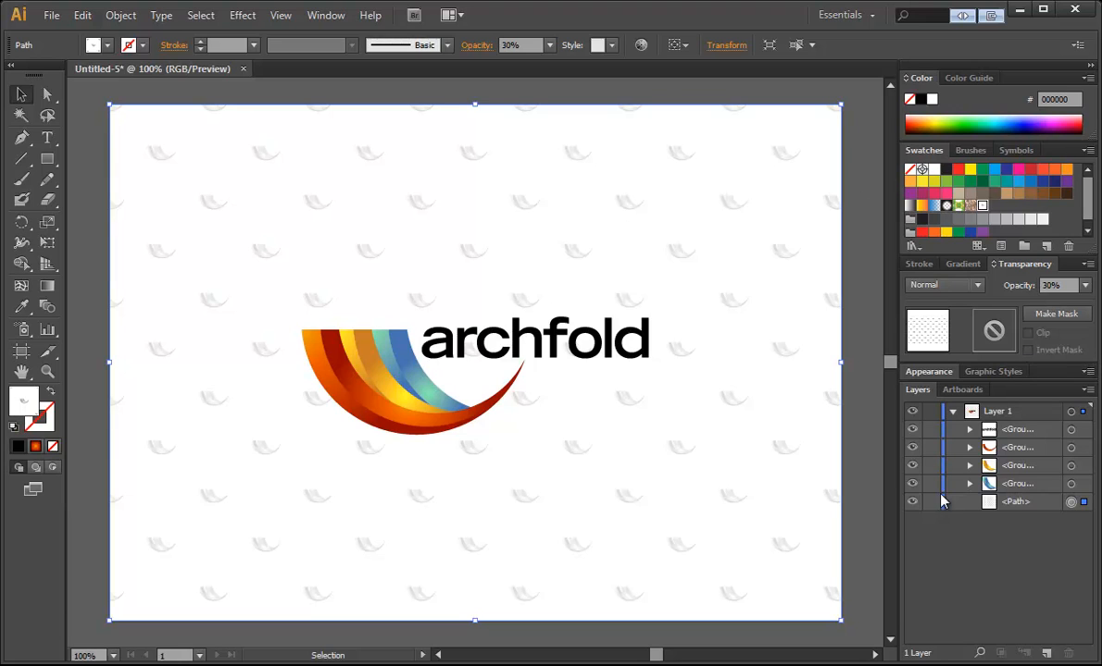
click(712, 219)
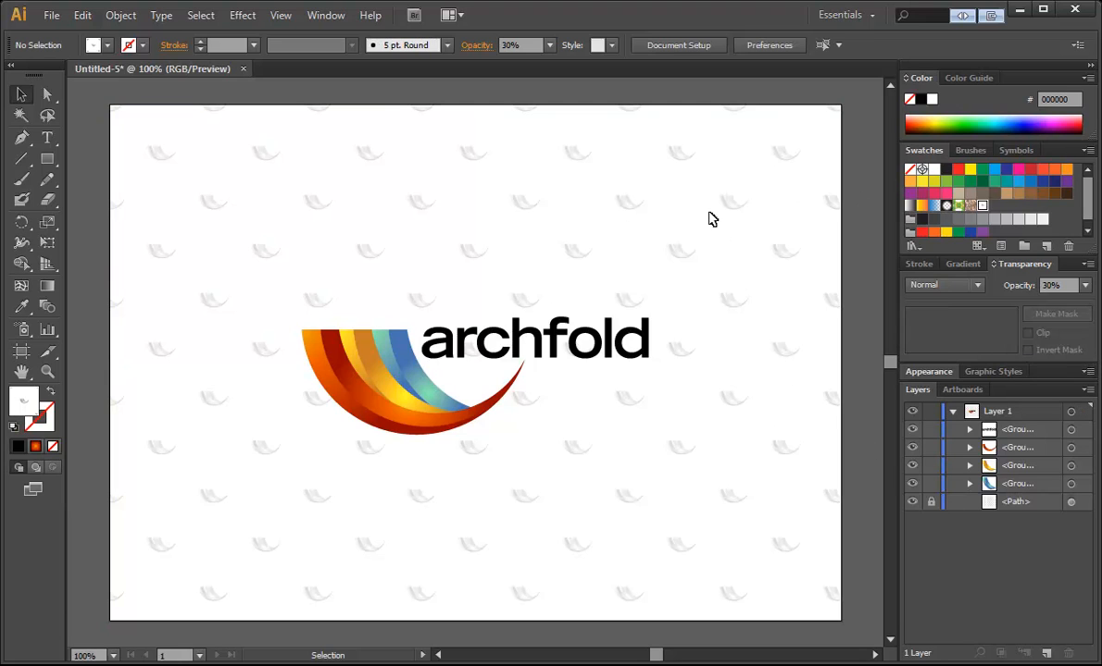
mouse_move(727, 219)
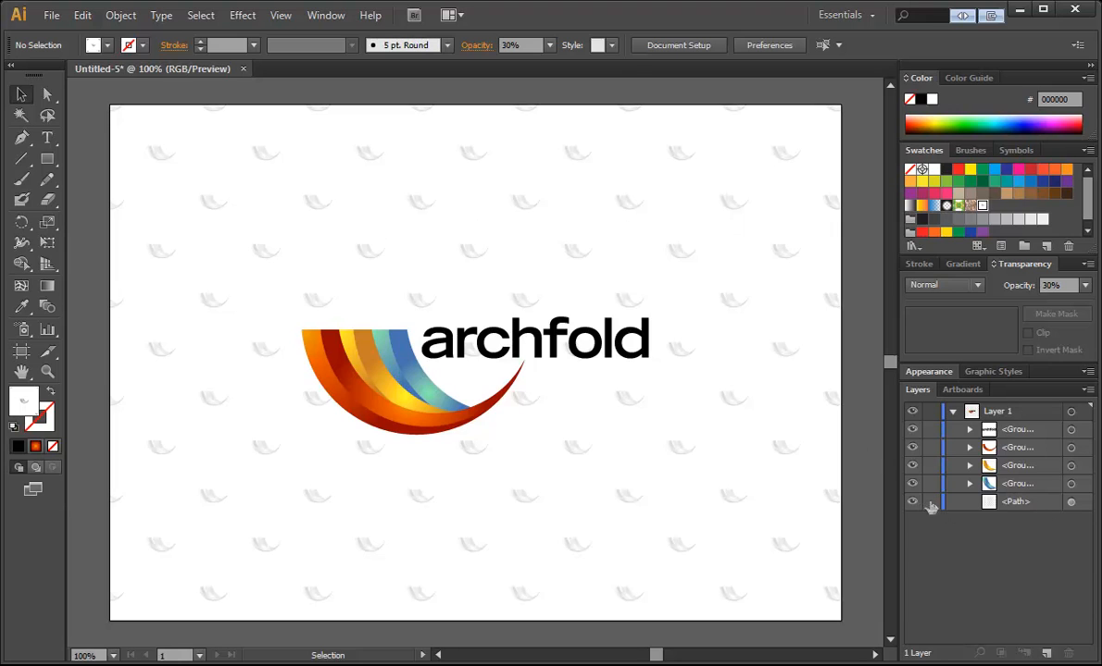
click(1071, 502)
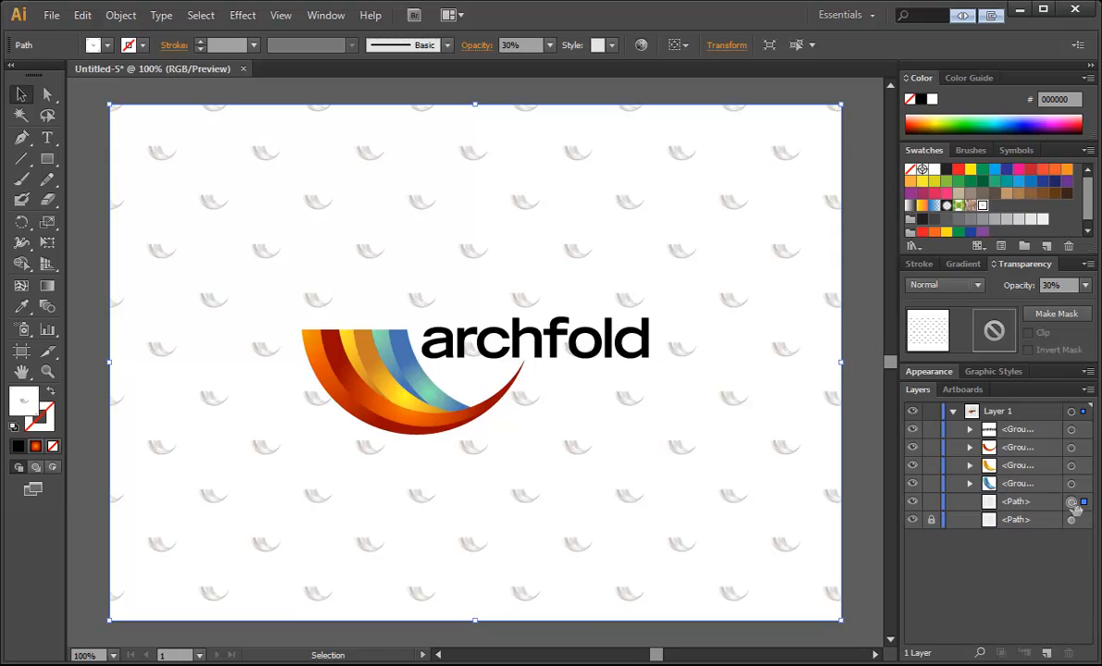
Step: Fill the copied background with a radial gradient, gray outer stop, and a widened white center
click(963, 264)
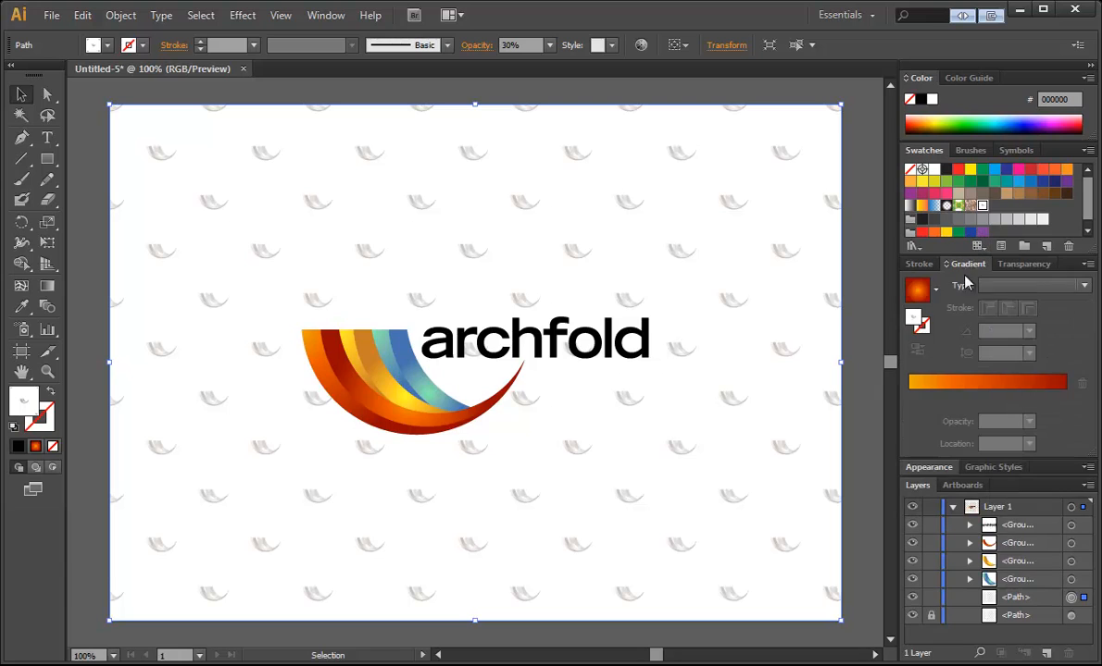
click(1032, 284)
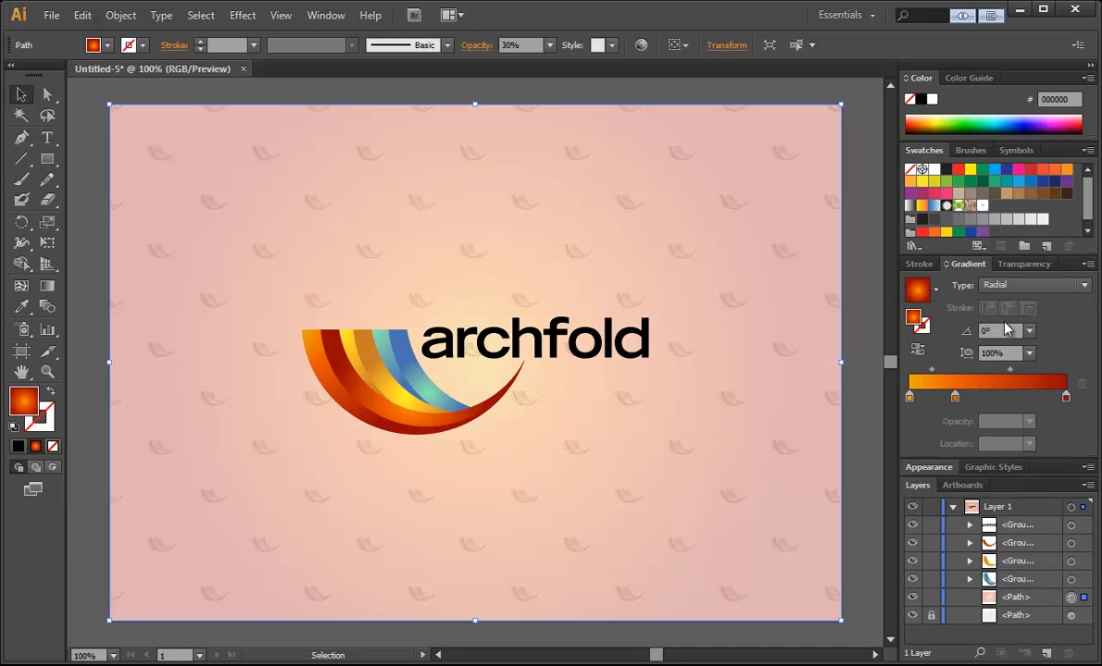
mouse_move(954, 406)
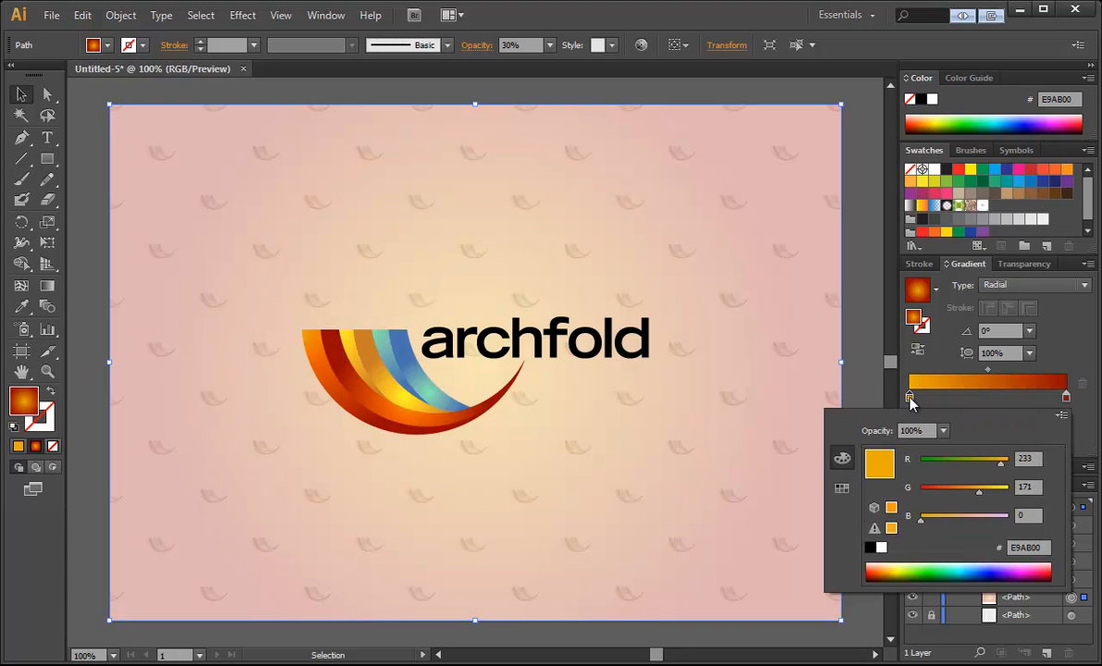
mouse_move(911, 565)
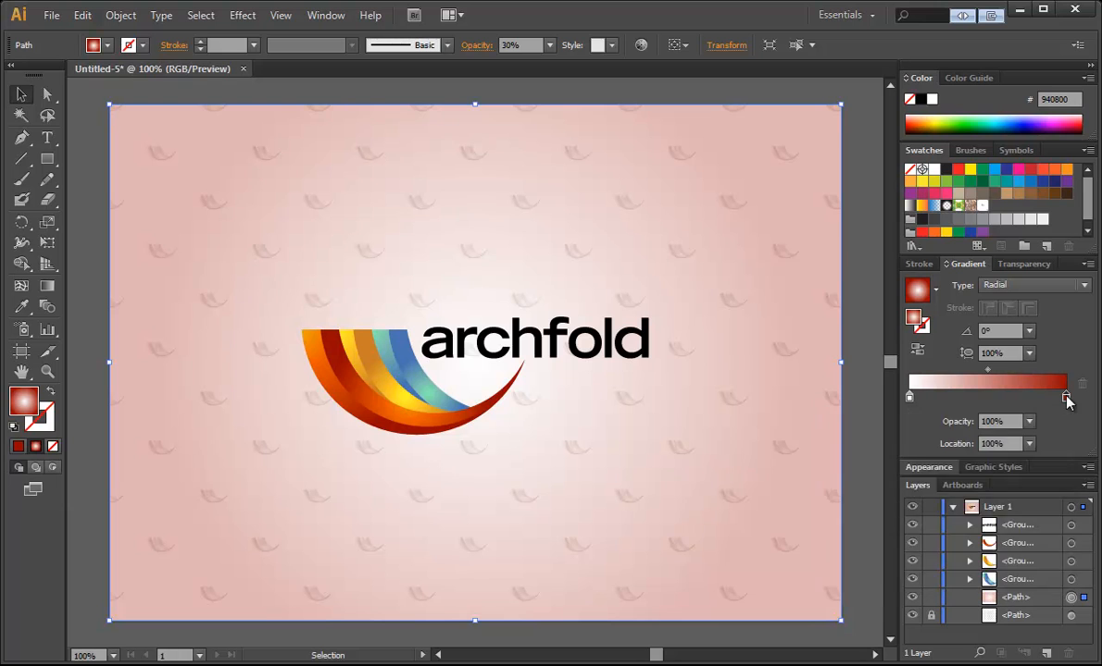
click(1066, 398)
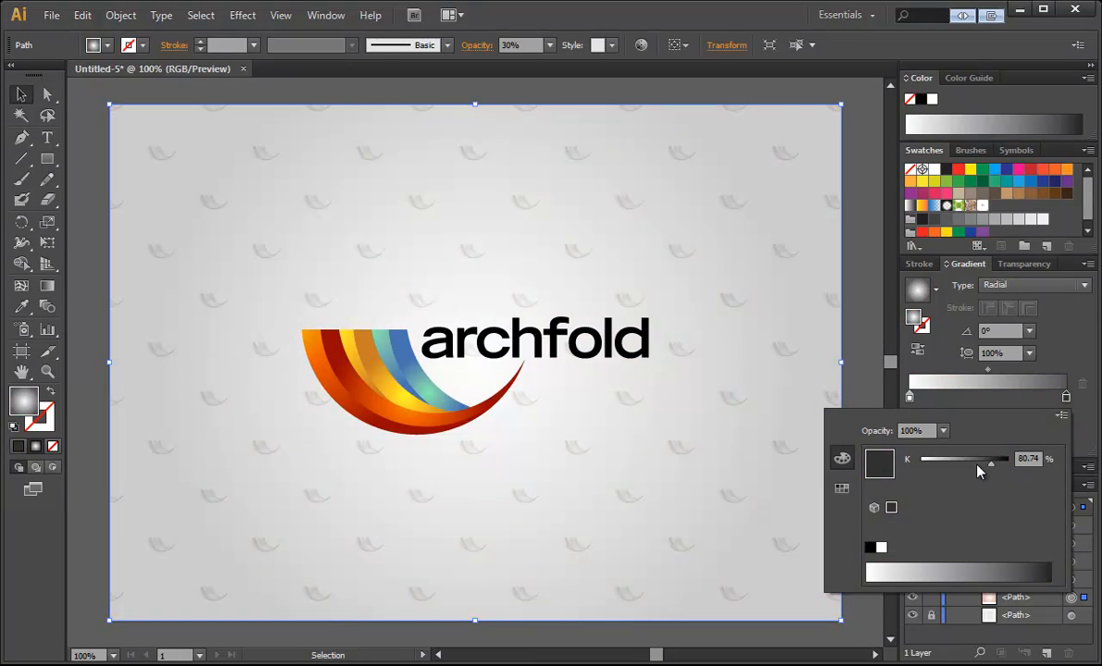
drag(990, 461, 980, 461)
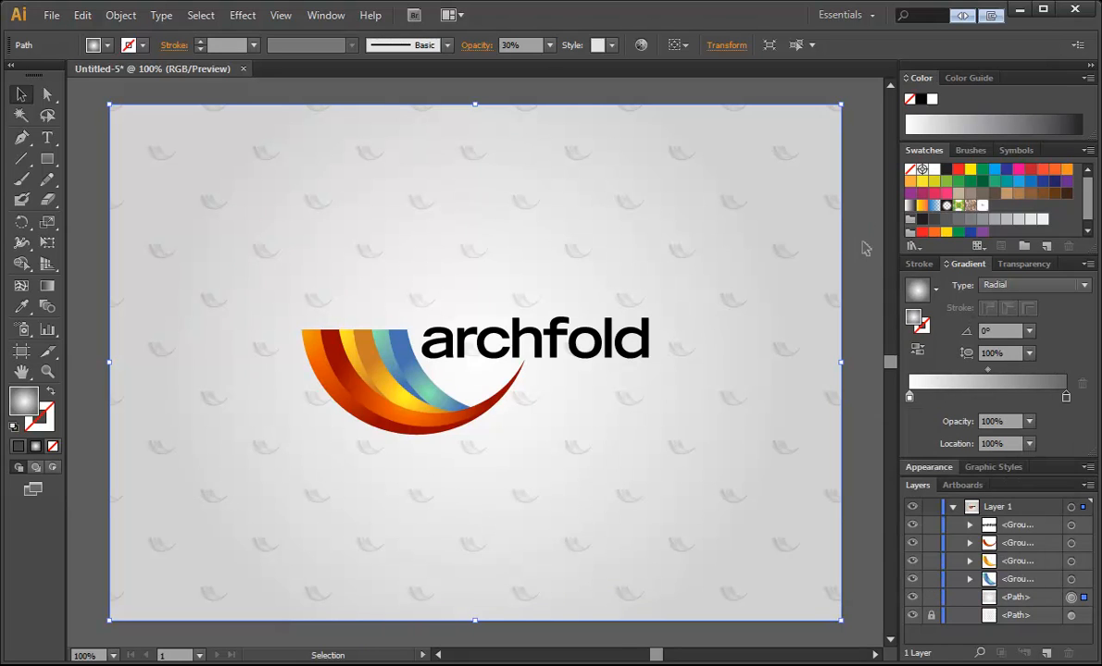
mouse_move(904, 400)
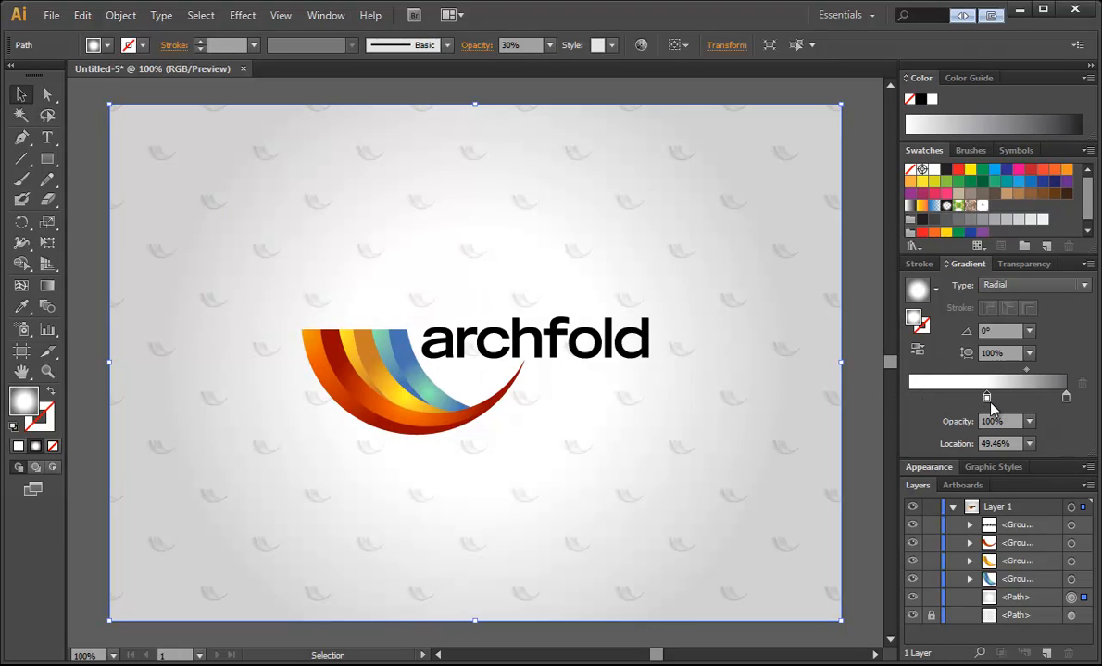
drag(988, 397, 993, 396)
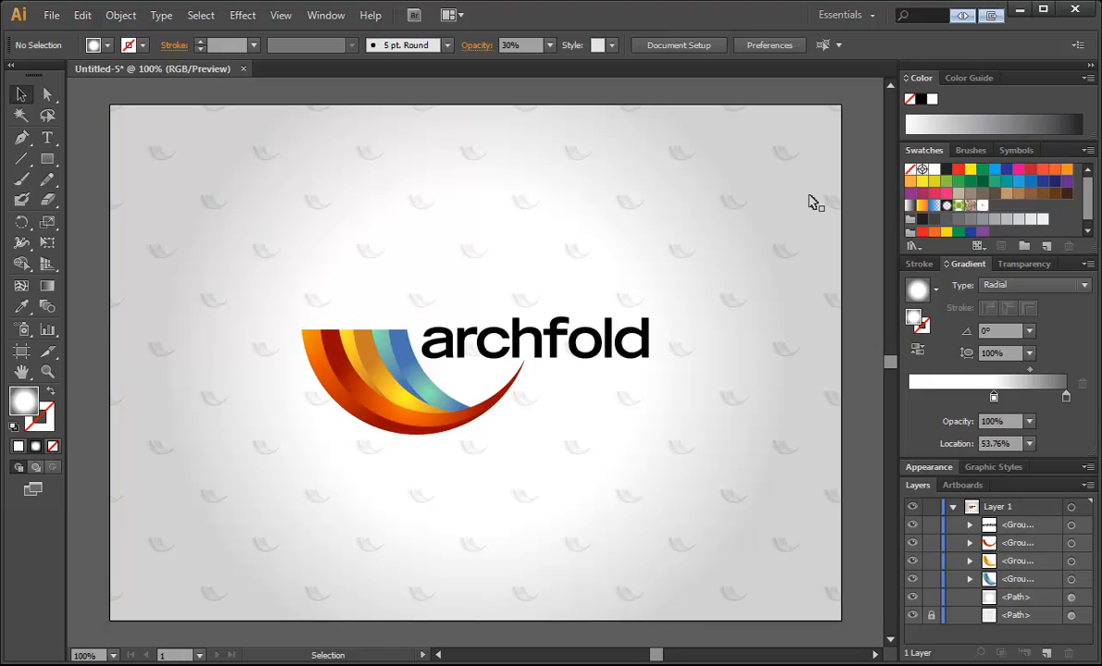
mouse_move(525, 336)
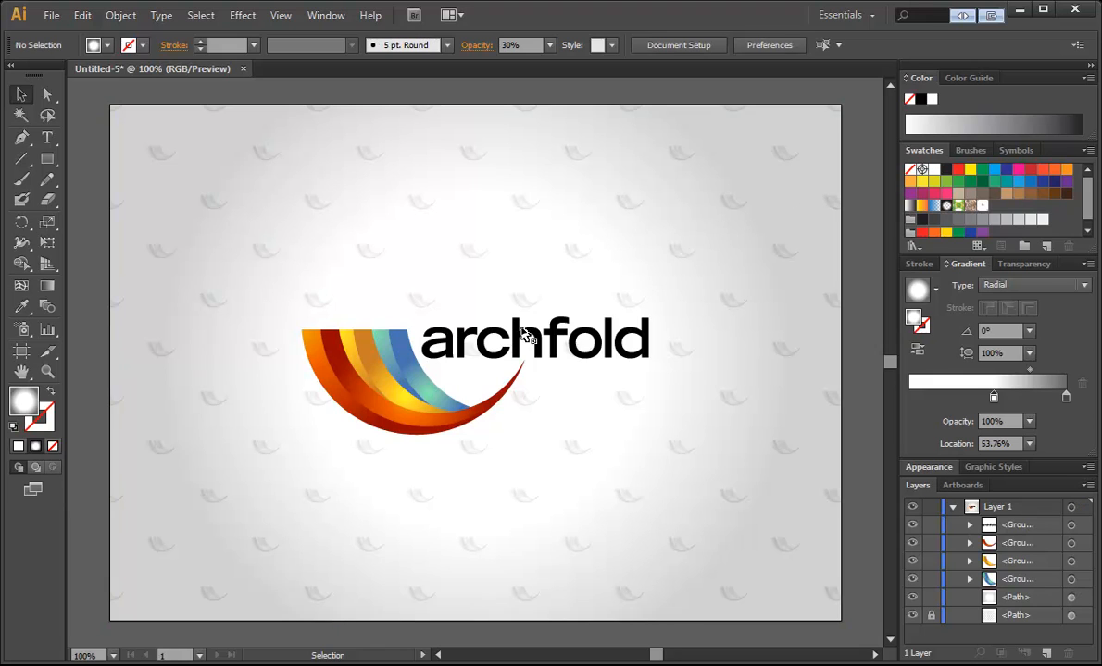
mouse_move(400, 347)
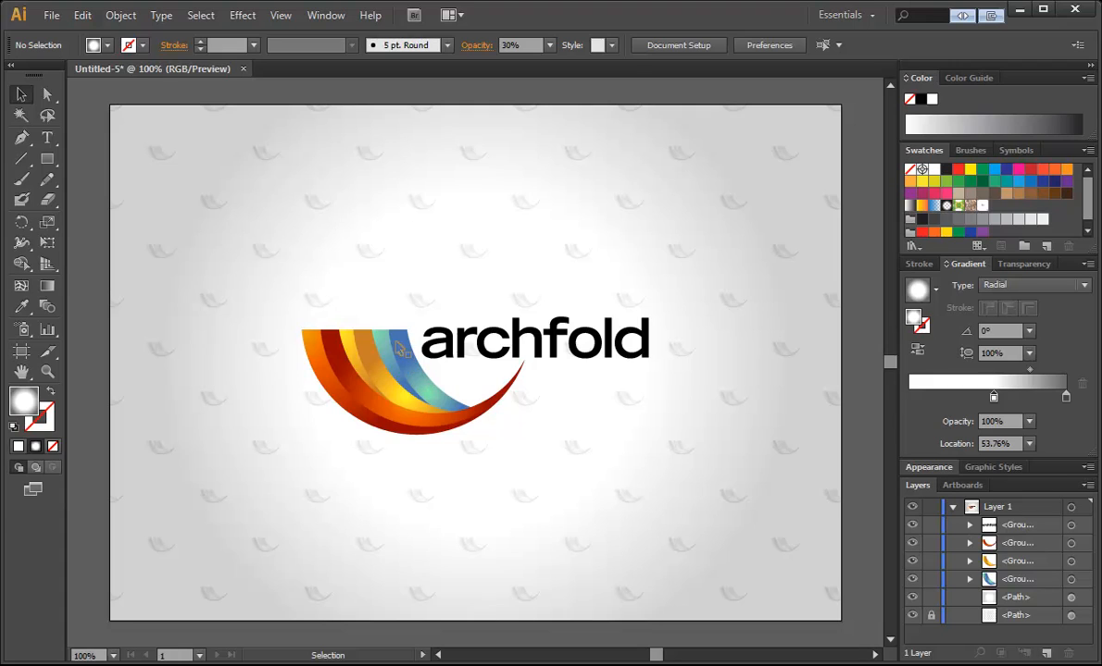
mouse_move(399, 364)
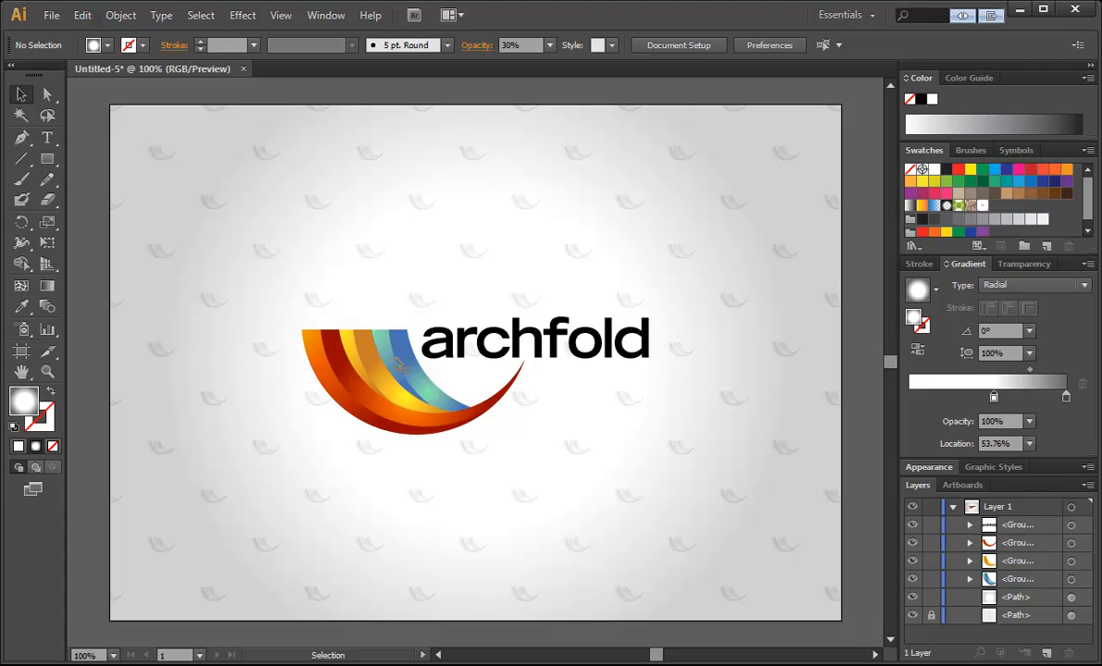